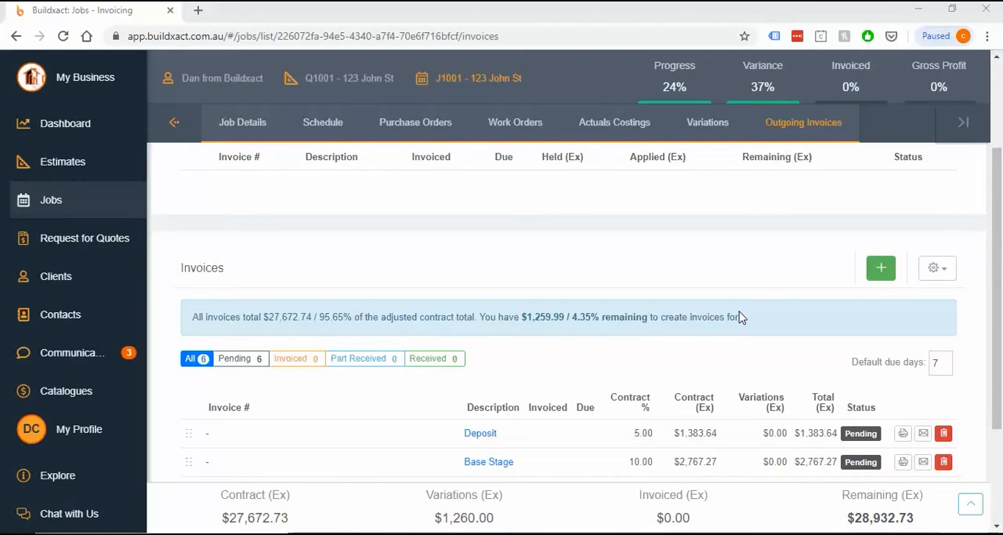
Try 20% in the Frame Stage invoice's % of contract field, then save it, leaving it at 15% ($4,150.90)
{"action": "scroll", "scroll_direction": "down", "scroll_amount": 3}
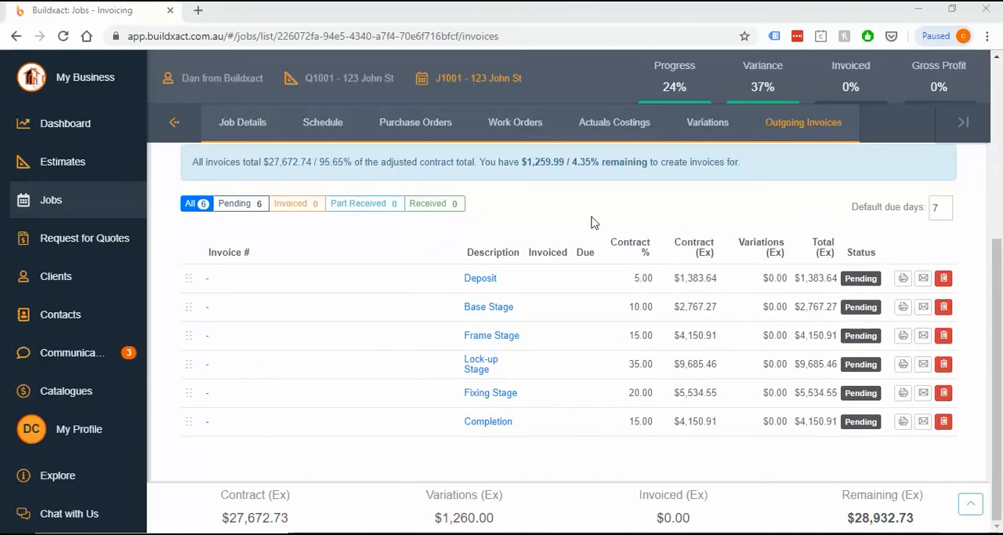
{"action": "mouse_move", "coordinate": [502, 389]}
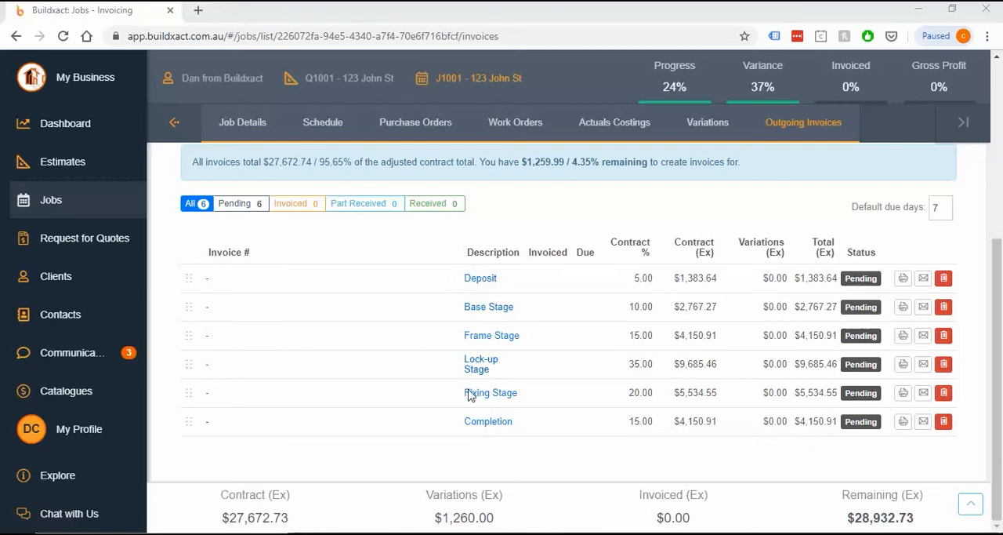
{"action": "mouse_move", "coordinate": [567, 355]}
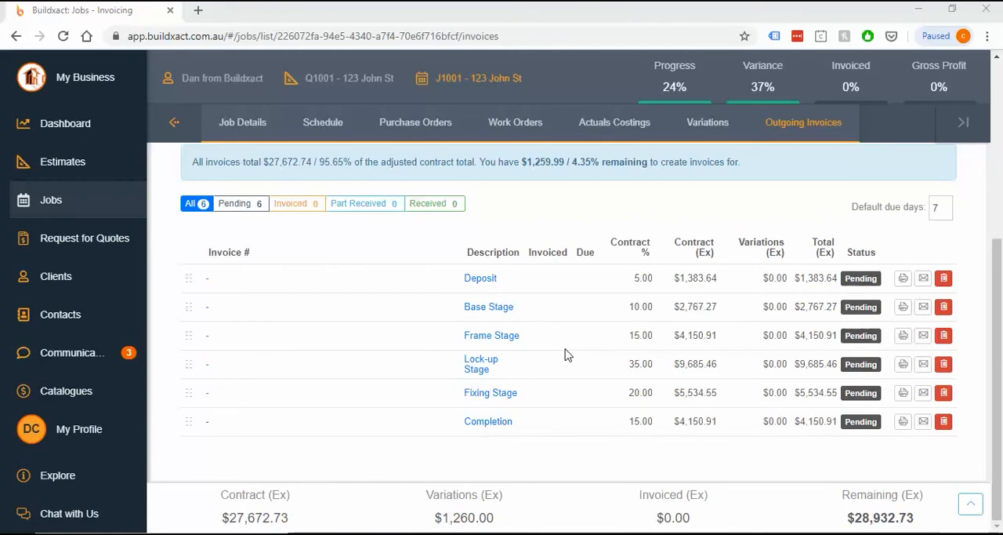
{"action": "mouse_move", "coordinate": [501, 292]}
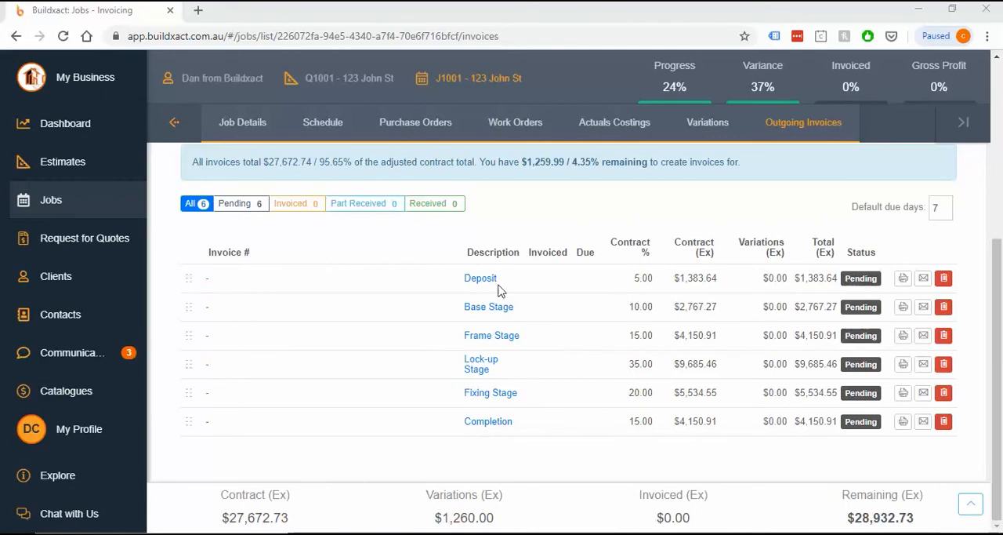
{"action": "mouse_move", "coordinate": [661, 320]}
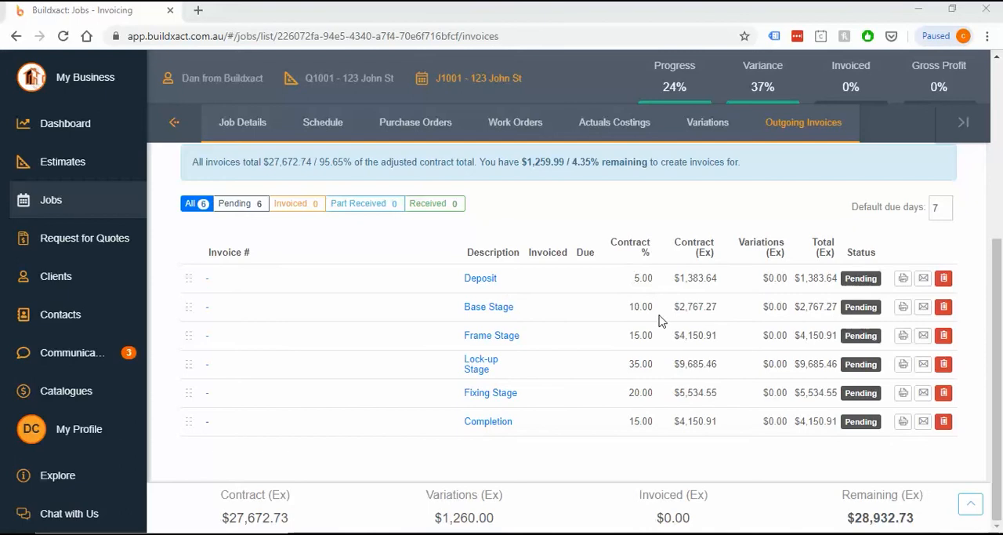
{"action": "mouse_move", "coordinate": [586, 333]}
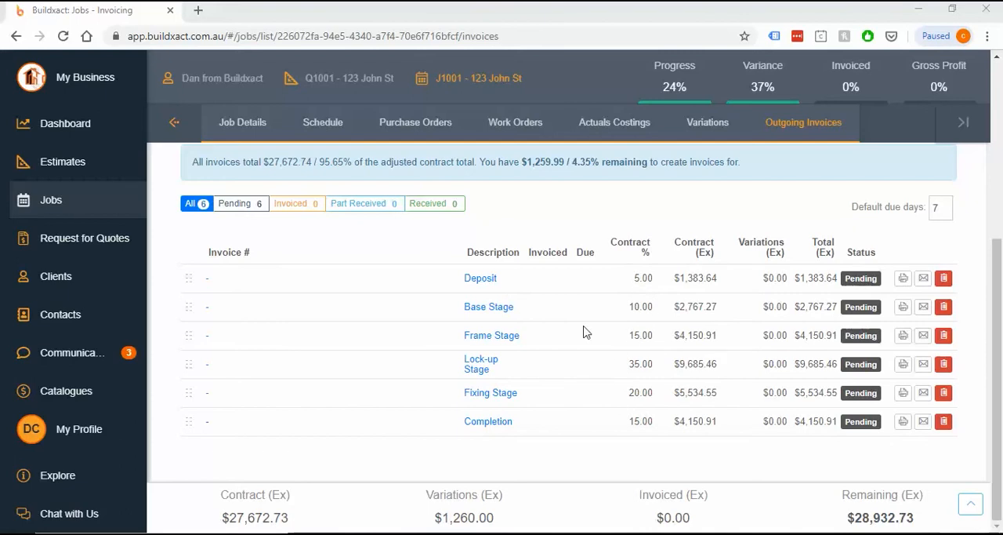
{"action": "mouse_move", "coordinate": [655, 405]}
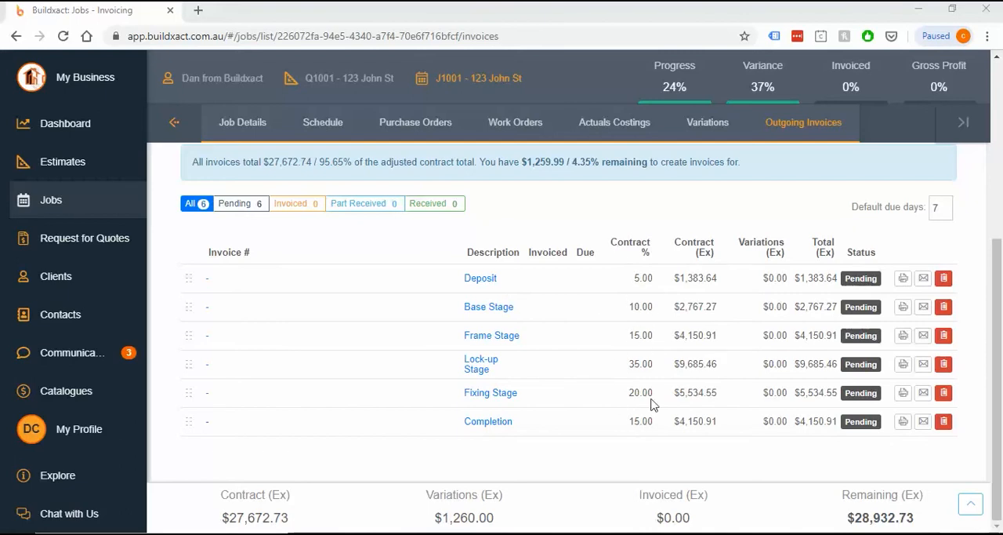
{"action": "mouse_move", "coordinate": [526, 296]}
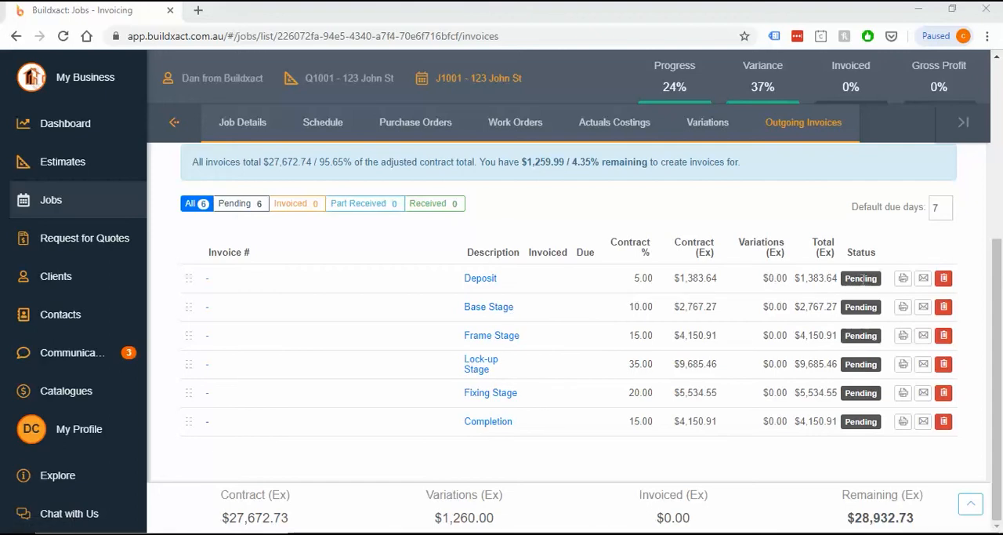
{"action": "mouse_move", "coordinate": [944, 277]}
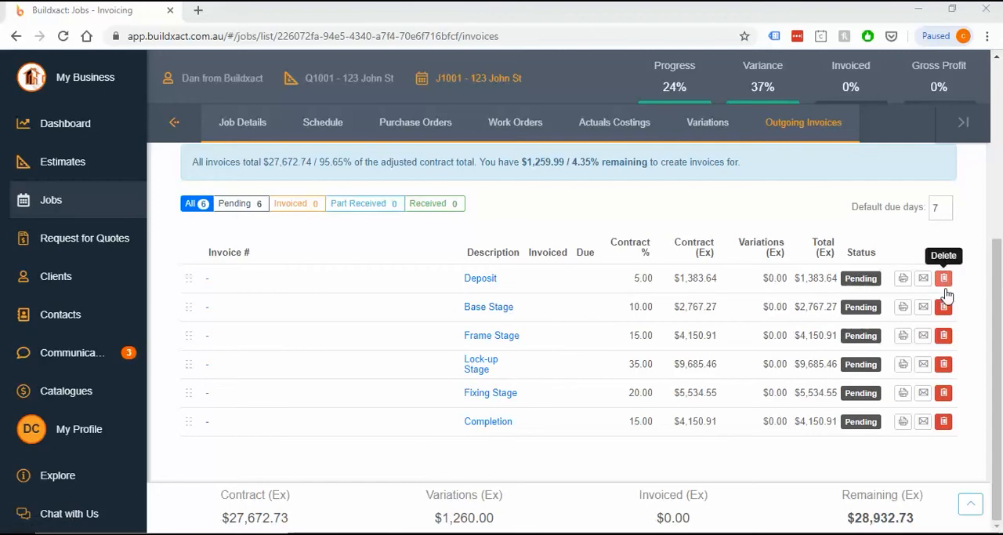
{"action": "mouse_move", "coordinate": [944, 392]}
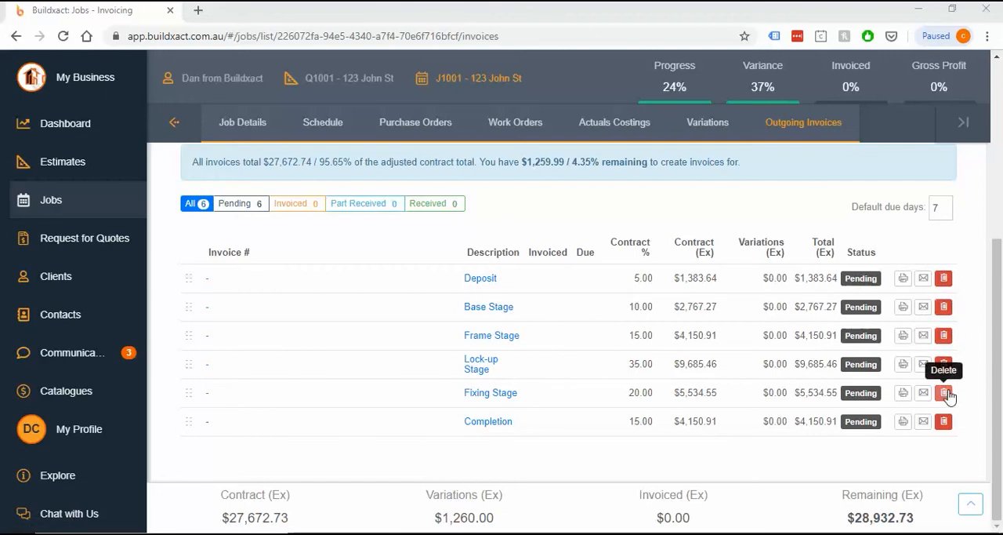
{"action": "mouse_move", "coordinate": [944, 420]}
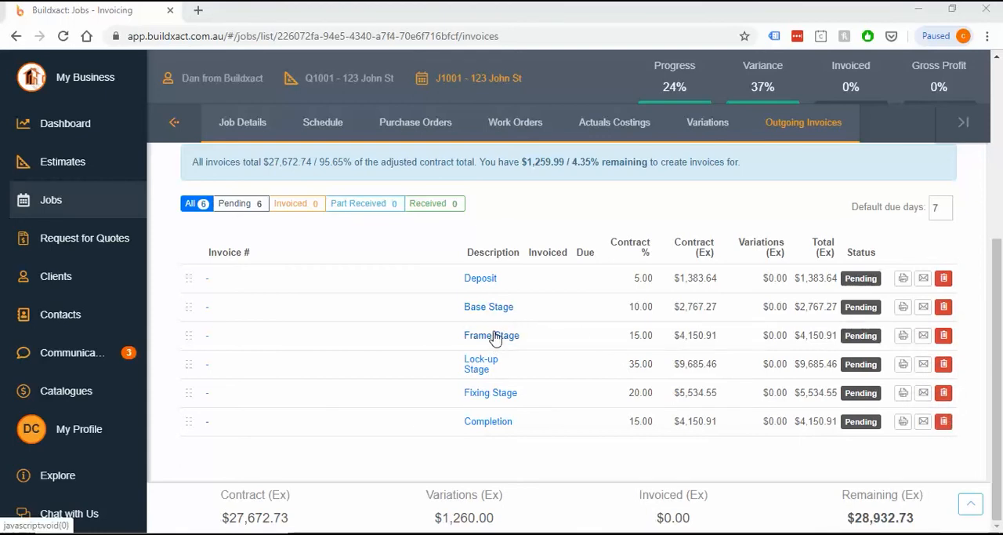
{"action": "left_click", "coordinate": [492, 336]}
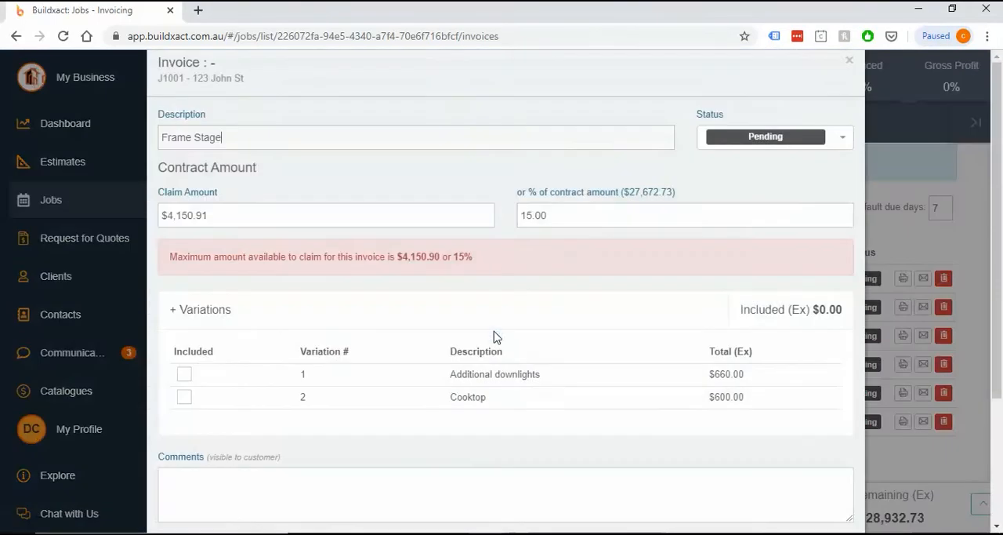
{"action": "left_click", "coordinate": [684, 215]}
{"action": "type", "text": "10"}
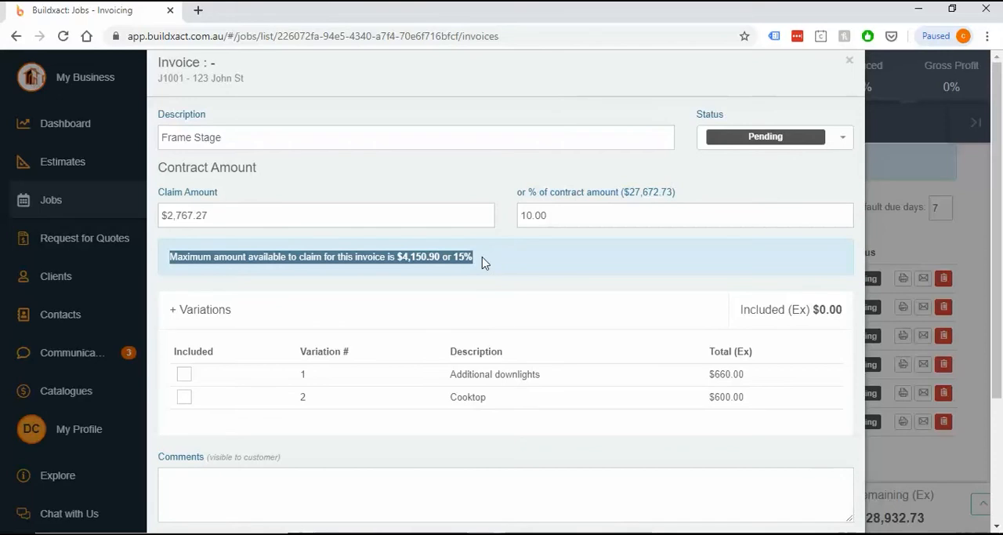
{"action": "left_click", "coordinate": [685, 214]}
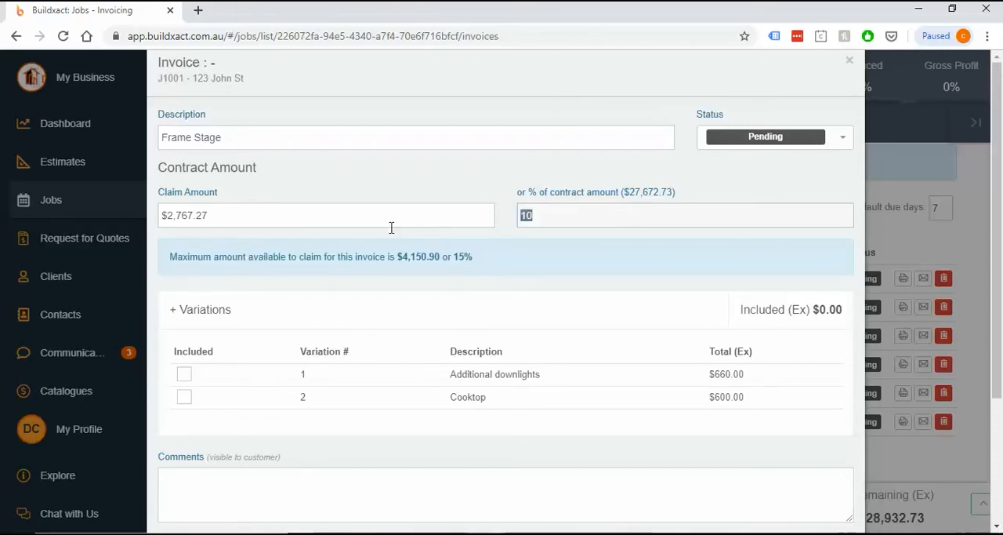
{"action": "mouse_move", "coordinate": [241, 138]}
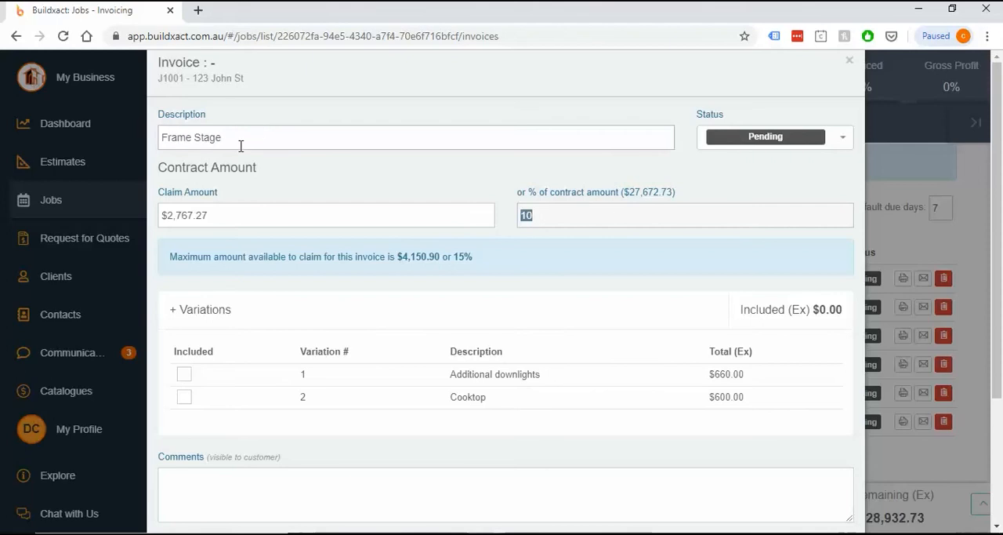
{"action": "type", "text": "20.00"}
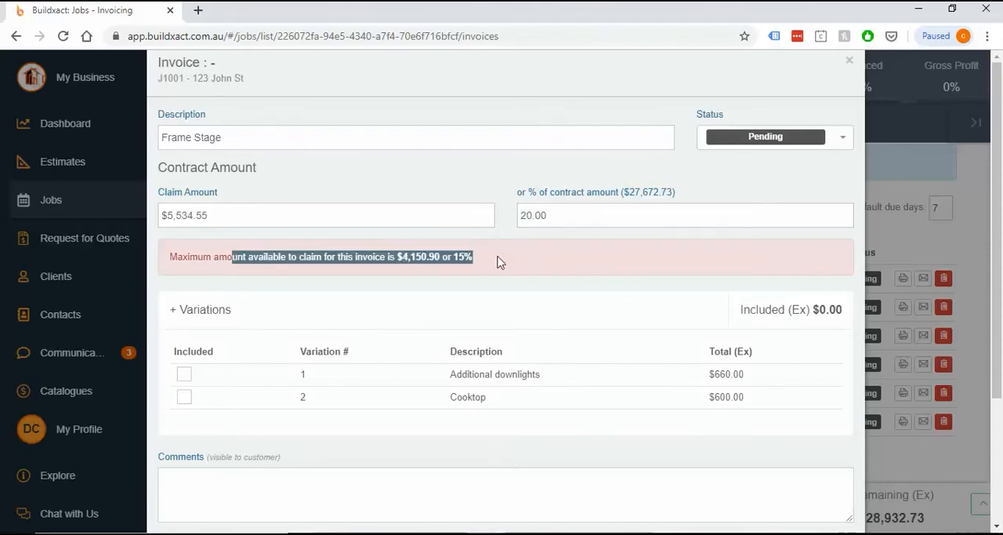
{"action": "scroll", "scroll_direction": "down", "scroll_amount": 3}
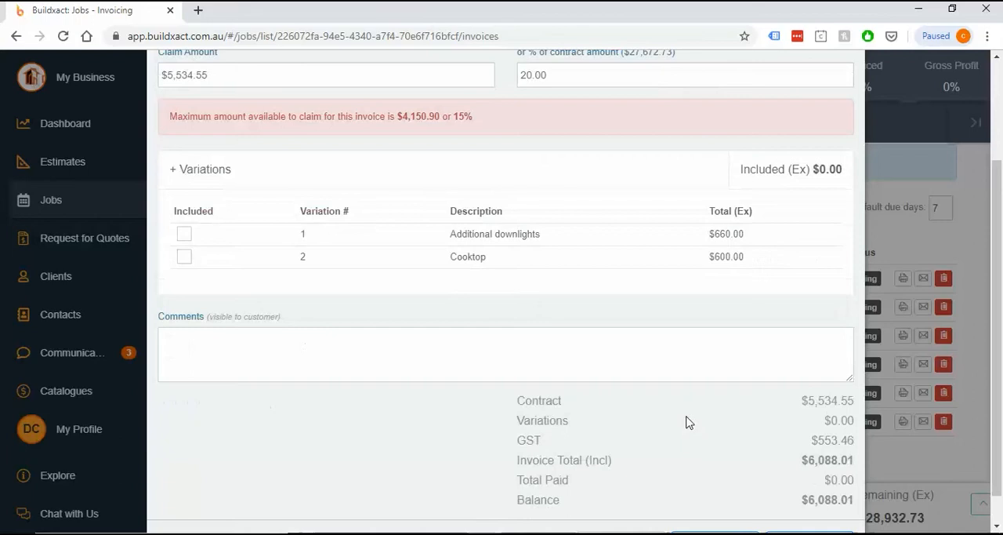
{"action": "scroll", "scroll_direction": "down", "scroll_amount": 3}
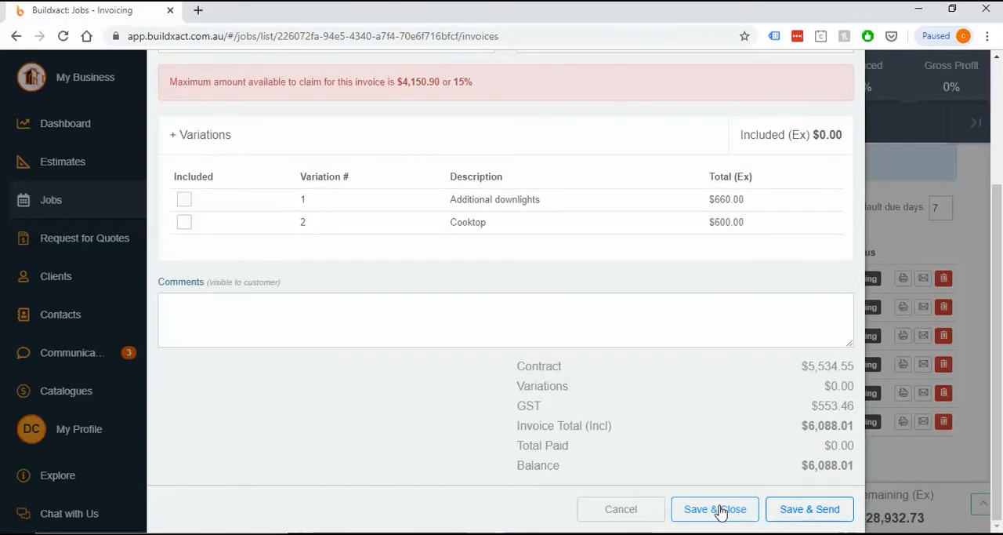
{"action": "left_click", "coordinate": [715, 508]}
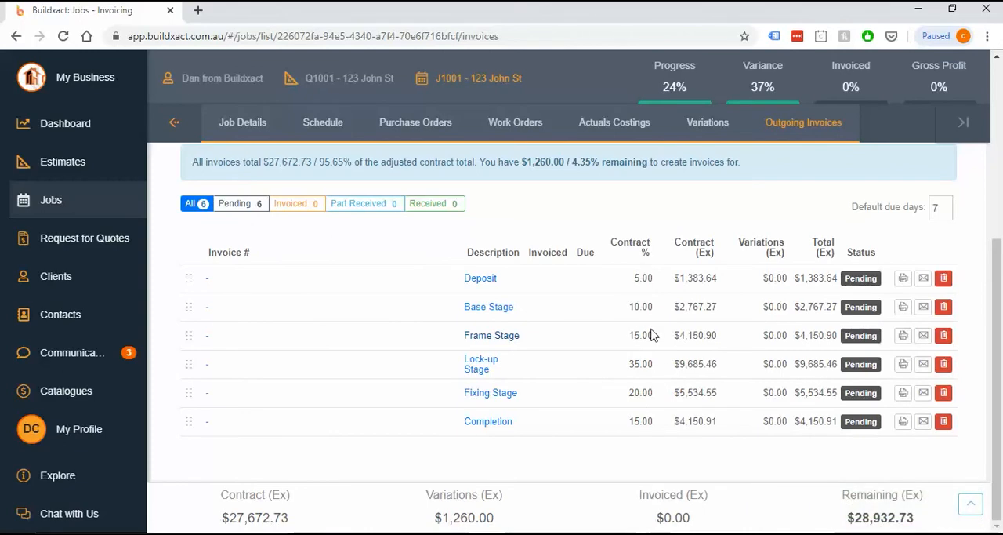
{"action": "mouse_move", "coordinate": [612, 365]}
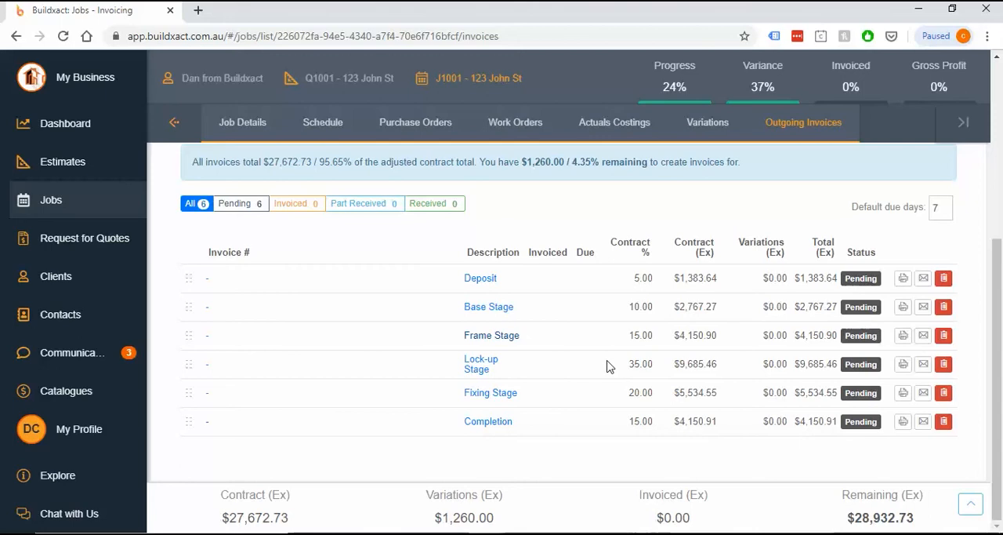
{"action": "left_click", "coordinate": [639, 364]}
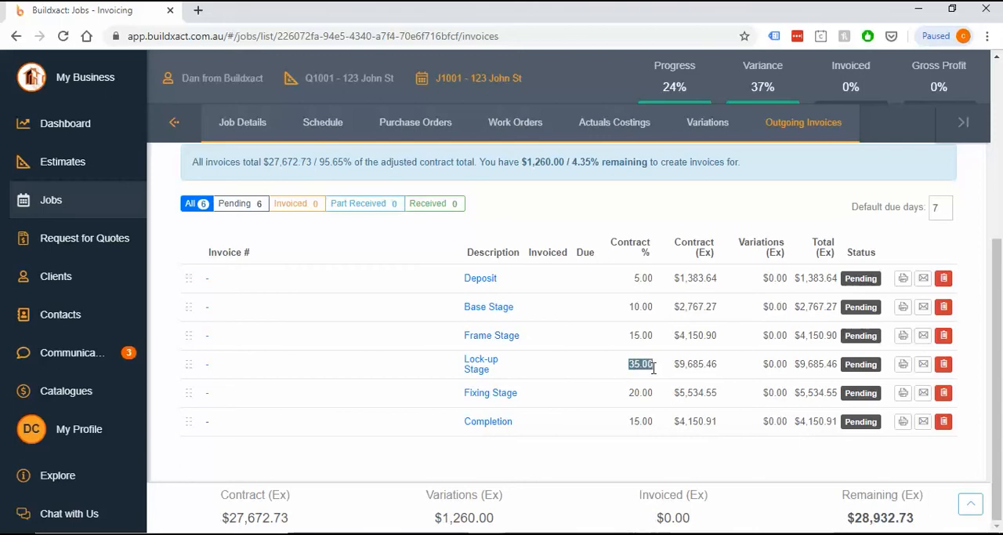
{"action": "mouse_move", "coordinate": [494, 364]}
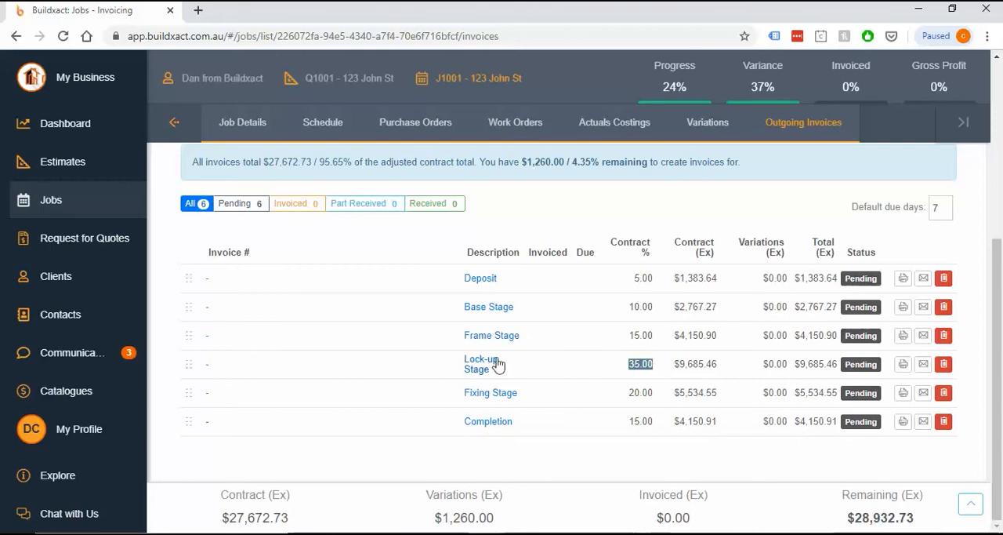
{"action": "mouse_move", "coordinate": [464, 362]}
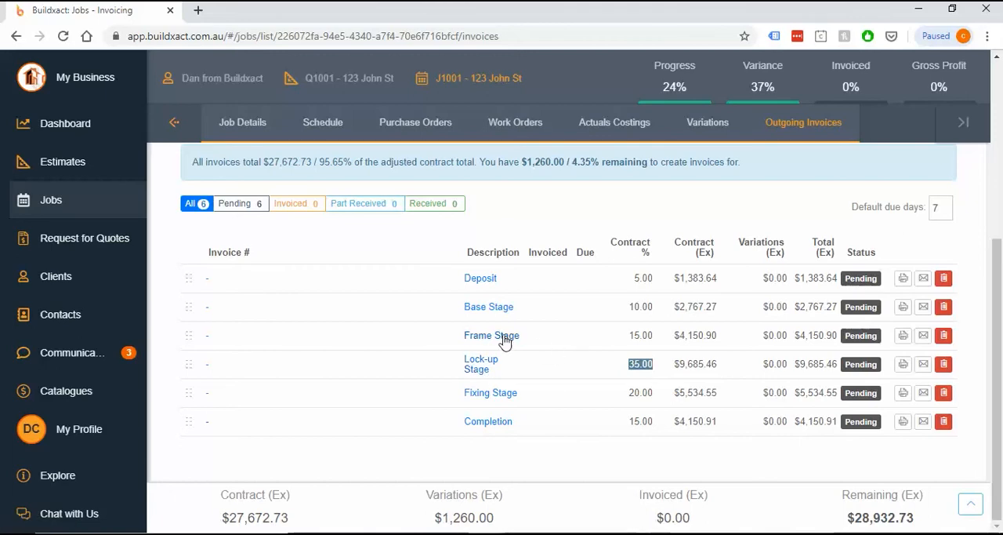
{"action": "mouse_move", "coordinate": [624, 351]}
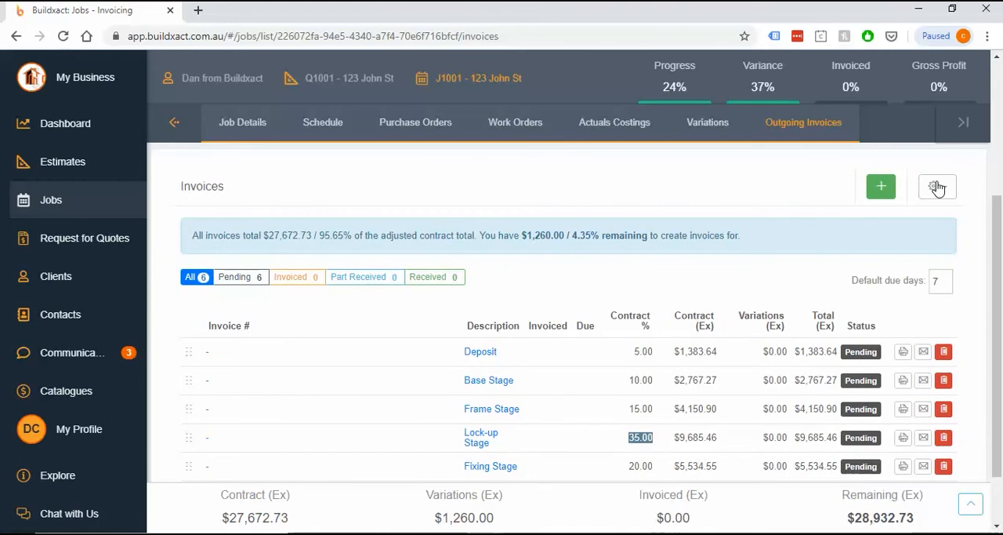
{"action": "left_click", "coordinate": [937, 187]}
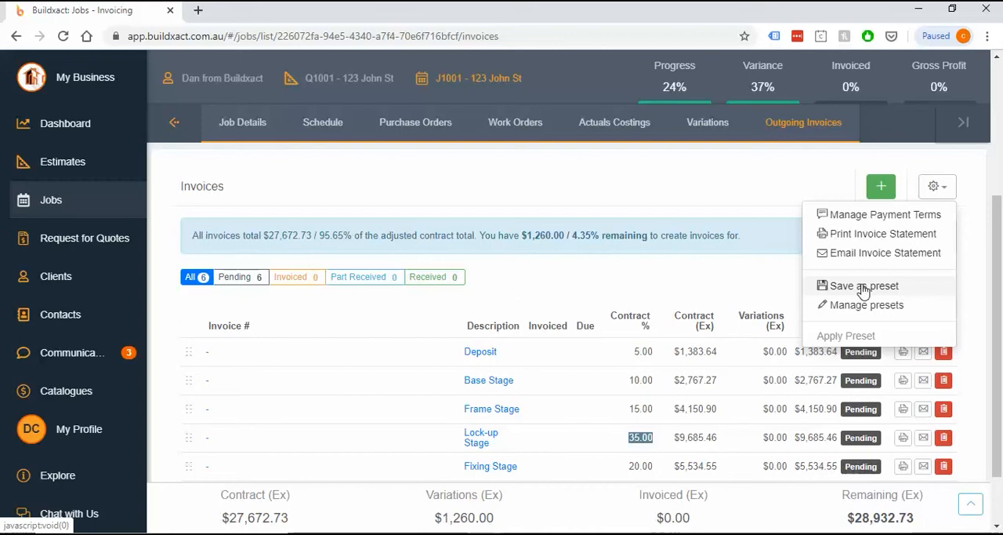
{"action": "mouse_move", "coordinate": [884, 293]}
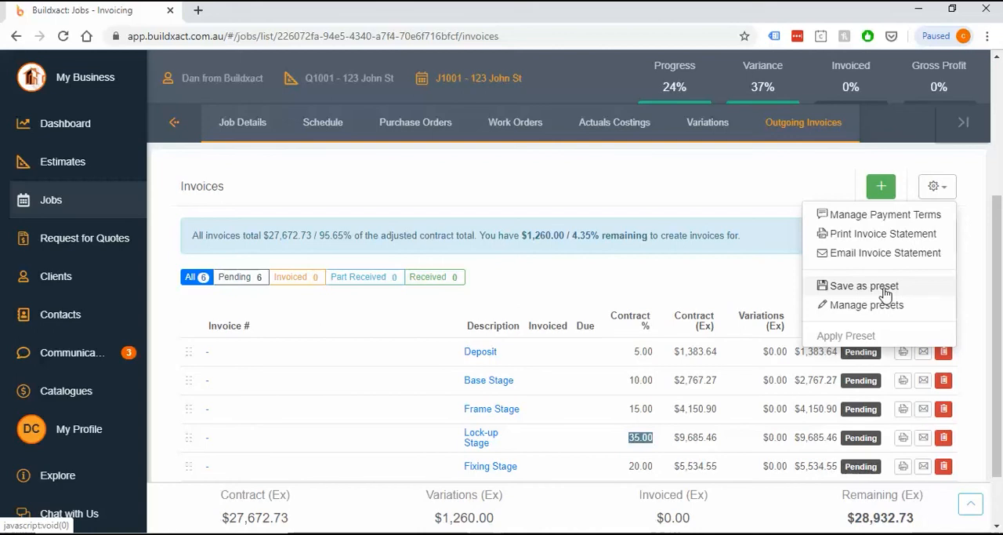
{"action": "left_click", "coordinate": [862, 286]}
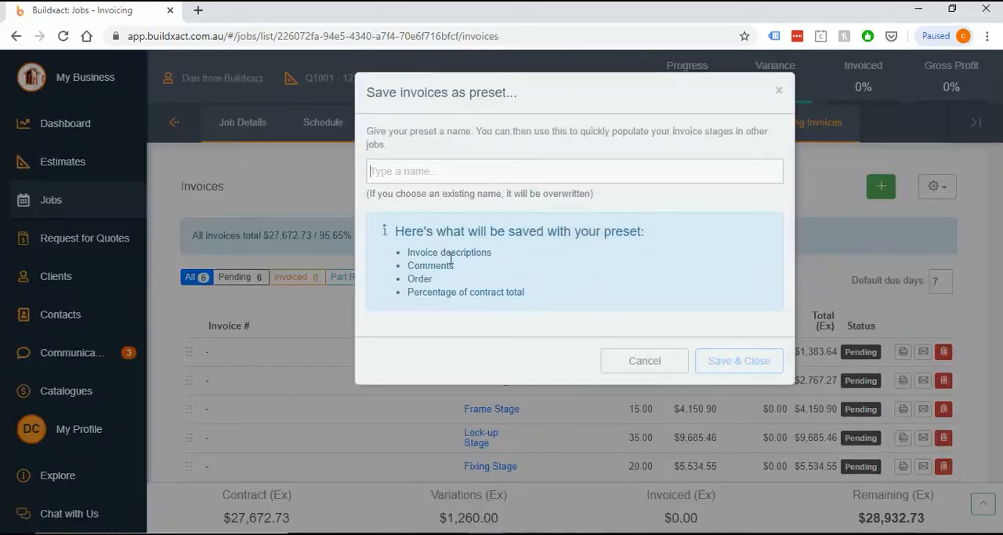
{"action": "double_click", "coordinate": [429, 265]}
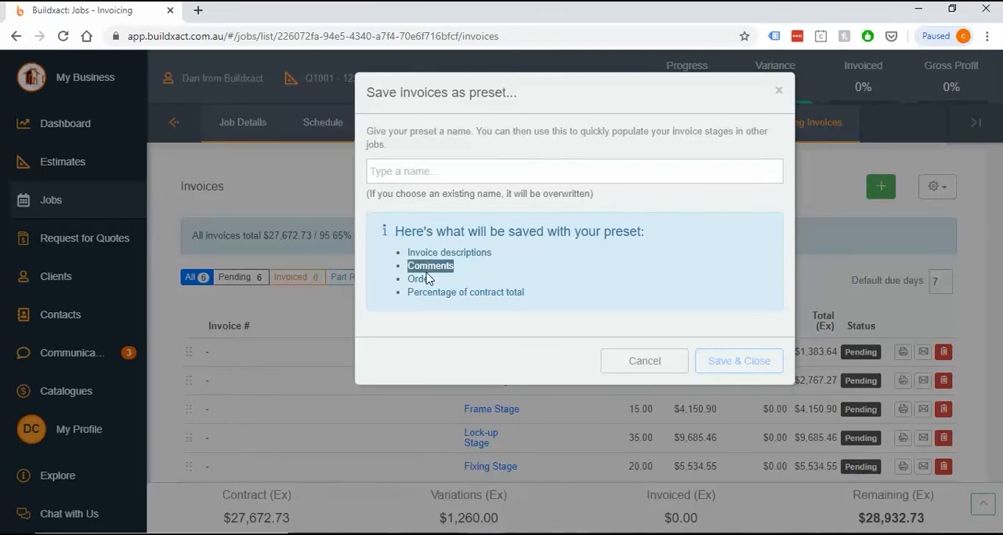
{"action": "mouse_move", "coordinate": [467, 463]}
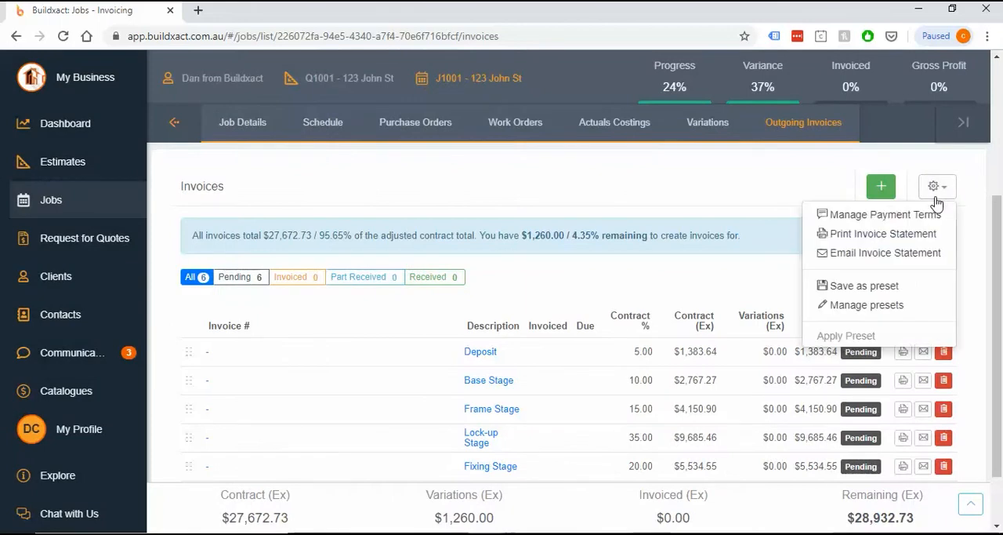
{"action": "mouse_move", "coordinate": [728, 291]}
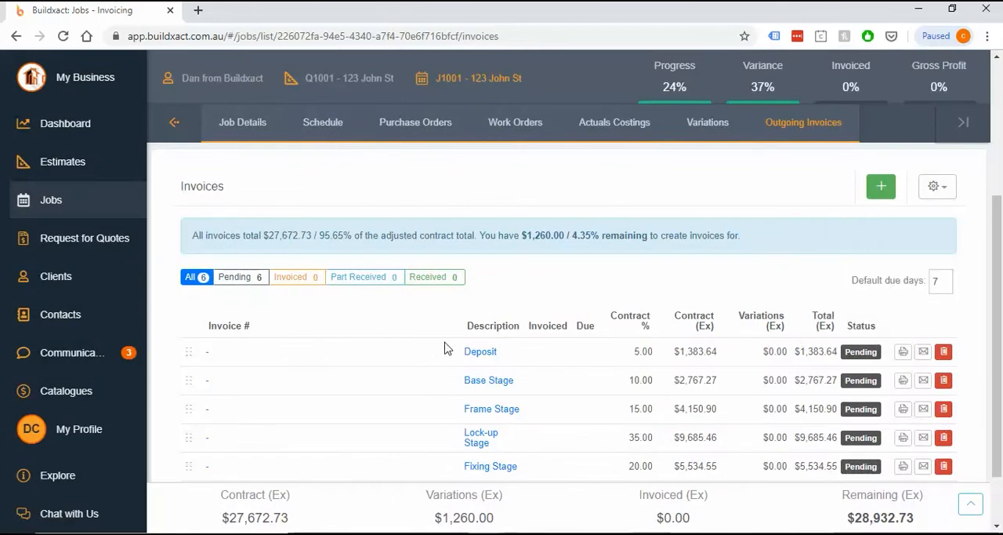
{"action": "mouse_move", "coordinate": [469, 326]}
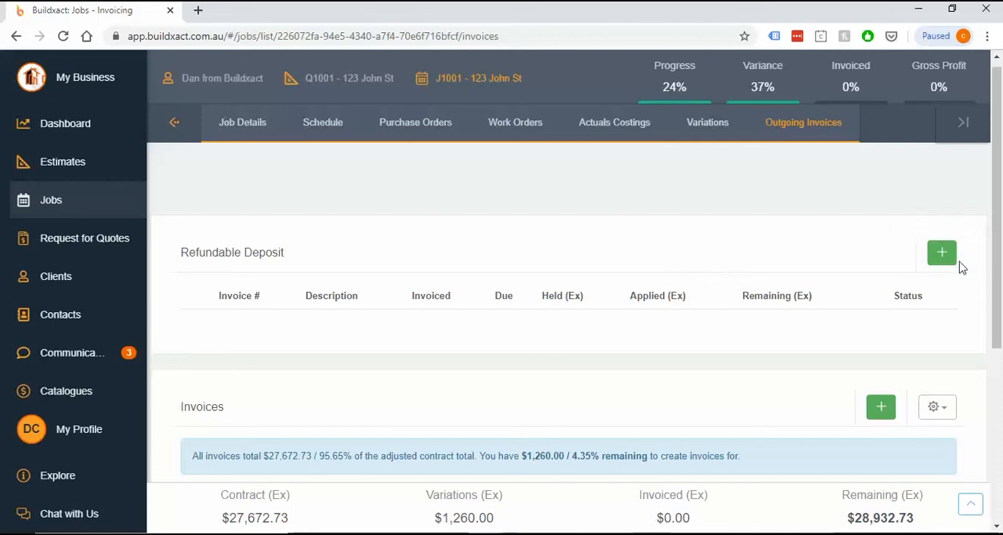
{"action": "mouse_move", "coordinate": [969, 254]}
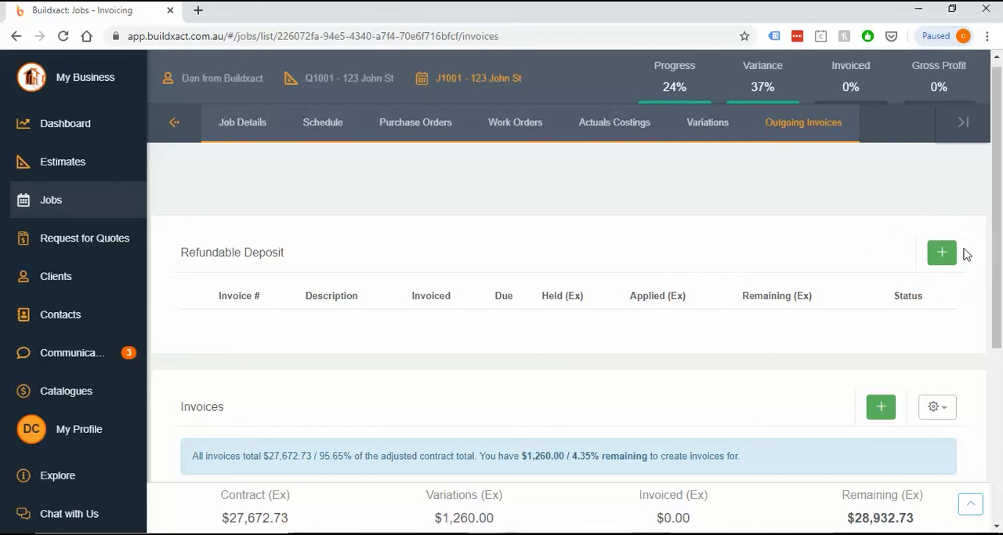
{"action": "mouse_move", "coordinate": [964, 251]}
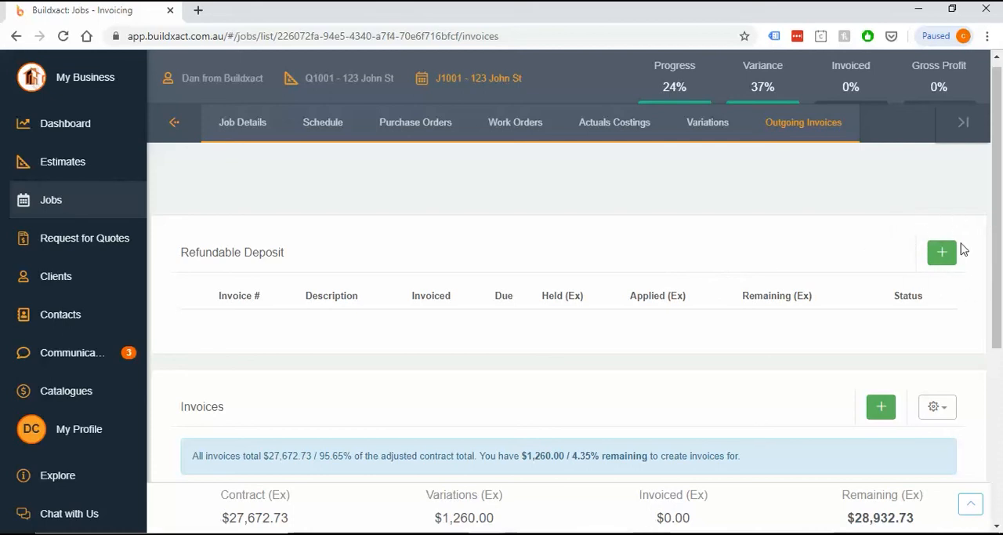
{"action": "mouse_move", "coordinate": [180, 261]}
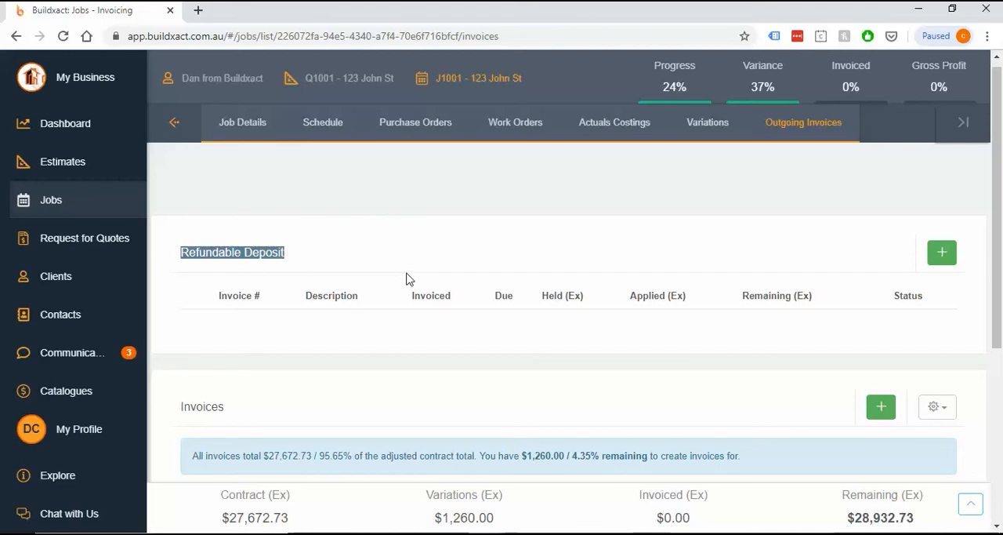
{"action": "mouse_move", "coordinate": [530, 305]}
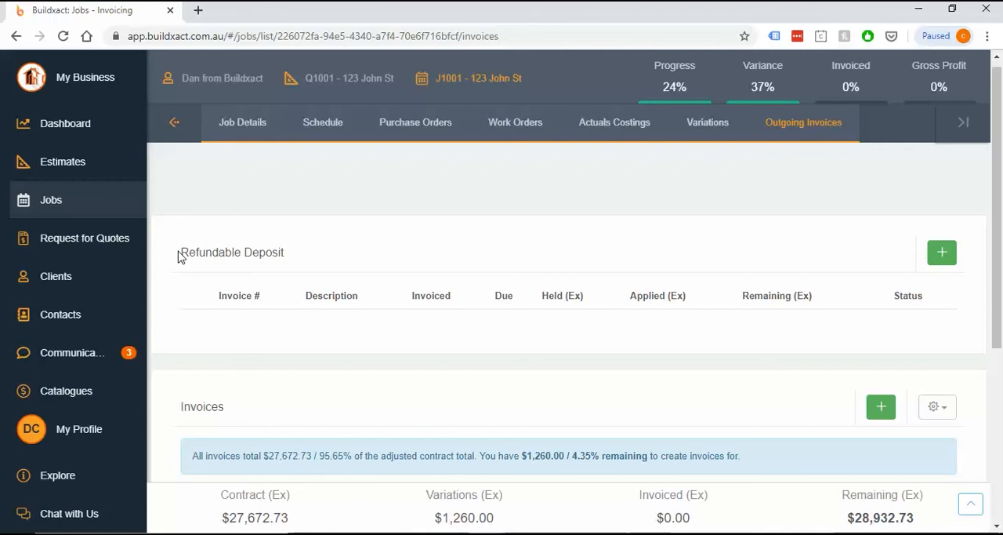
{"action": "mouse_move", "coordinate": [182, 257]}
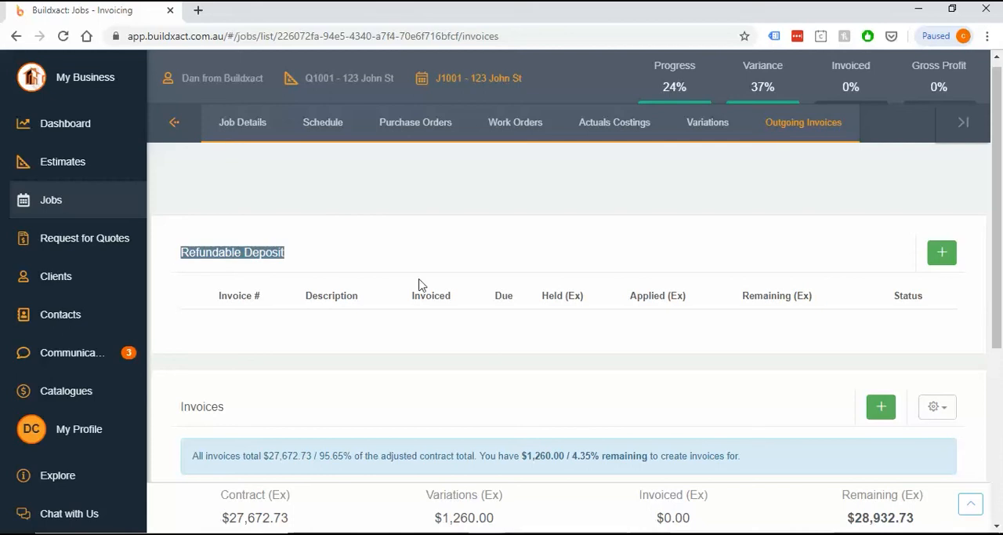
{"action": "mouse_move", "coordinate": [693, 239]}
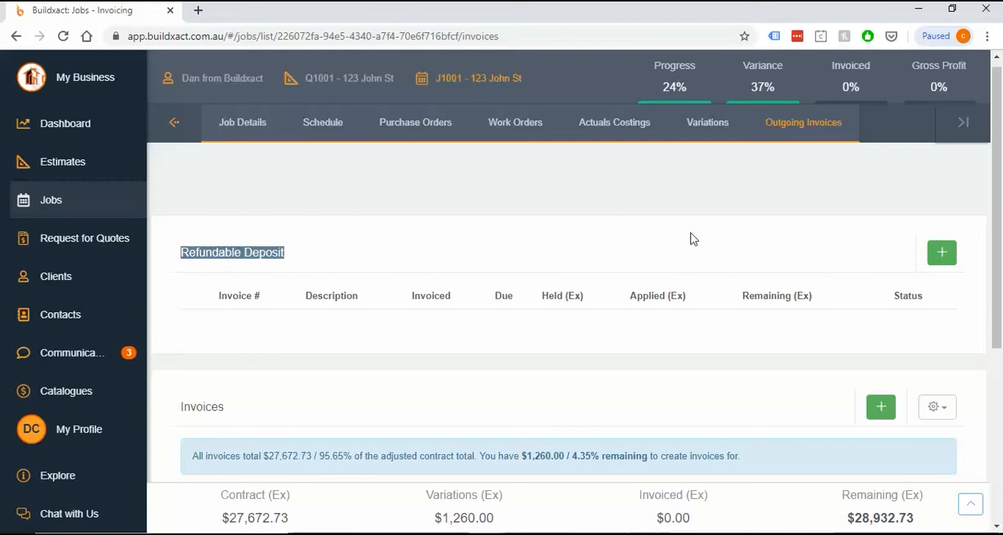
{"action": "mouse_move", "coordinate": [530, 329]}
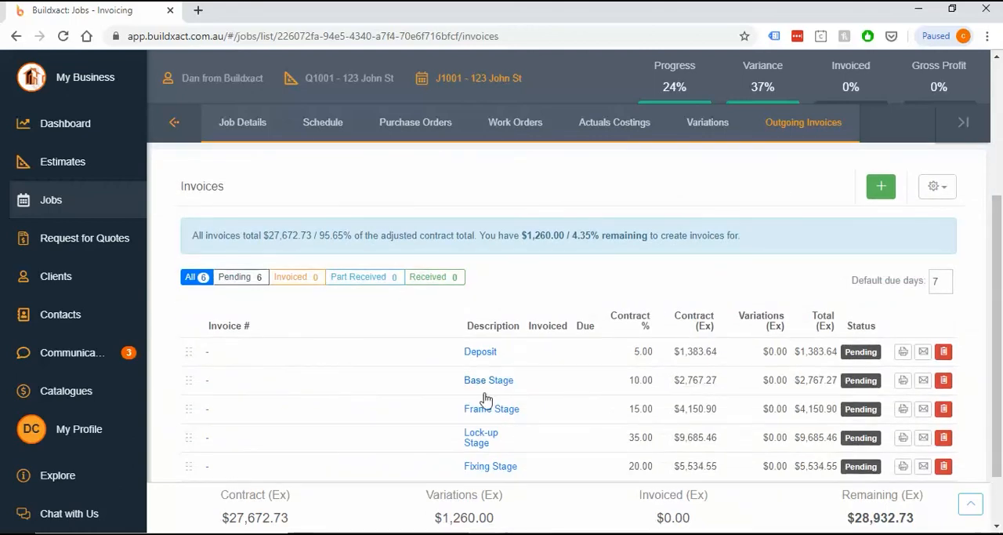
Set the Deposit invoice's status to Invoiced and check its 26 December 2019 due date on the calendar
{"action": "scroll", "scroll_direction": "down", "scroll_amount": 3}
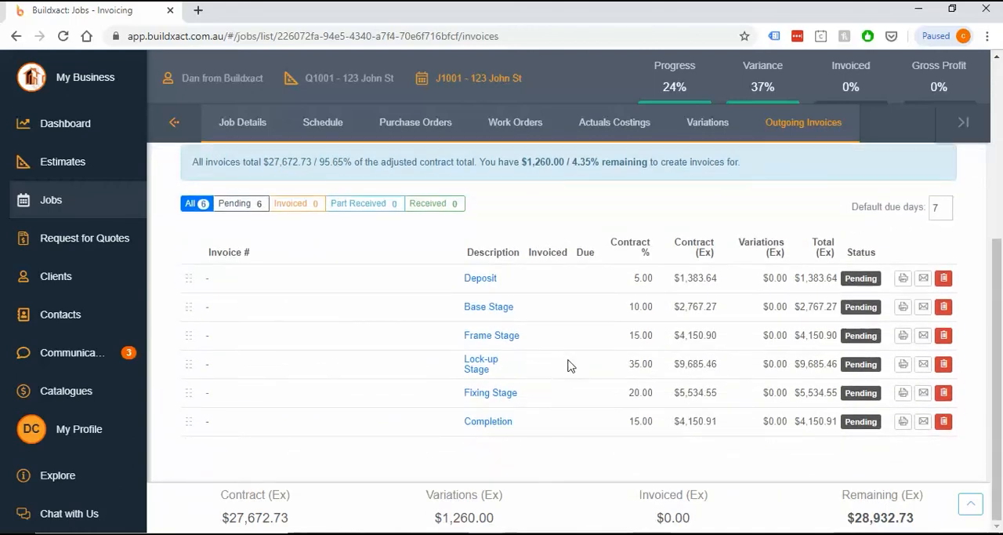
{"action": "mouse_move", "coordinate": [480, 285]}
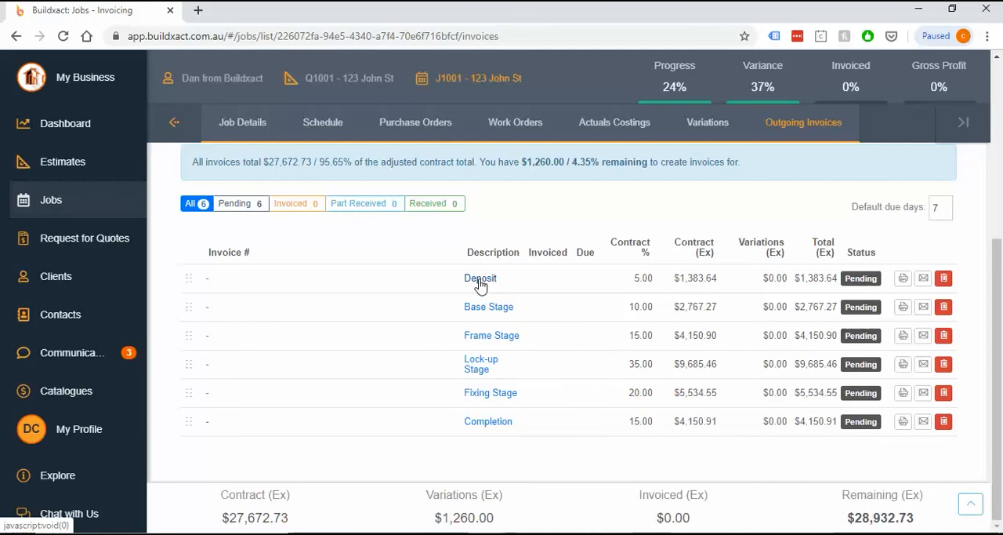
{"action": "left_click", "coordinate": [480, 278]}
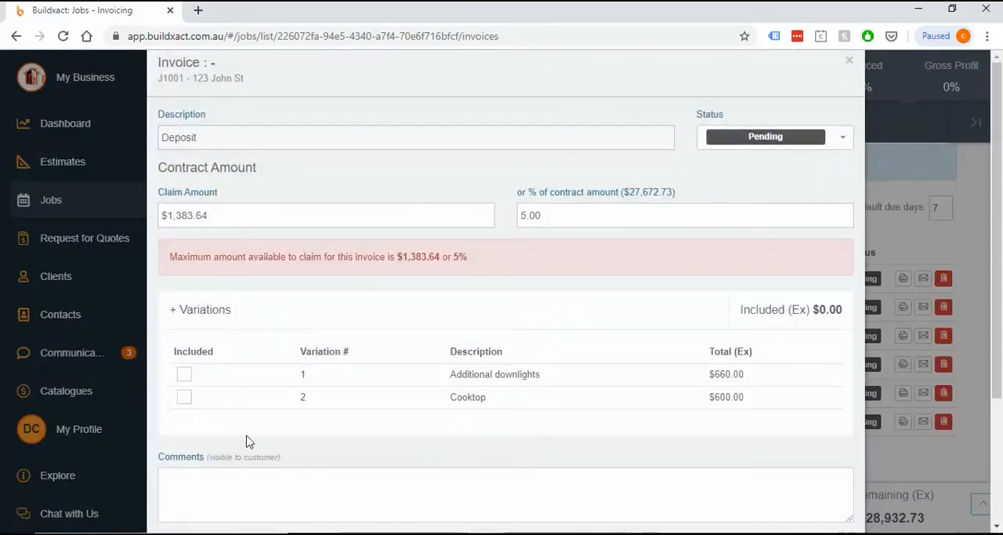
{"action": "scroll", "scroll_direction": "down", "scroll_amount": 3}
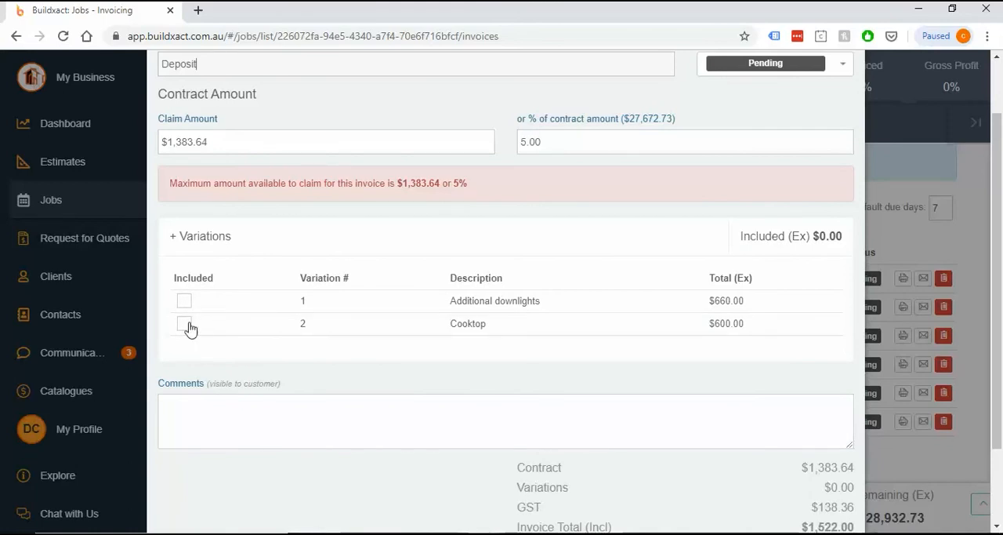
{"action": "scroll", "scroll_direction": "down", "scroll_amount": 3}
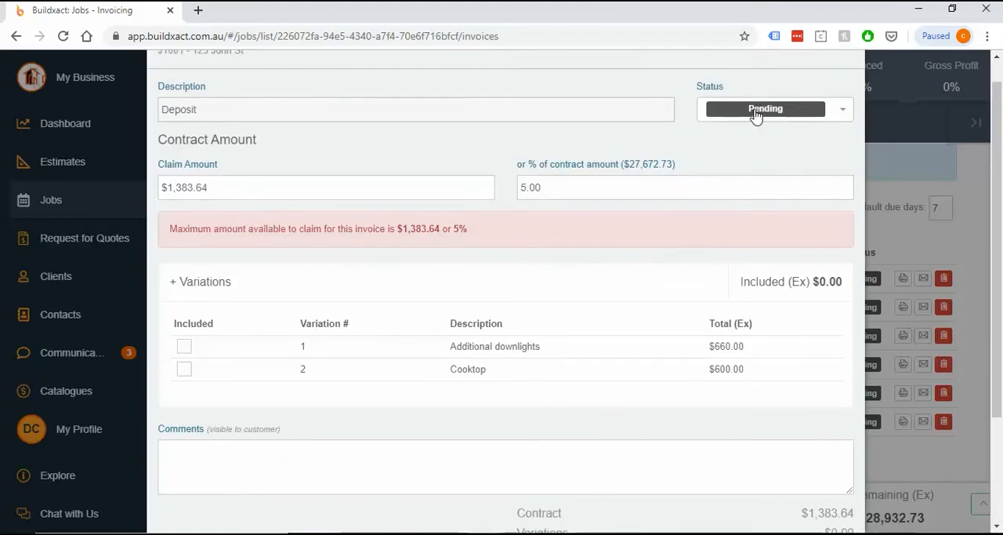
{"action": "left_click", "coordinate": [771, 110]}
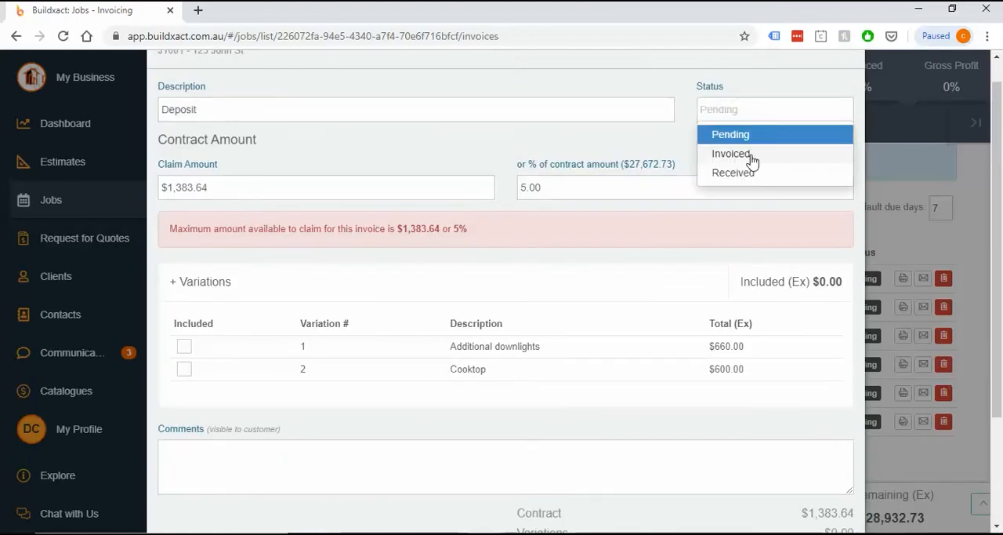
{"action": "left_click", "coordinate": [731, 153]}
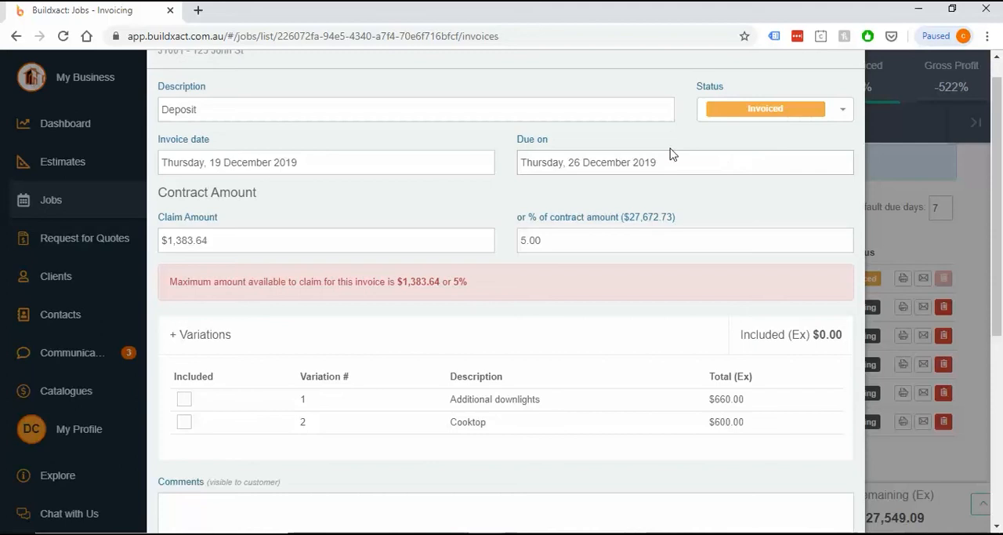
{"action": "mouse_move", "coordinate": [588, 163]}
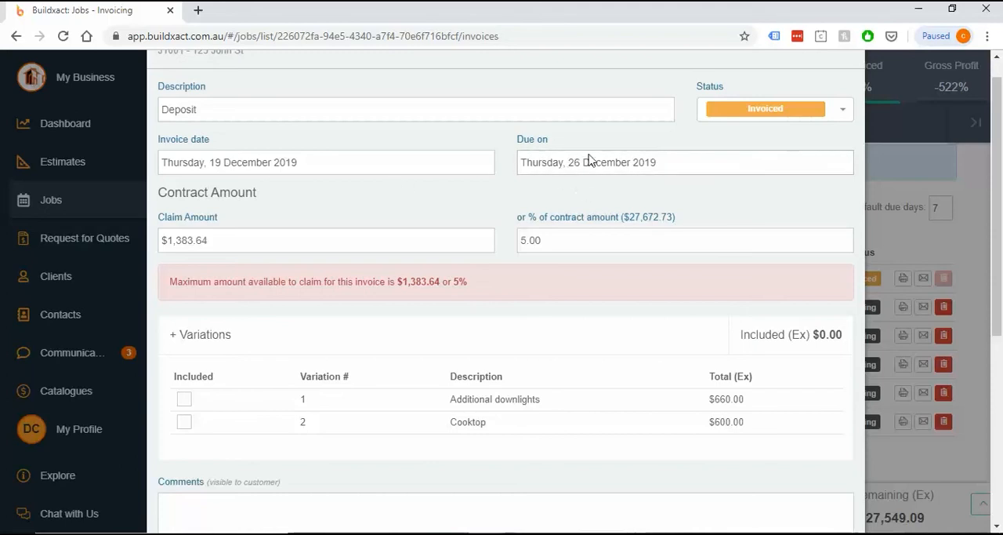
{"action": "left_click", "coordinate": [684, 163]}
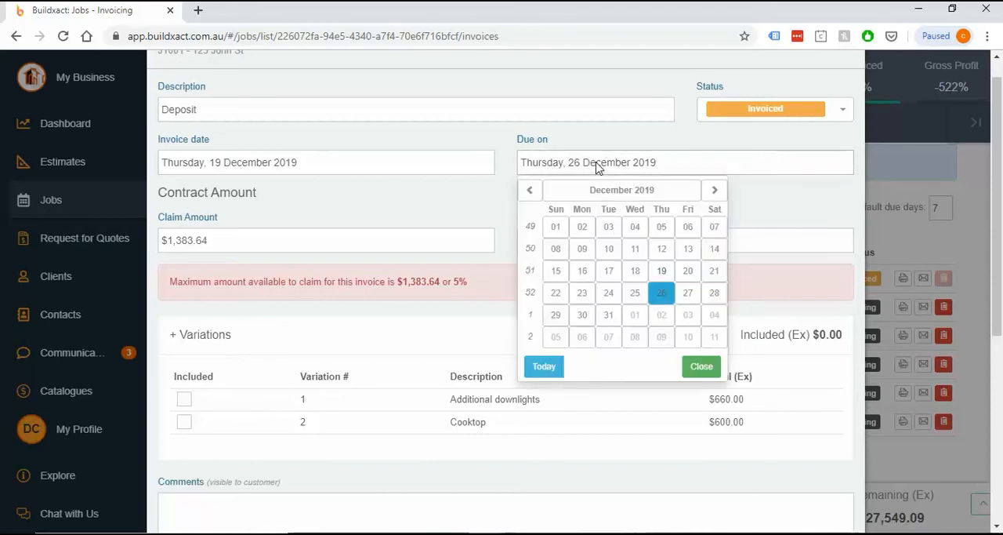
{"action": "mouse_move", "coordinate": [743, 203]}
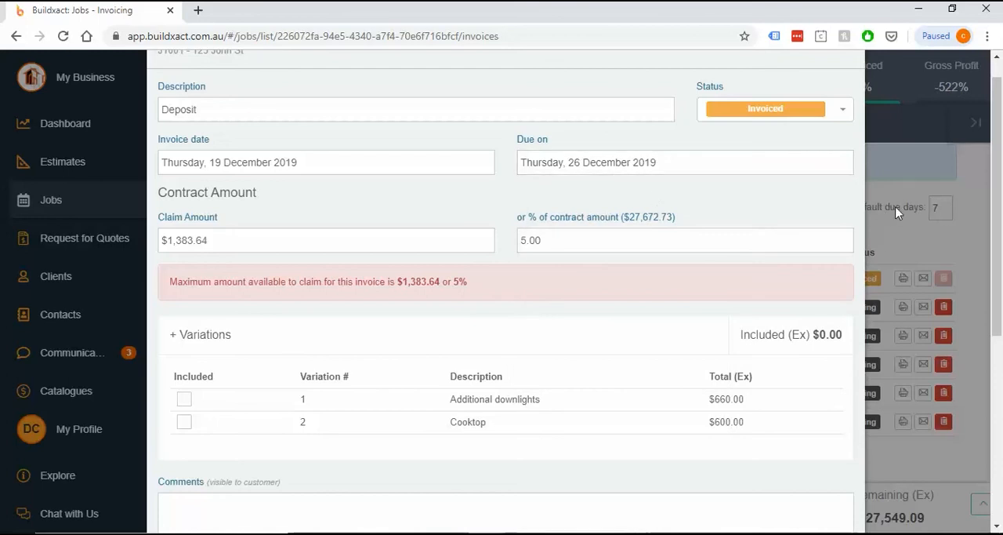
{"action": "mouse_move", "coordinate": [944, 221]}
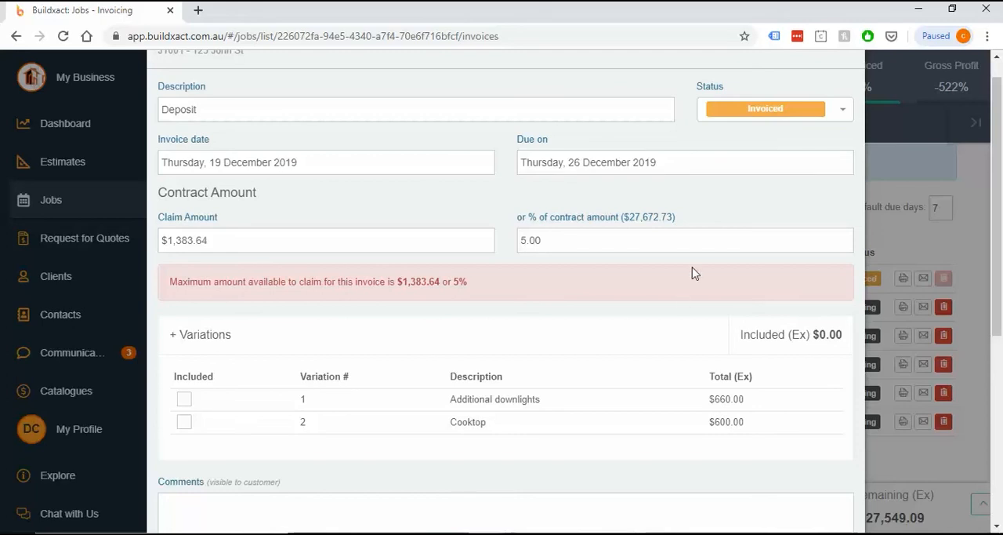
{"action": "scroll", "scroll_direction": "down", "scroll_amount": 3}
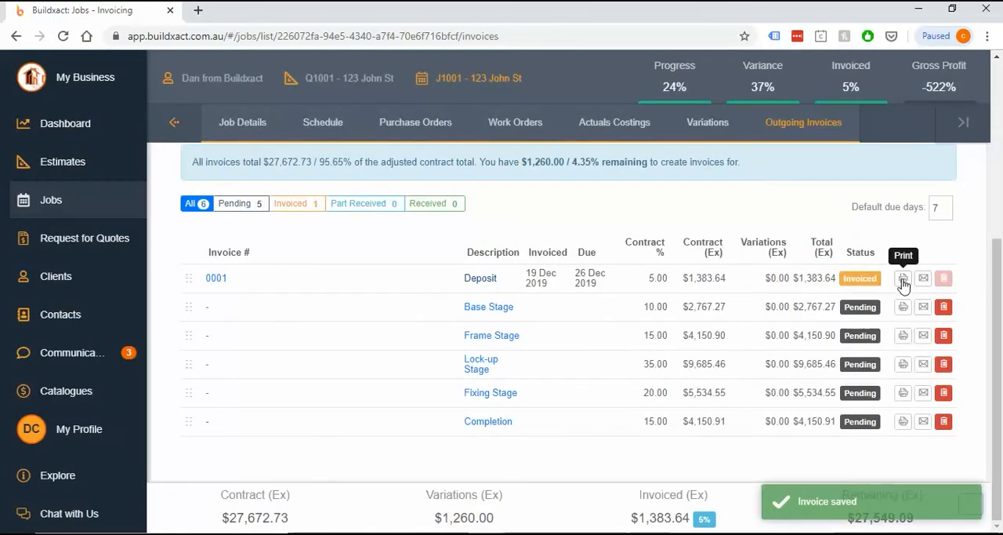
View invoice 0001 as a PDF, zoom in and highlight the 10-business-day payment term
{"action": "left_click", "coordinate": [903, 277]}
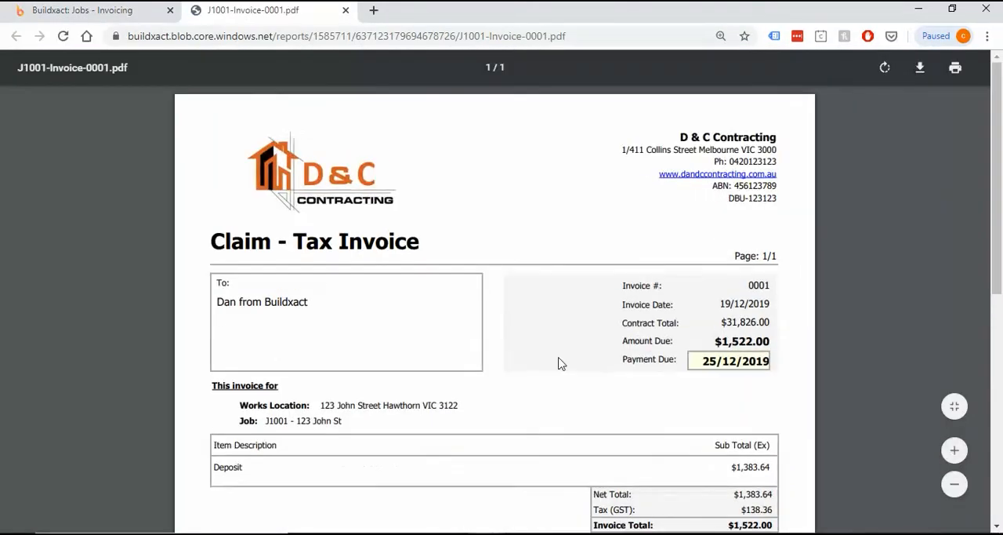
{"action": "scroll", "scroll_direction": "down", "scroll_amount": 3}
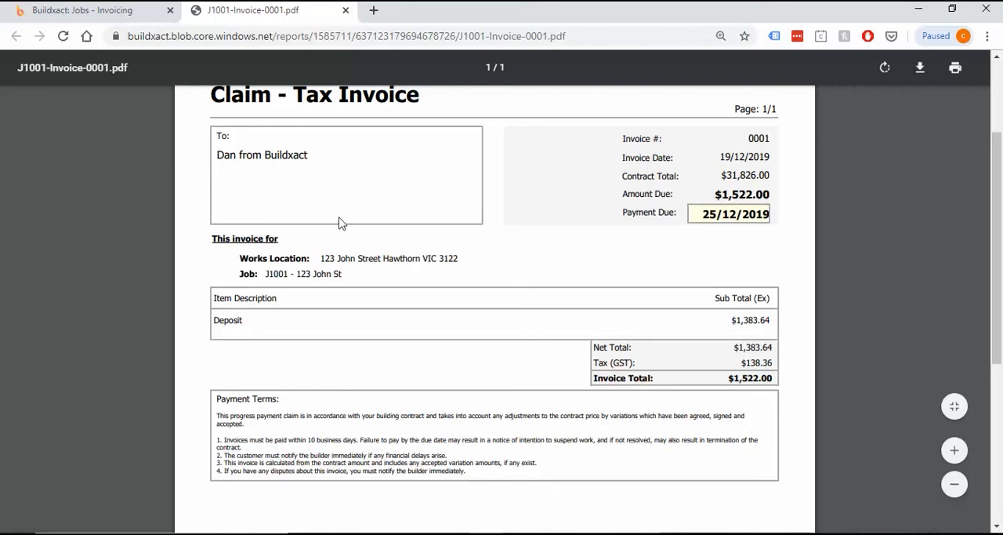
{"action": "mouse_move", "coordinate": [226, 179]}
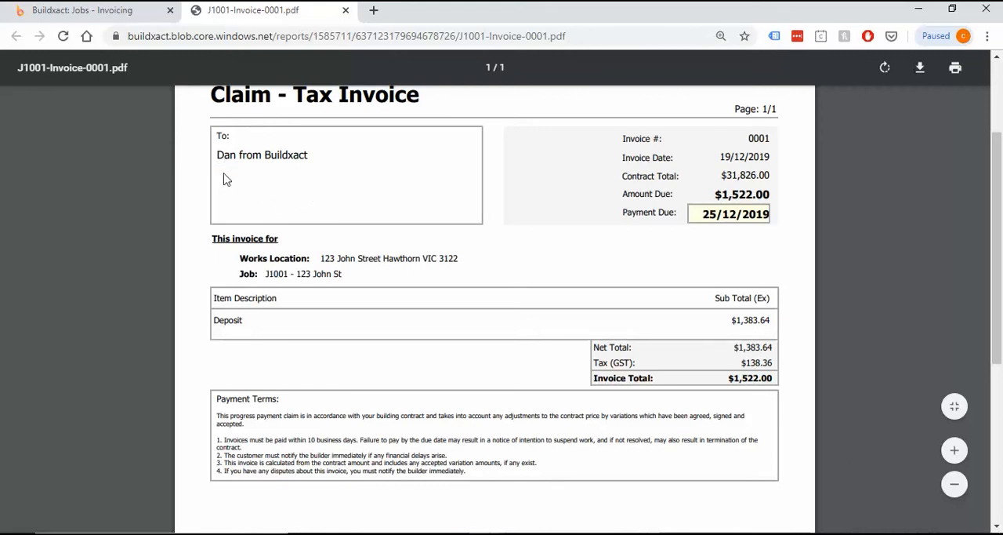
{"action": "mouse_move", "coordinate": [367, 270]}
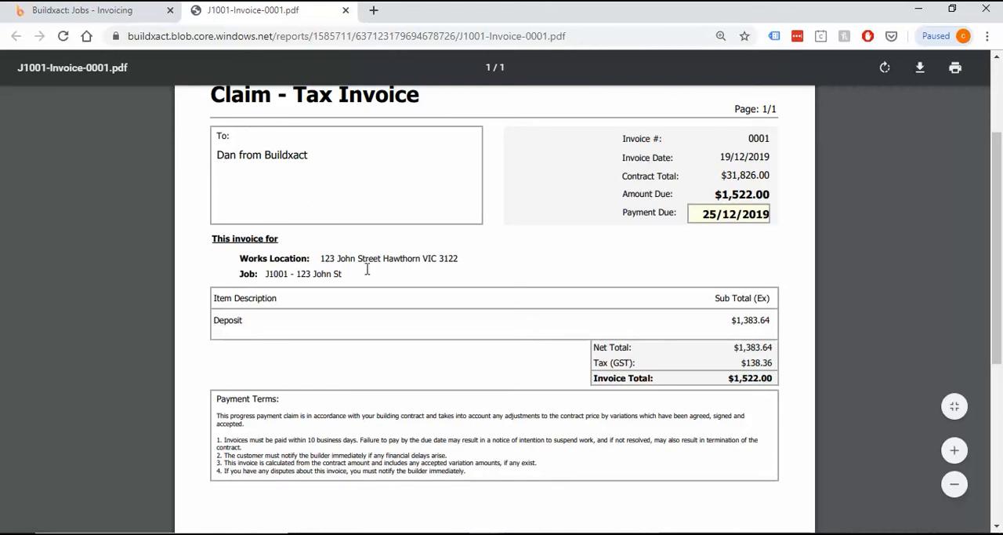
{"action": "mouse_move", "coordinate": [337, 213]}
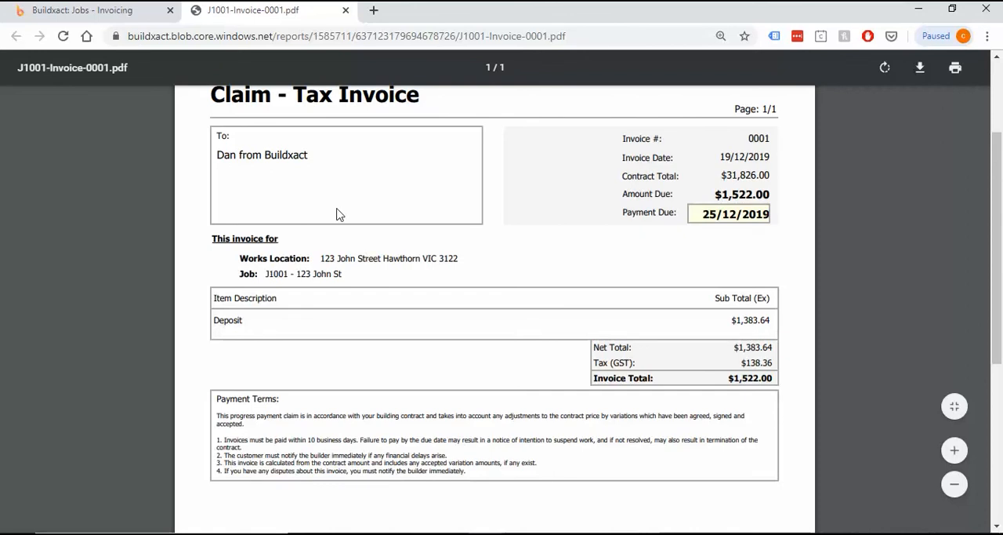
{"action": "mouse_move", "coordinate": [285, 223]}
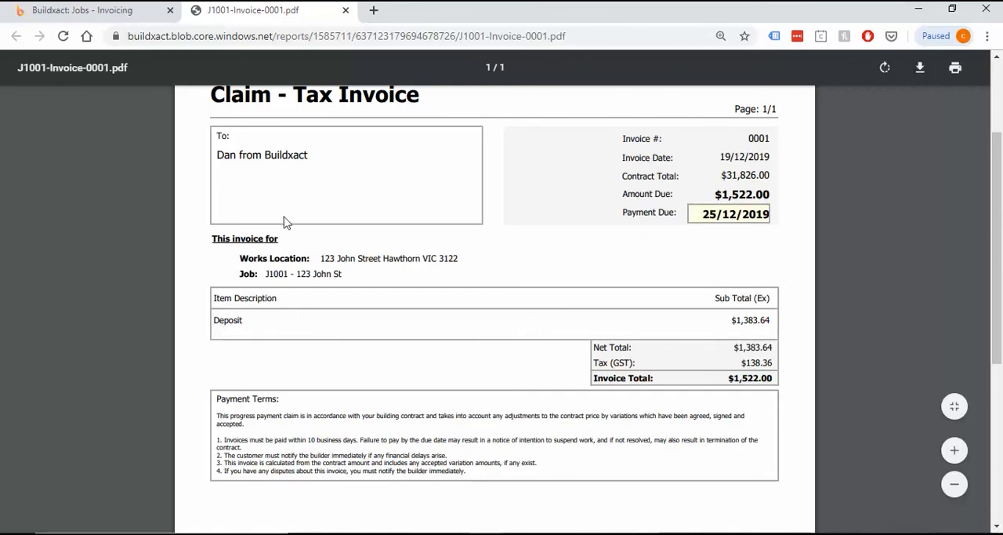
{"action": "mouse_move", "coordinate": [395, 232]}
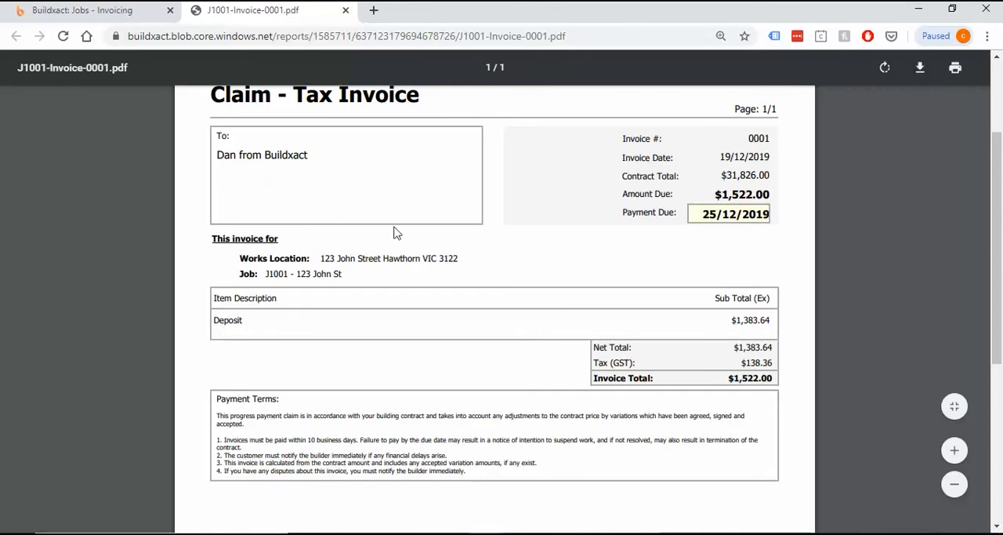
{"action": "mouse_move", "coordinate": [691, 257]}
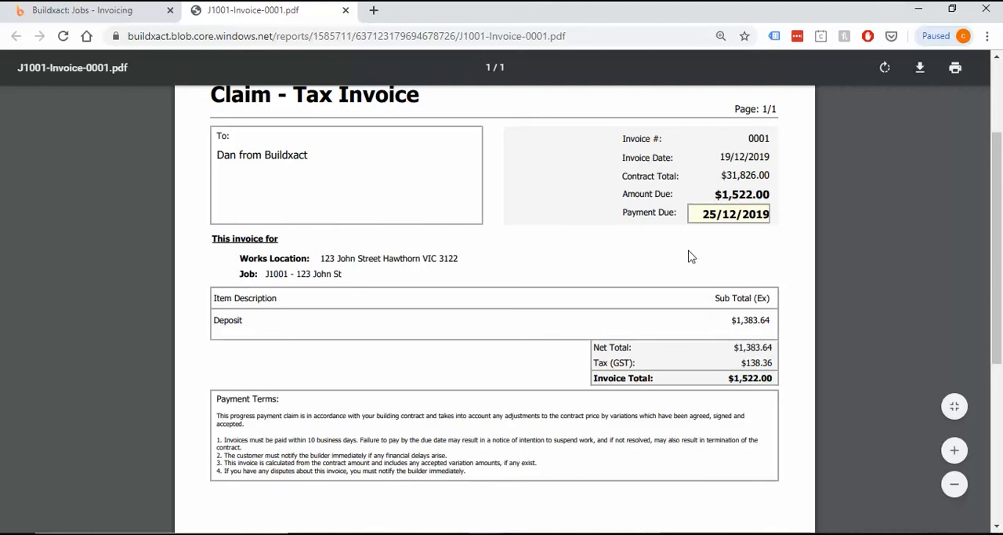
{"action": "scroll", "scroll_direction": "down", "scroll_amount": 3}
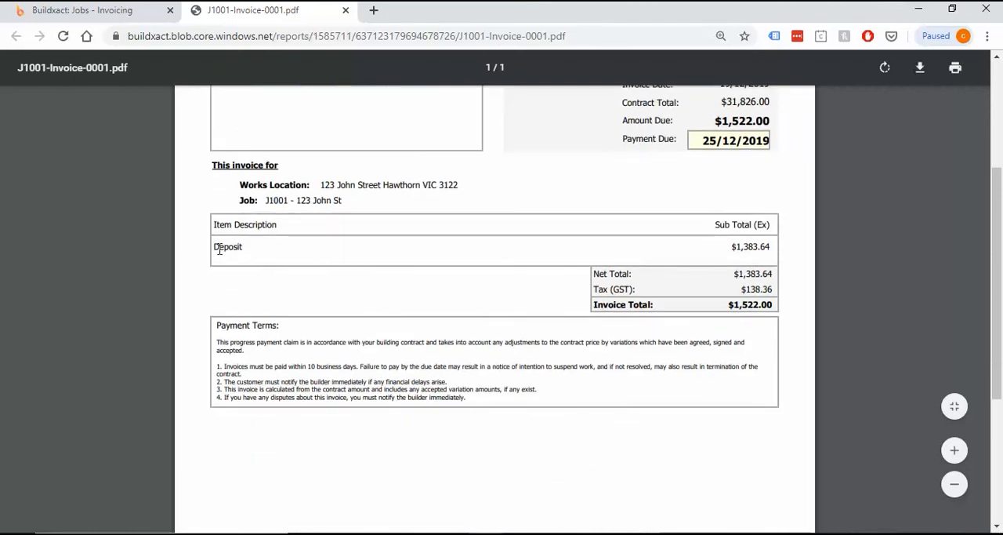
{"action": "mouse_move", "coordinate": [395, 260]}
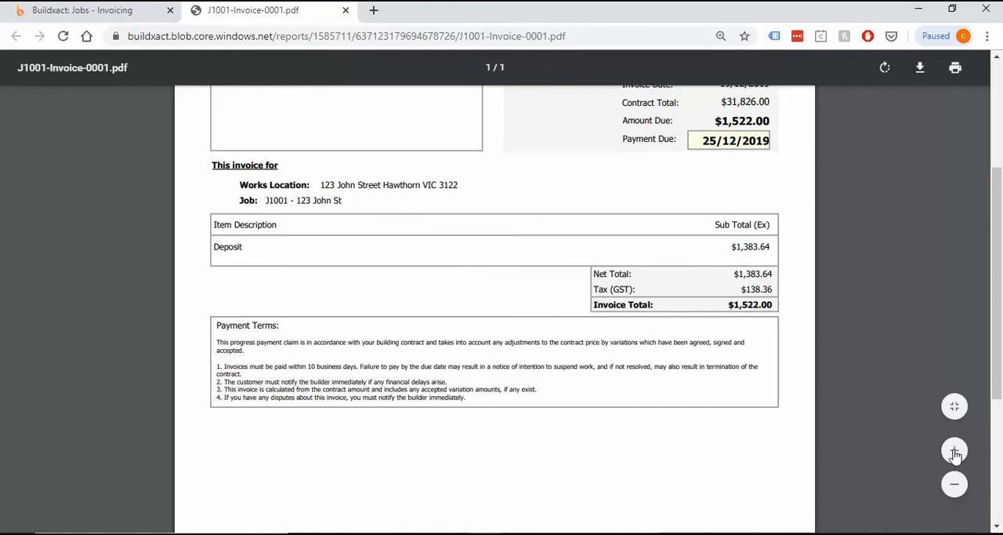
{"action": "mouse_move", "coordinate": [955, 452]}
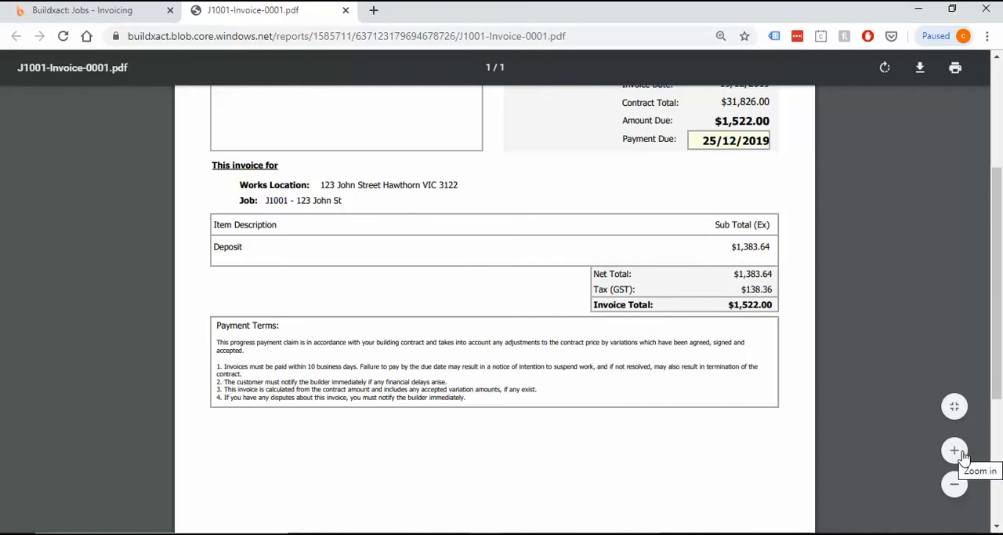
{"action": "left_click", "coordinate": [953, 450]}
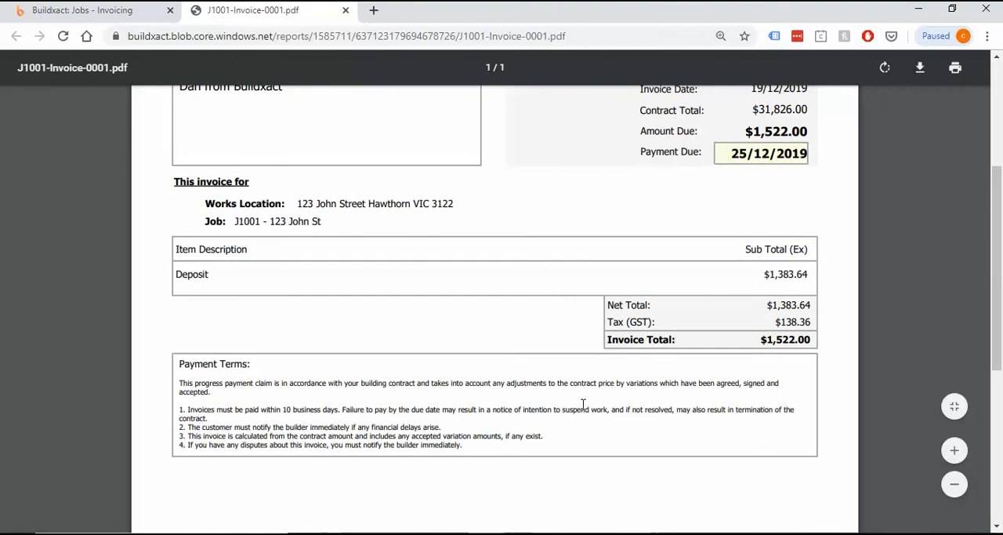
{"action": "scroll", "scroll_direction": "up", "scroll_amount": 3}
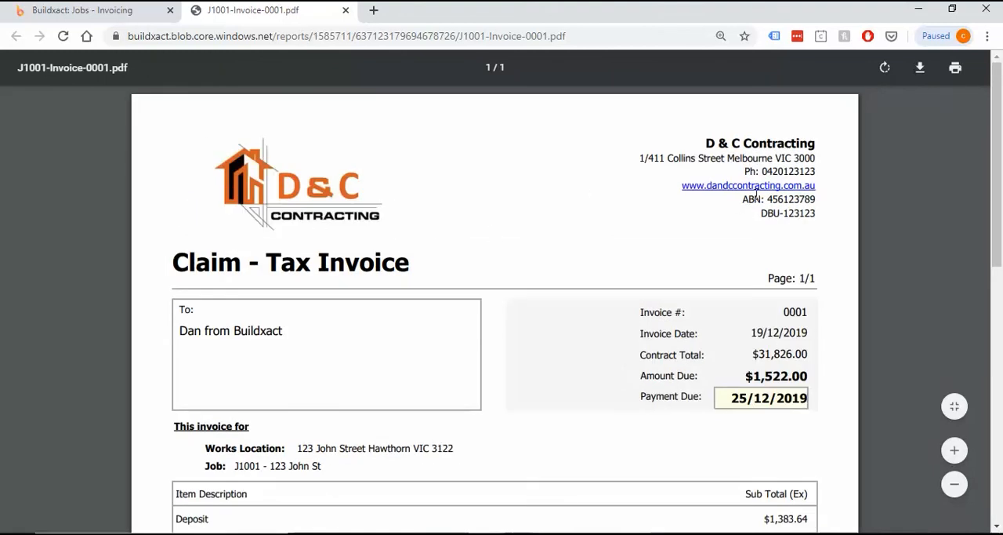
{"action": "scroll", "scroll_direction": "down", "scroll_amount": 3}
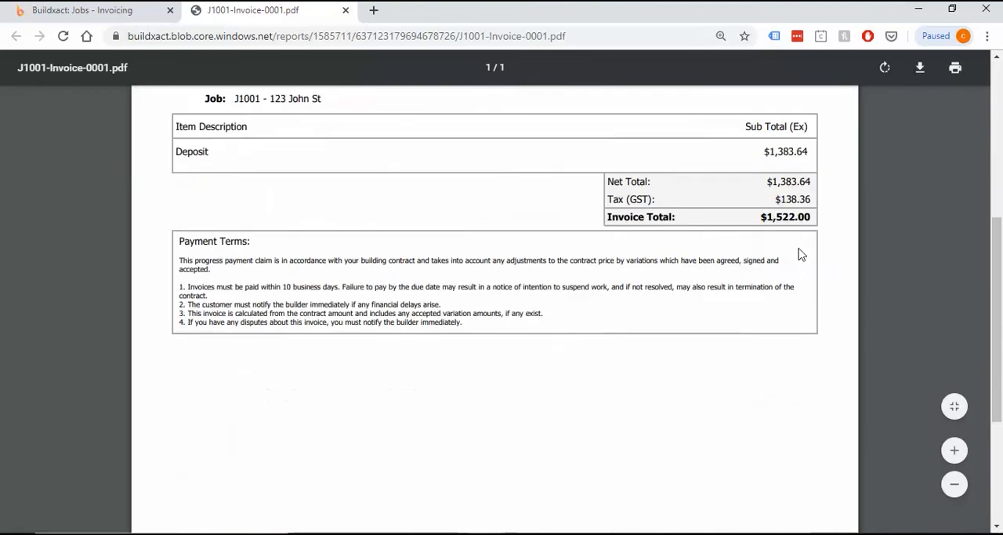
{"action": "mouse_move", "coordinate": [514, 322]}
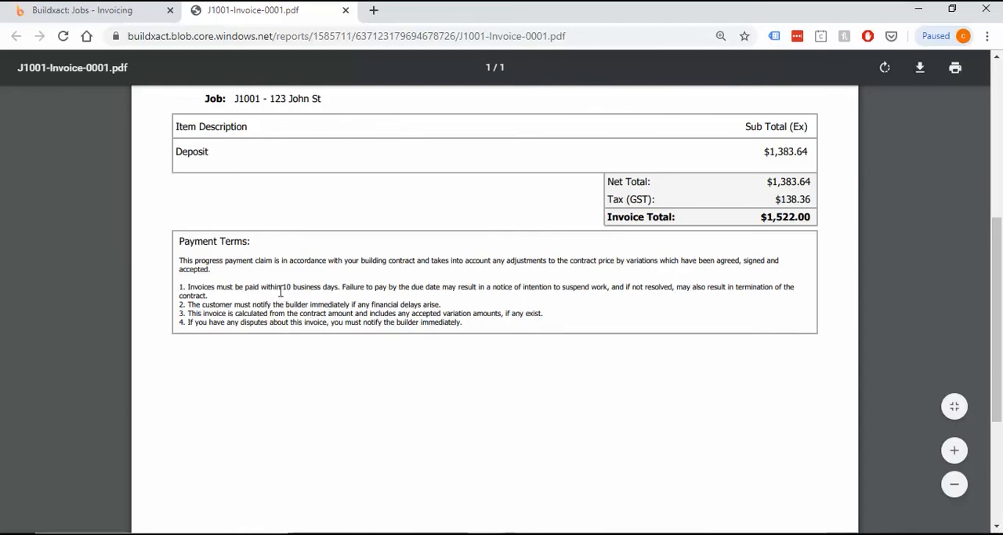
{"action": "left_click_drag", "start_coordinate": [276, 285], "coordinate": [339, 286]}
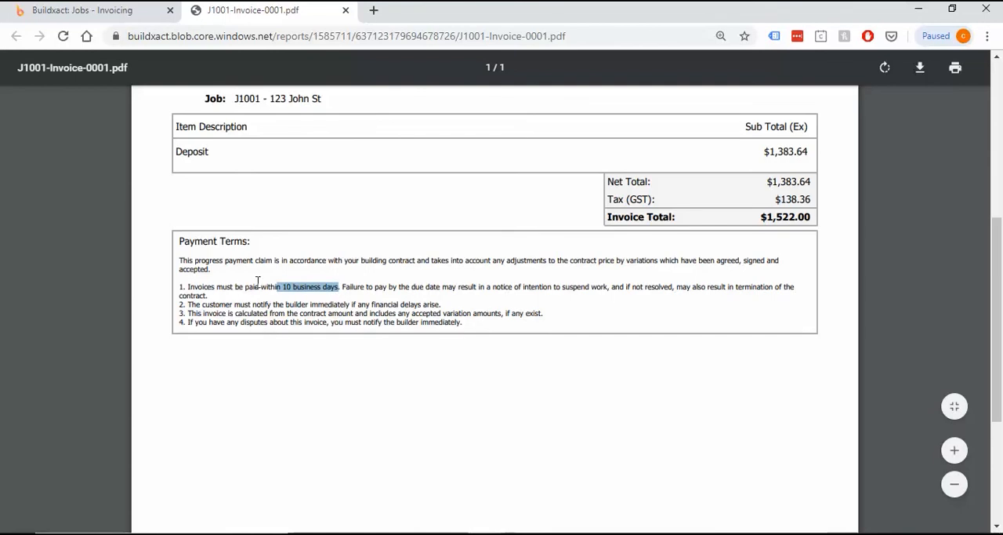
{"action": "mouse_move", "coordinate": [348, 292]}
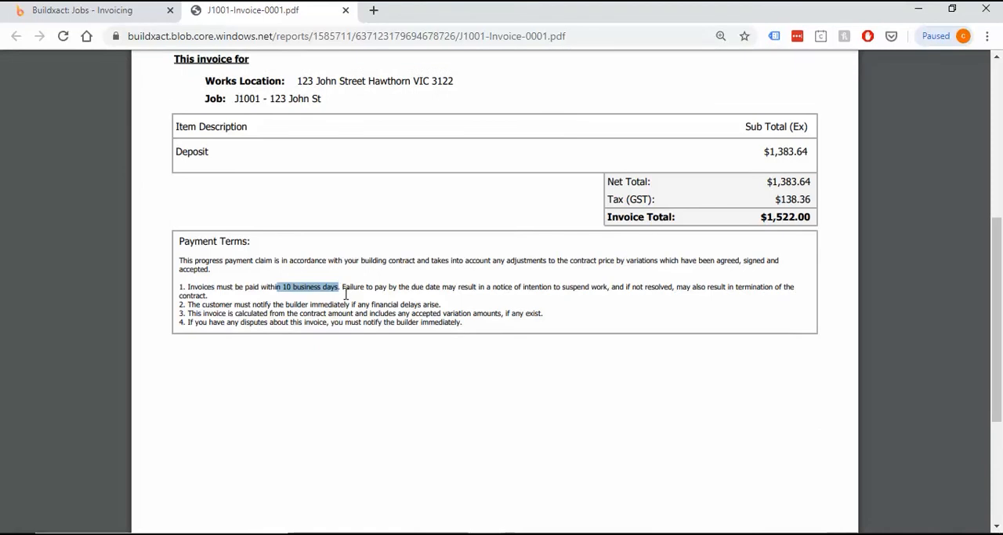
{"action": "mouse_move", "coordinate": [464, 265]}
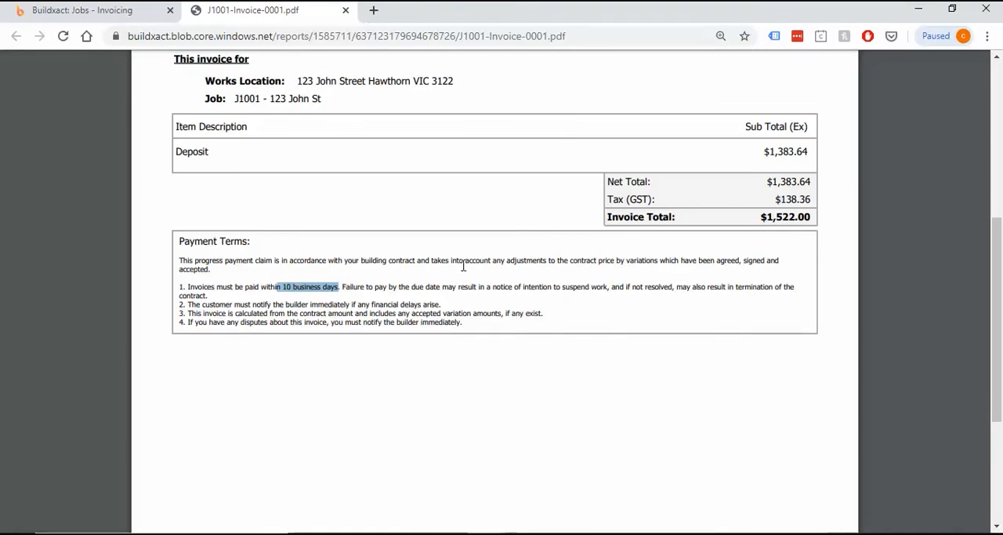
{"action": "mouse_move", "coordinate": [497, 346]}
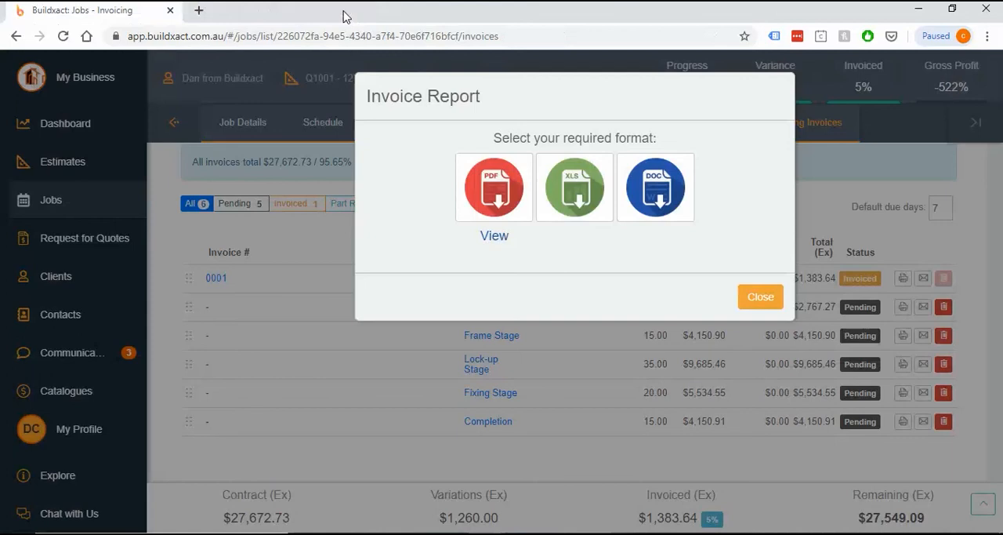
Close the Invoice Report, cancel emailing invoice 0001, and reopen the invoicing options list
{"action": "left_click", "coordinate": [759, 296]}
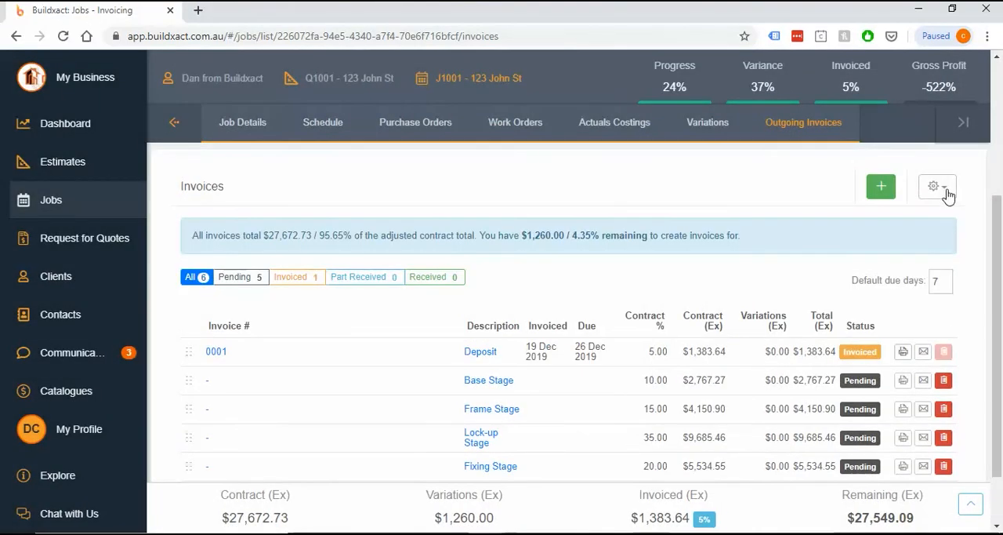
{"action": "left_click", "coordinate": [938, 186]}
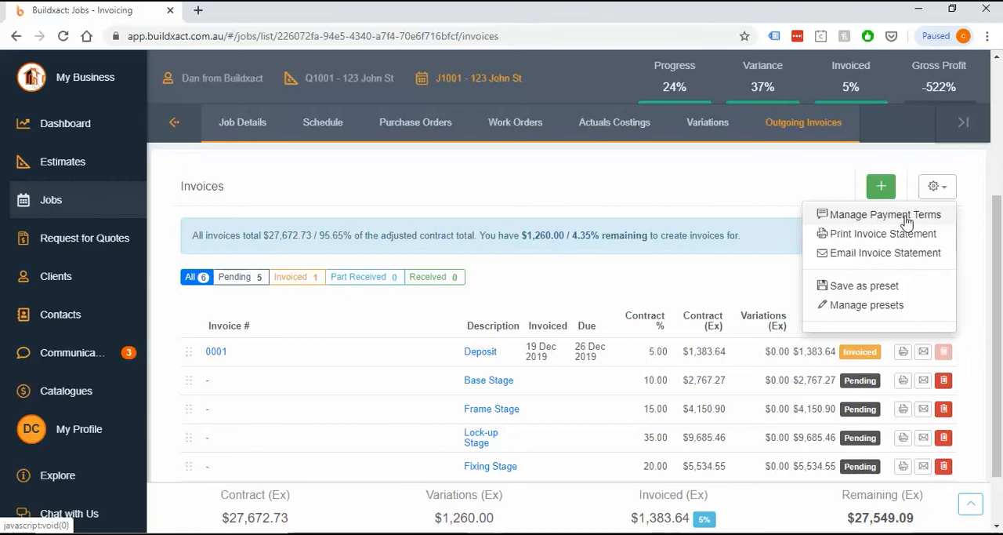
{"action": "mouse_move", "coordinate": [930, 202]}
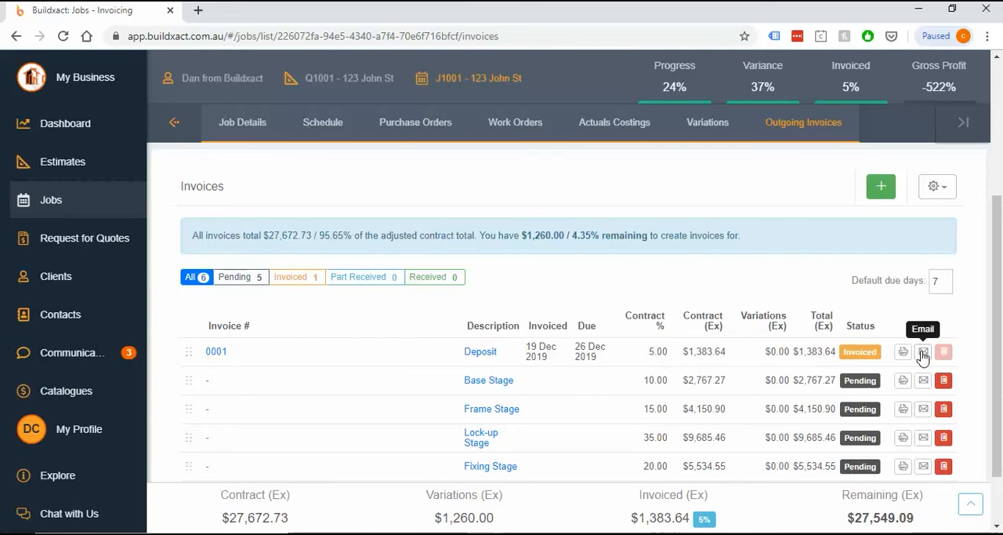
{"action": "left_click", "coordinate": [924, 351]}
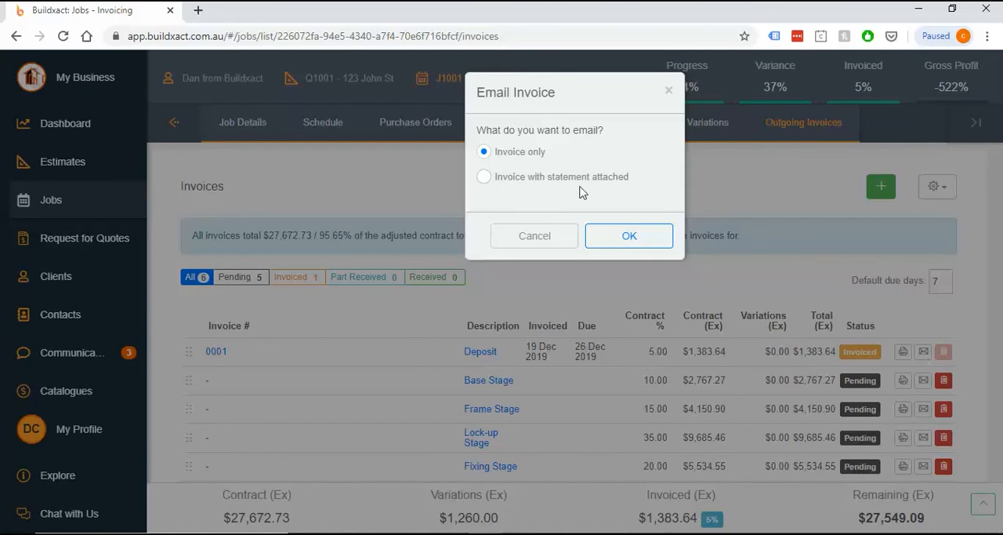
{"action": "mouse_move", "coordinate": [634, 173]}
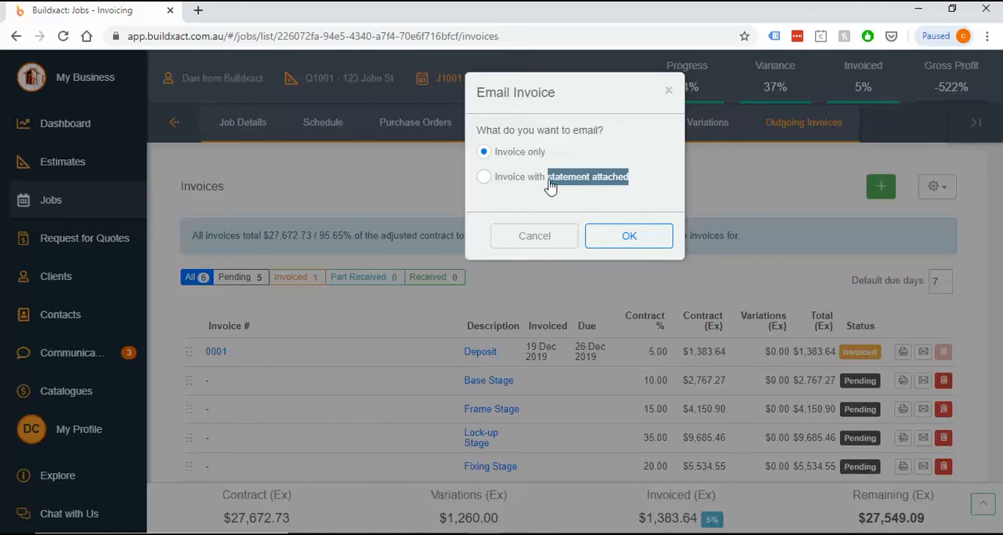
{"action": "left_click", "coordinate": [535, 236]}
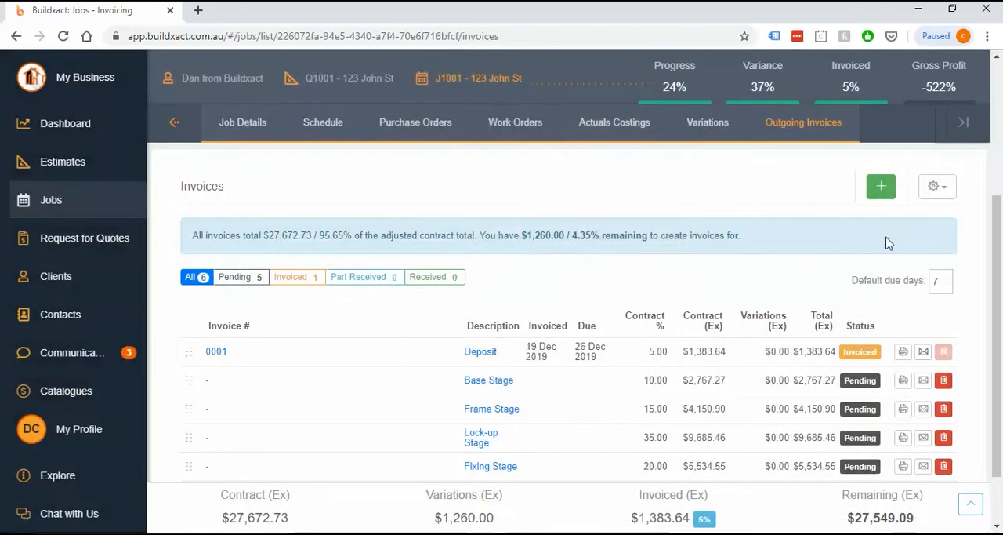
{"action": "left_click", "coordinate": [934, 187]}
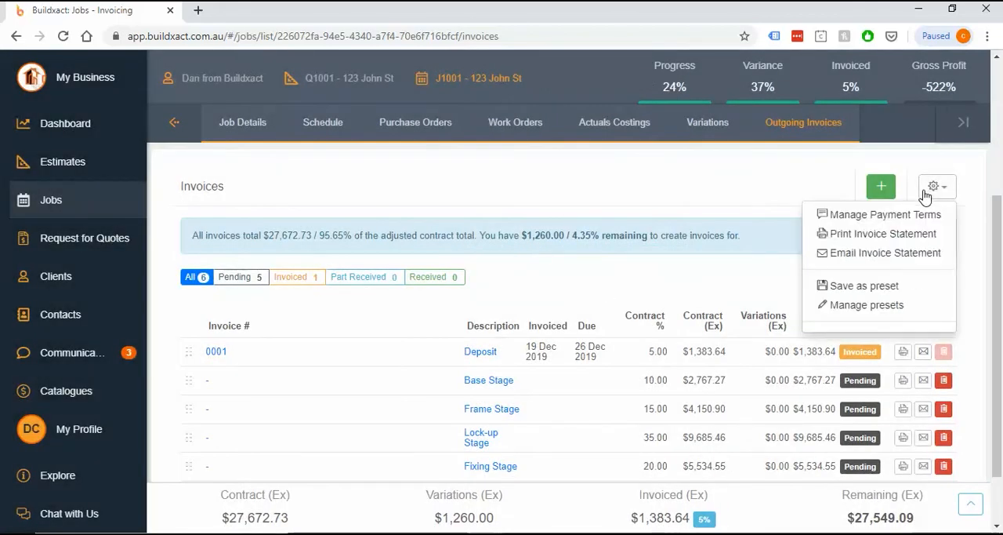
{"action": "mouse_move", "coordinate": [965, 215]}
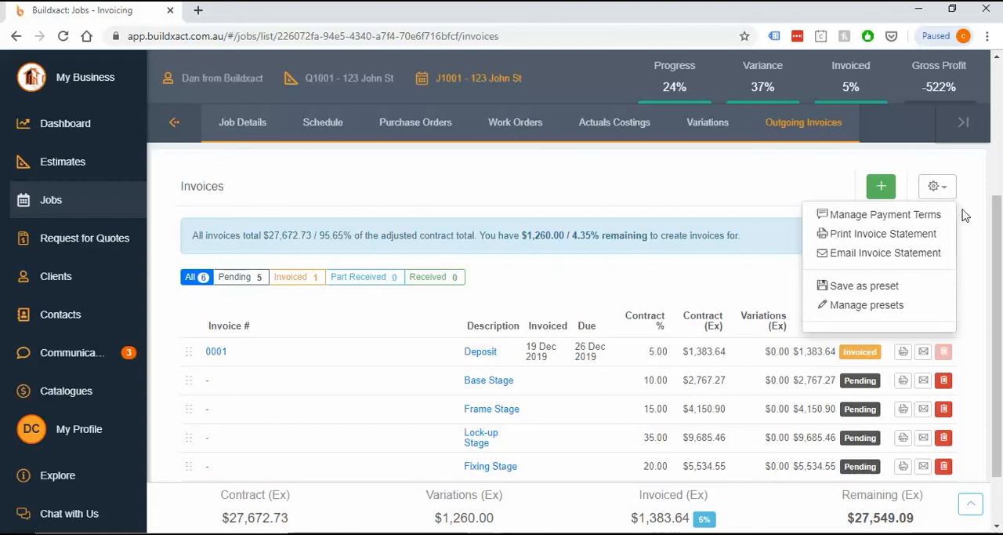
{"action": "mouse_move", "coordinate": [884, 234]}
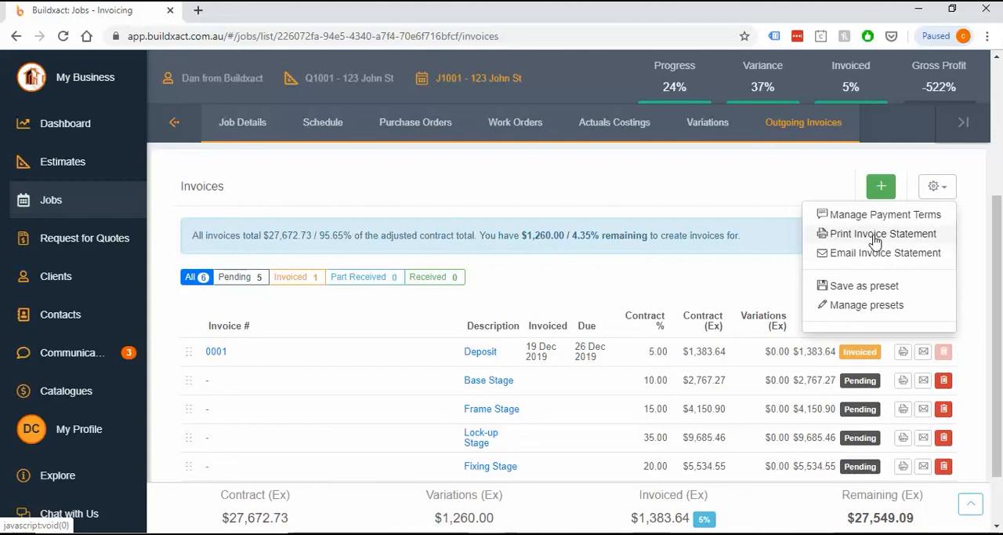
Print the job's invoice statement as a PDF, check the $30,440.00 contract total, and close the dialog
{"action": "left_click", "coordinate": [885, 232]}
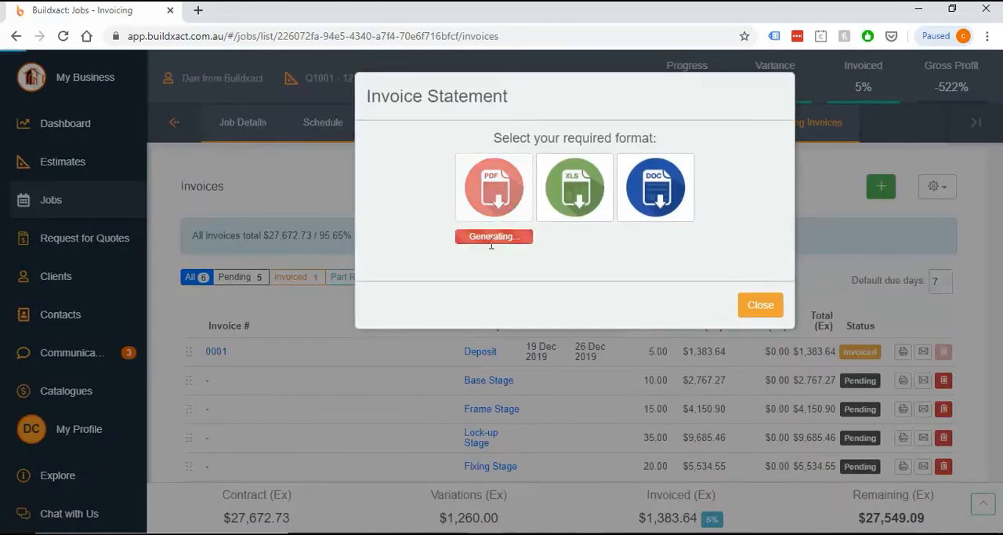
{"action": "left_click", "coordinate": [494, 186]}
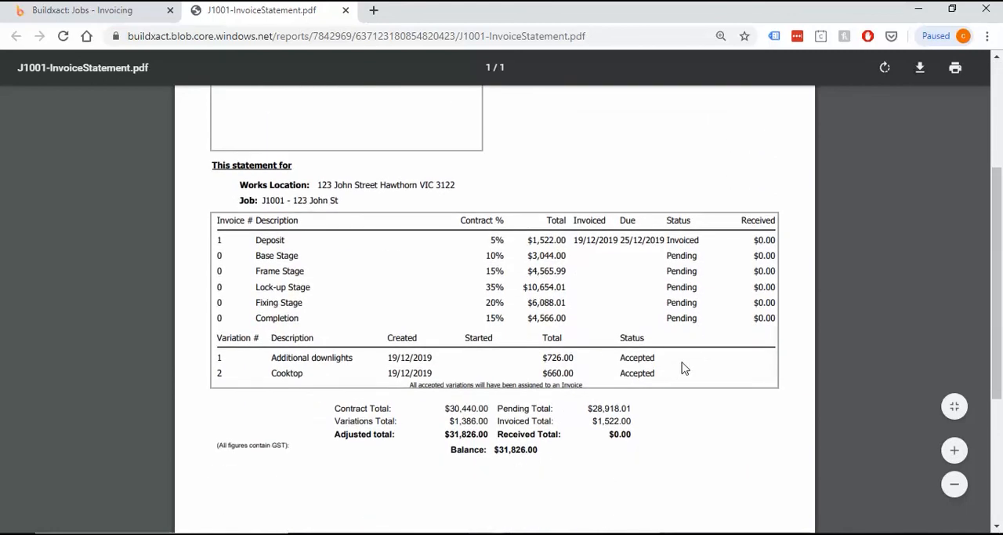
{"action": "mouse_move", "coordinate": [577, 301]}
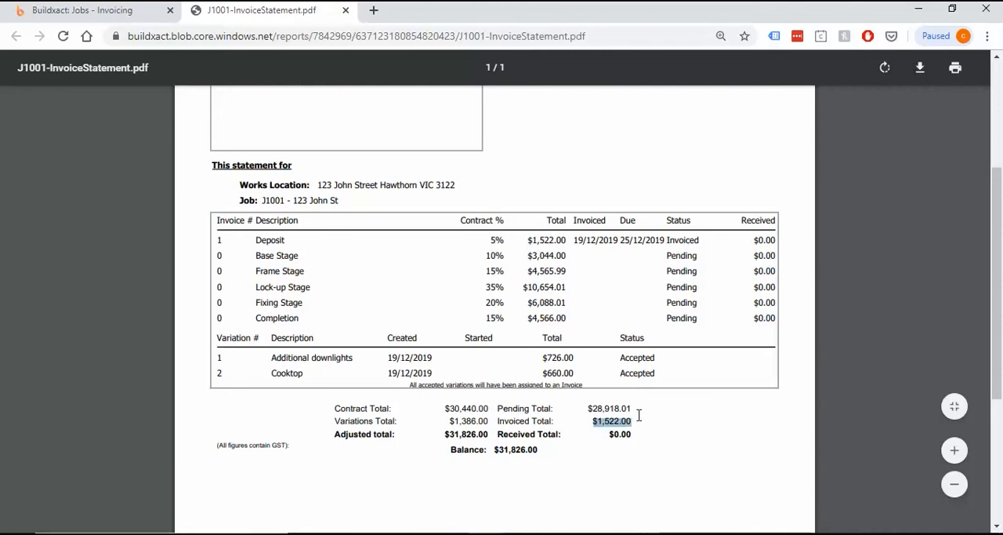
{"action": "mouse_move", "coordinate": [596, 411]}
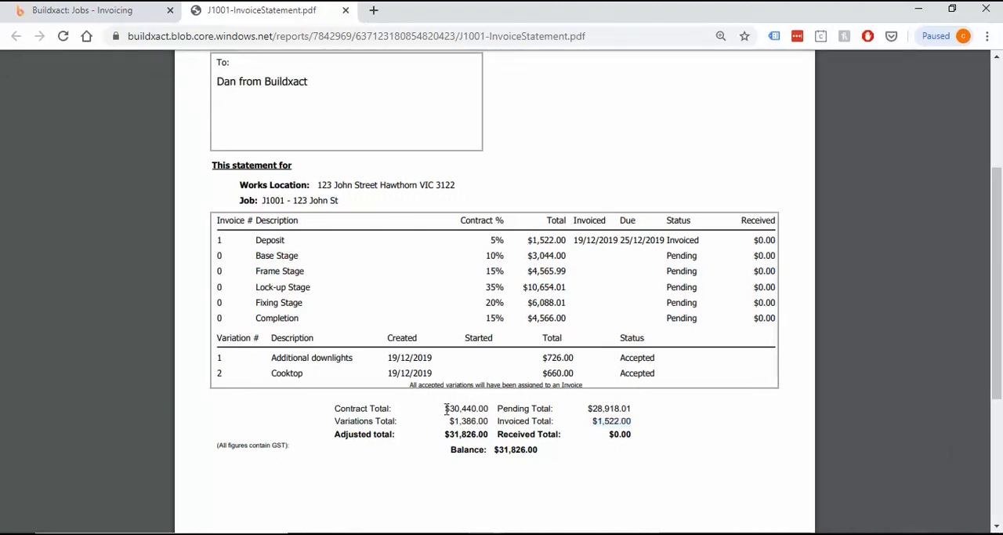
{"action": "double_click", "coordinate": [468, 407]}
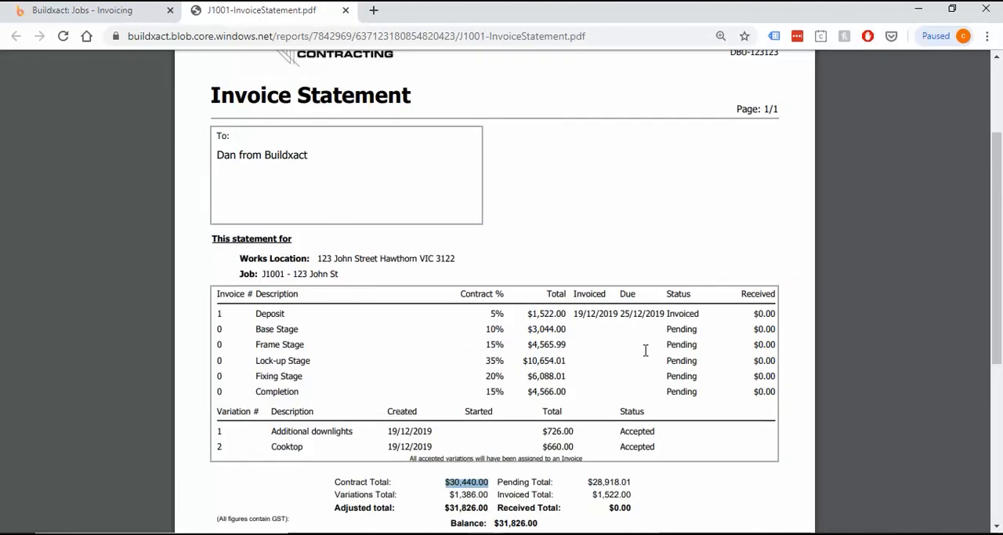
{"action": "mouse_move", "coordinate": [430, 182]}
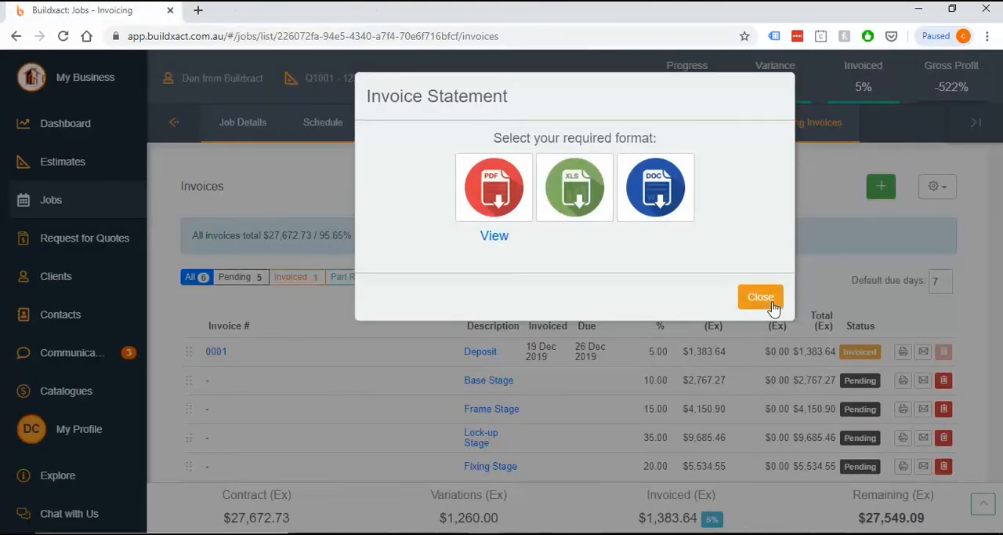
{"action": "left_click", "coordinate": [759, 296]}
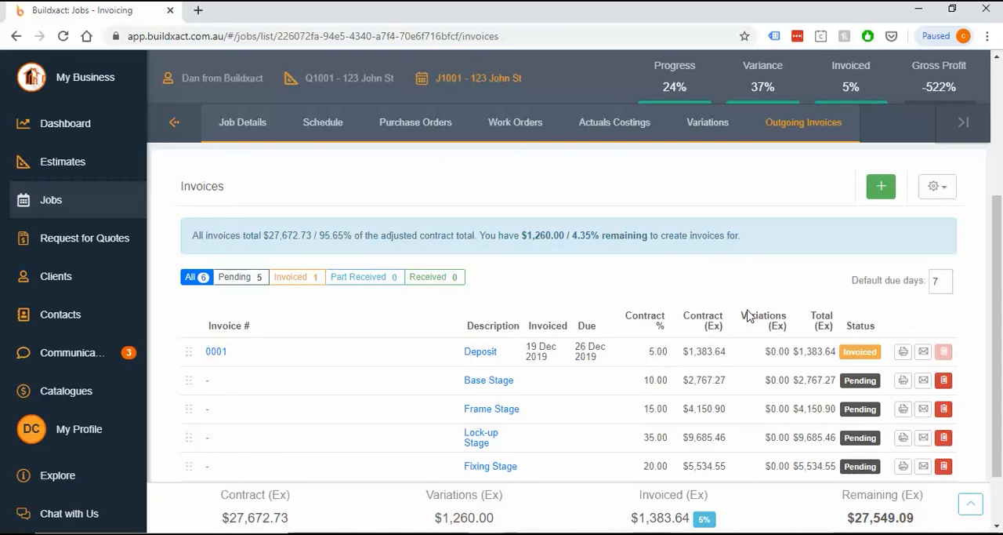
{"action": "mouse_move", "coordinate": [561, 379]}
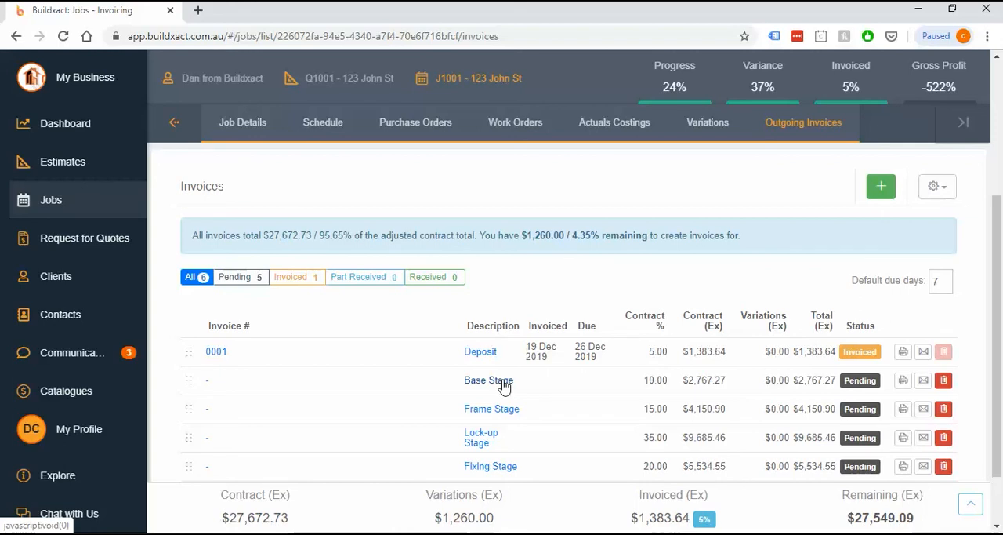
Set invoice 0001 to Received with a $1,522.00 receipt and save it
{"action": "left_click", "coordinate": [216, 351]}
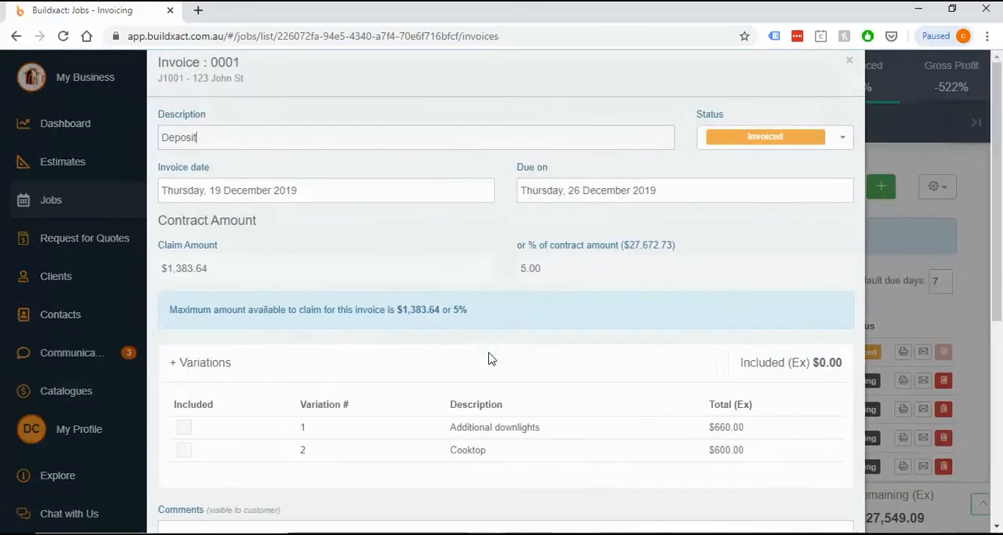
{"action": "left_click", "coordinate": [774, 137]}
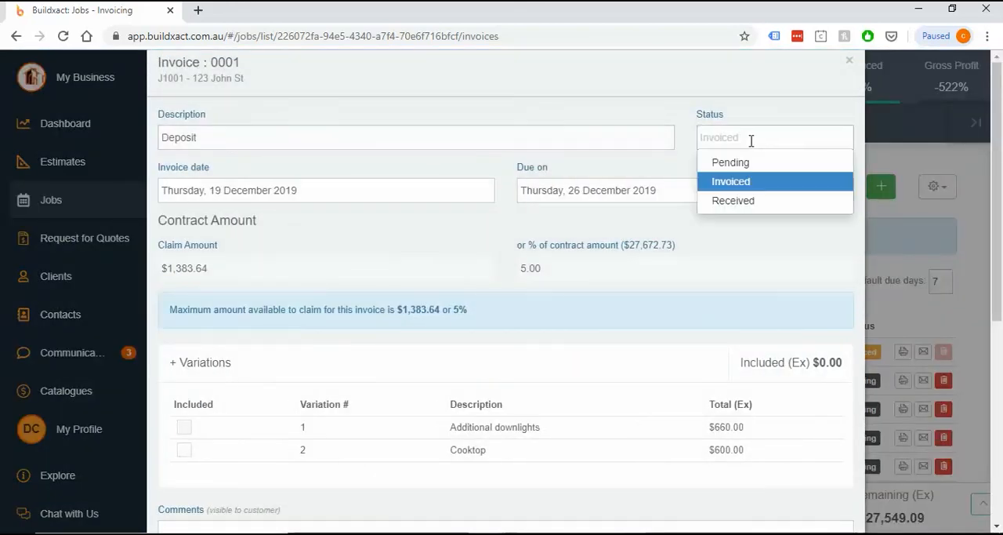
{"action": "mouse_move", "coordinate": [733, 201]}
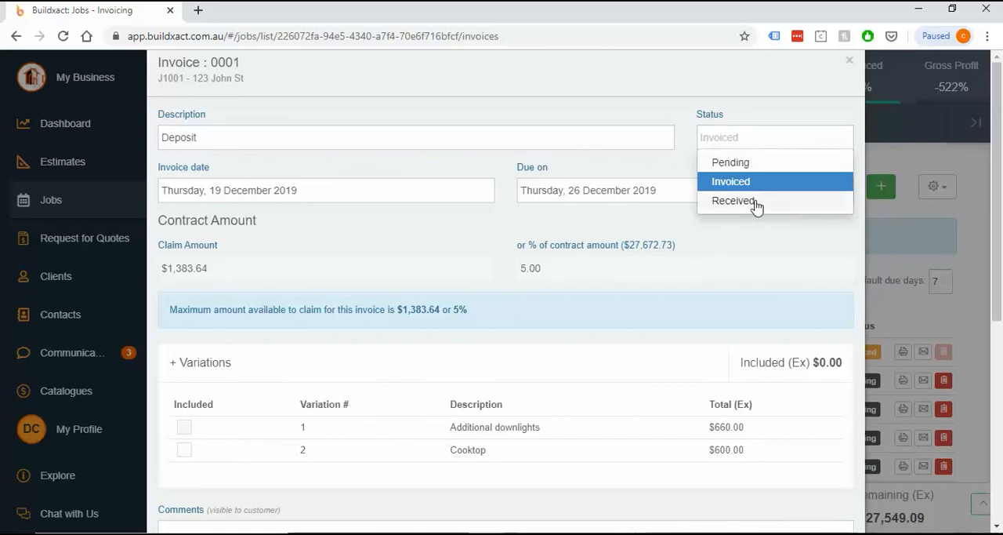
{"action": "left_click", "coordinate": [734, 200]}
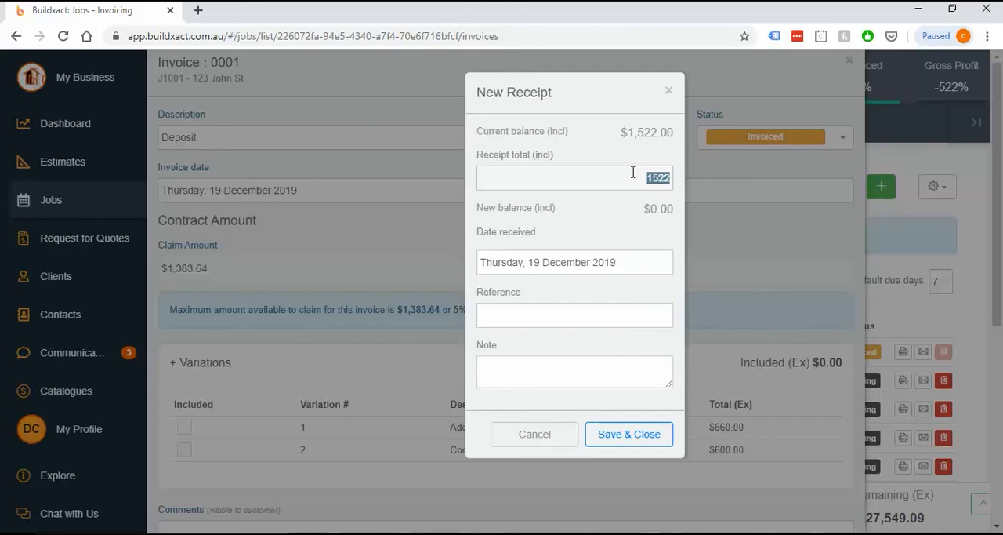
{"action": "mouse_move", "coordinate": [613, 169]}
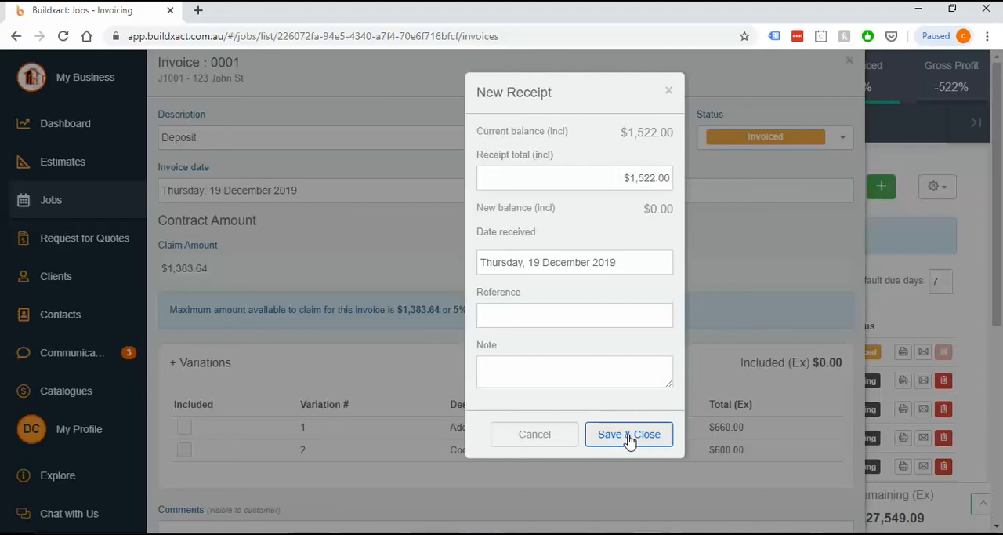
{"action": "left_click", "coordinate": [629, 432]}
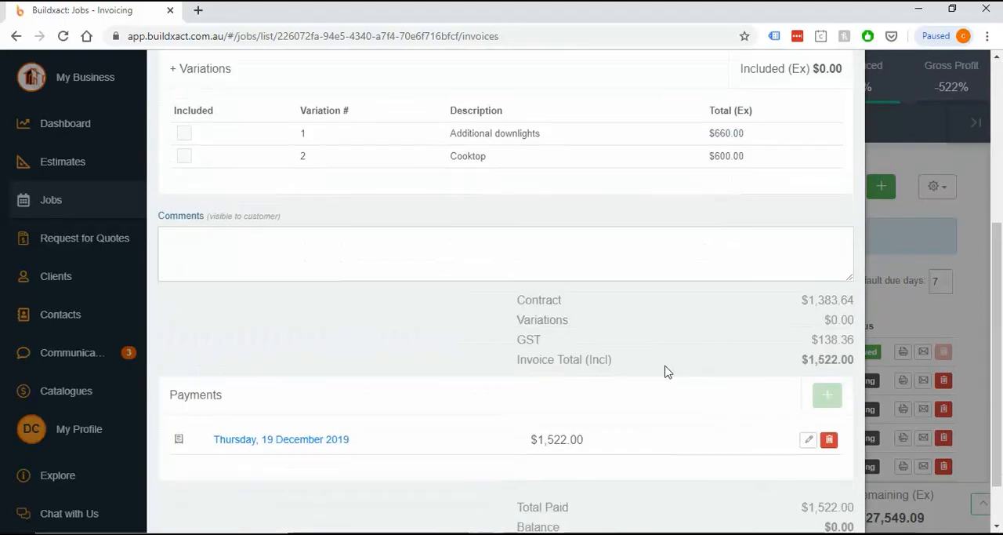
{"action": "scroll", "scroll_direction": "down", "scroll_amount": 3}
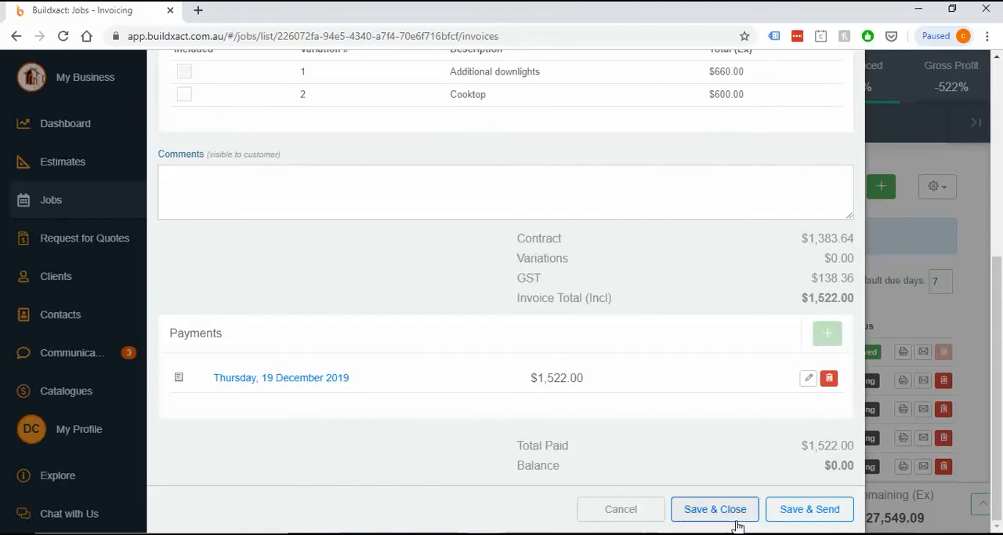
{"action": "left_click", "coordinate": [715, 508]}
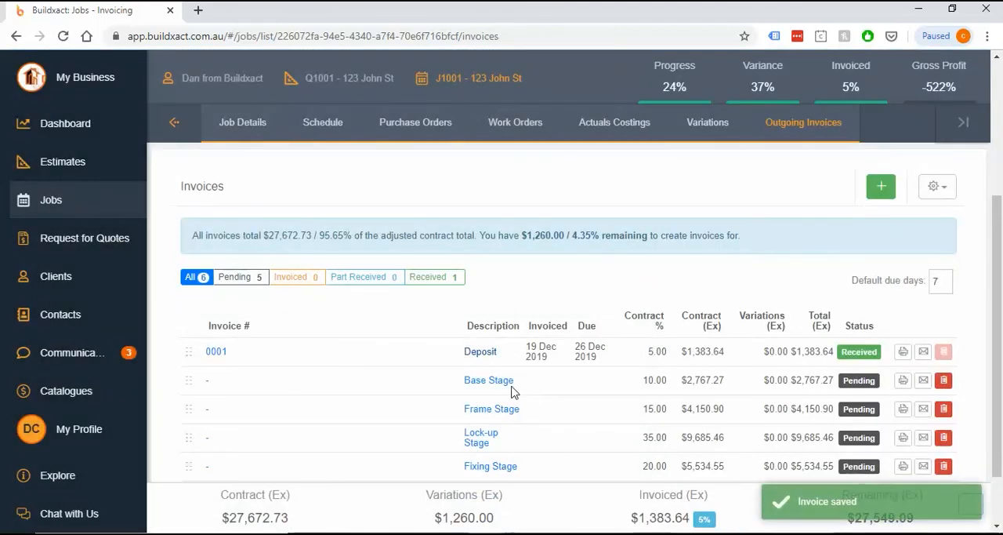
Tick the Additional downlights and Cooktop variations on the Base Stage invoice, then close it without saving
{"action": "left_click", "coordinate": [489, 379]}
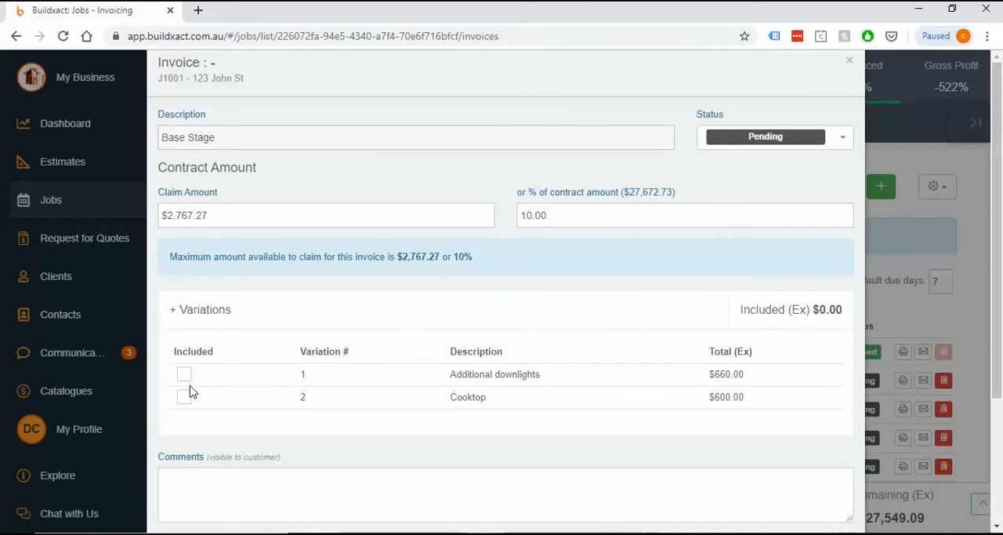
{"action": "mouse_move", "coordinate": [291, 378]}
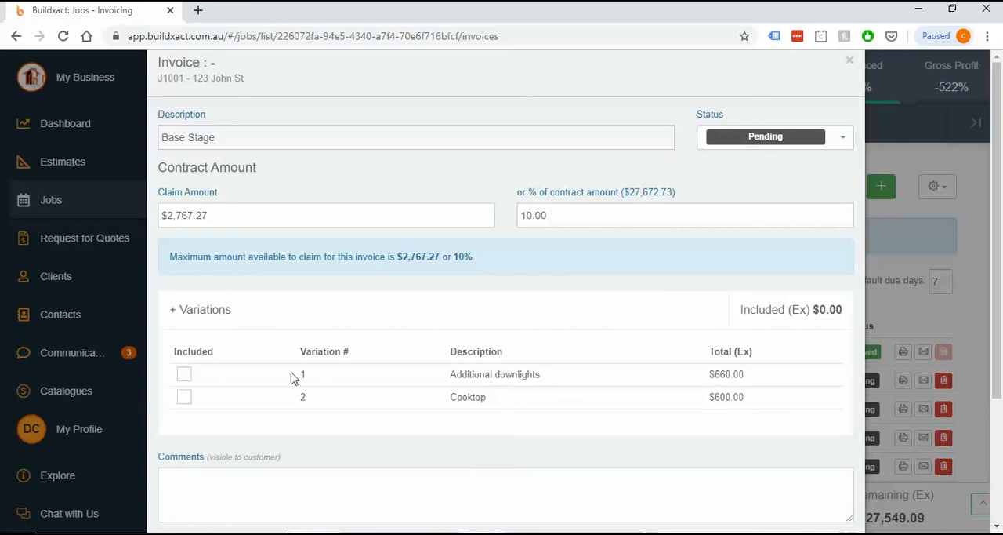
{"action": "left_click", "coordinate": [184, 374]}
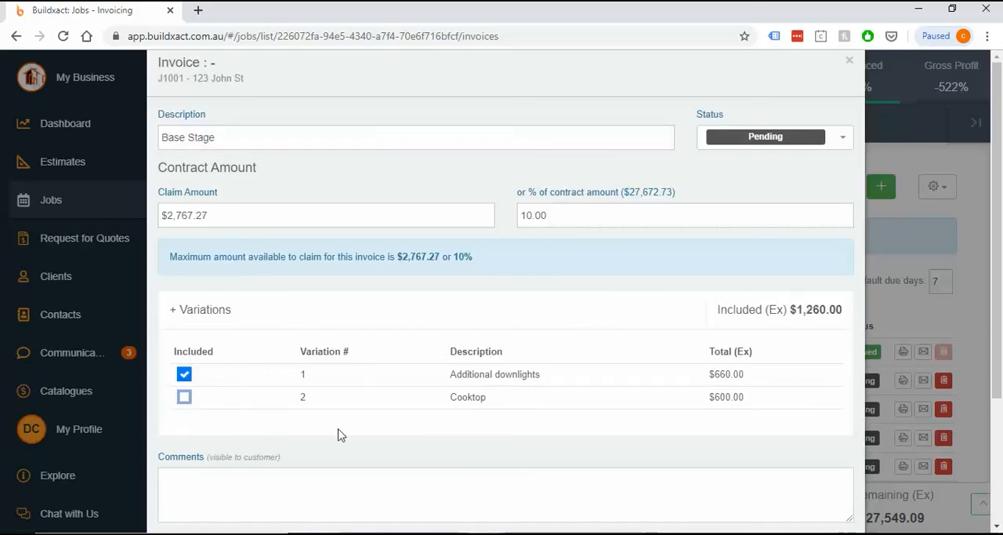
{"action": "left_click", "coordinate": [184, 395]}
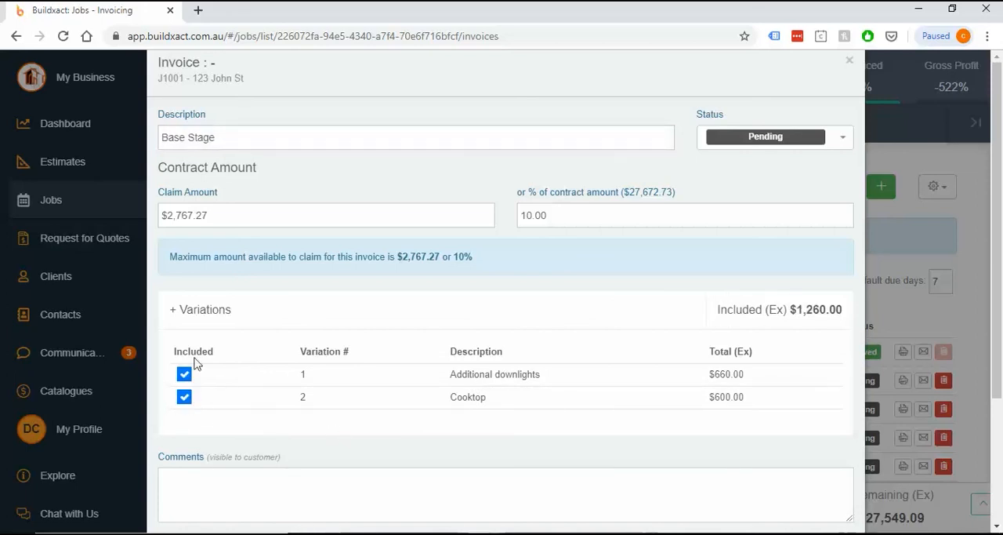
{"action": "scroll", "scroll_direction": "down", "scroll_amount": 3}
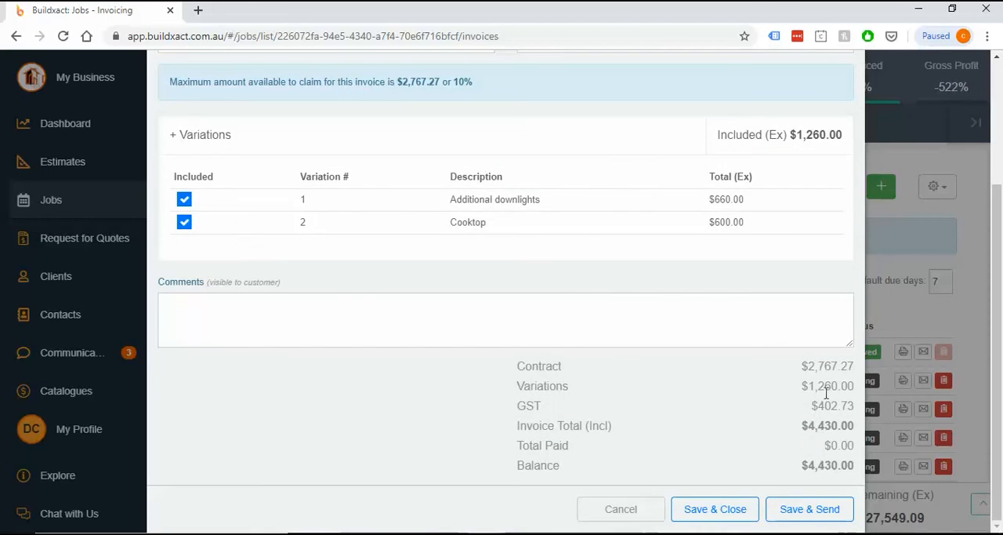
{"action": "mouse_move", "coordinate": [690, 390]}
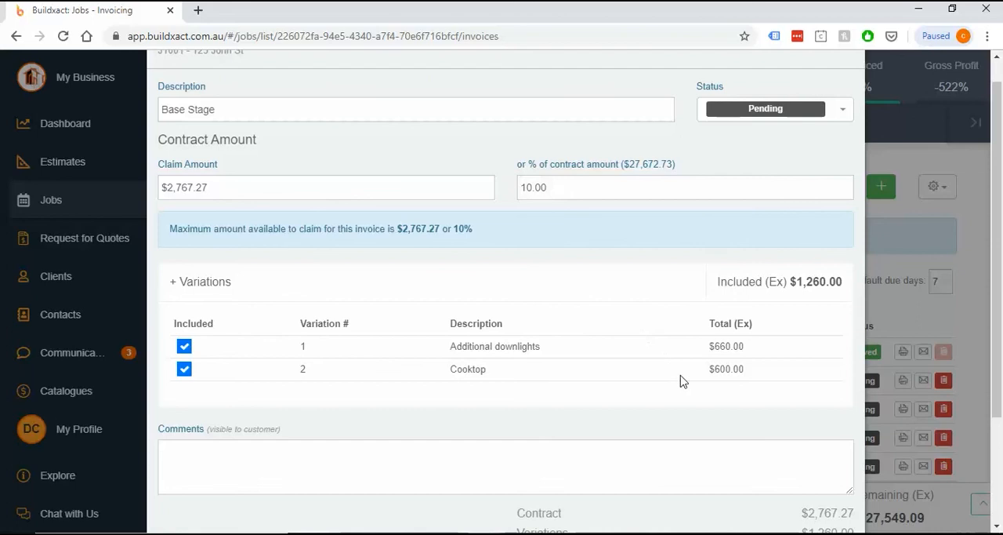
{"action": "mouse_move", "coordinate": [414, 313]}
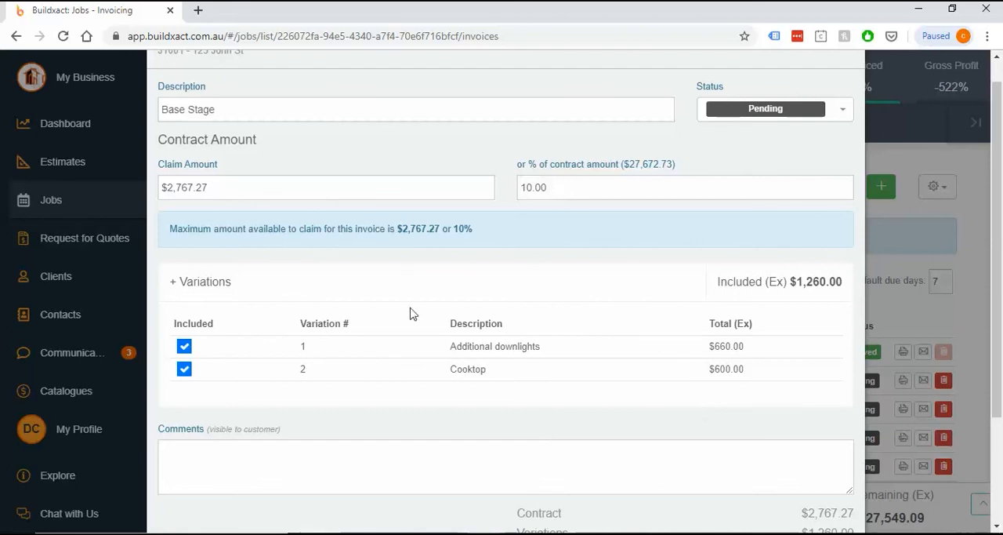
{"action": "mouse_move", "coordinate": [526, 362]}
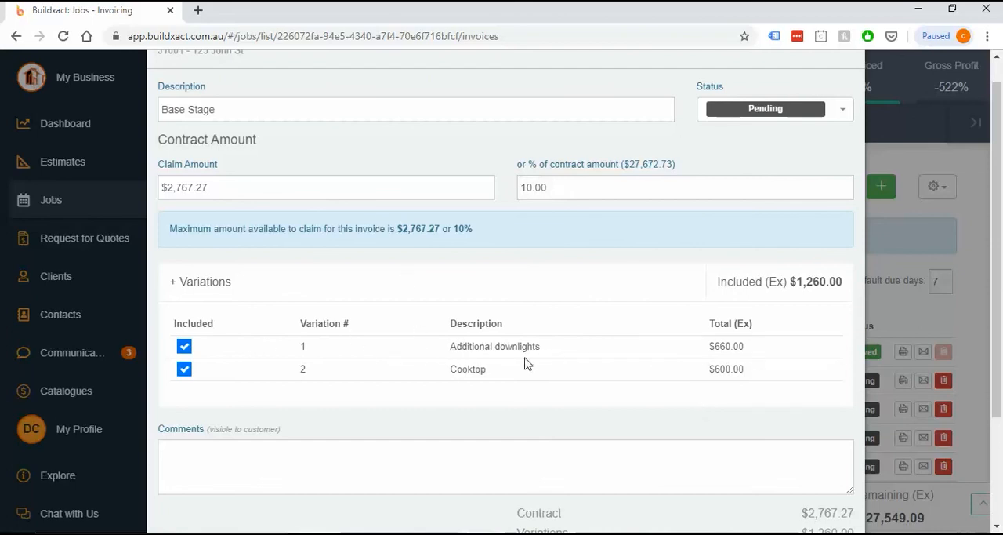
{"action": "mouse_move", "coordinate": [687, 396]}
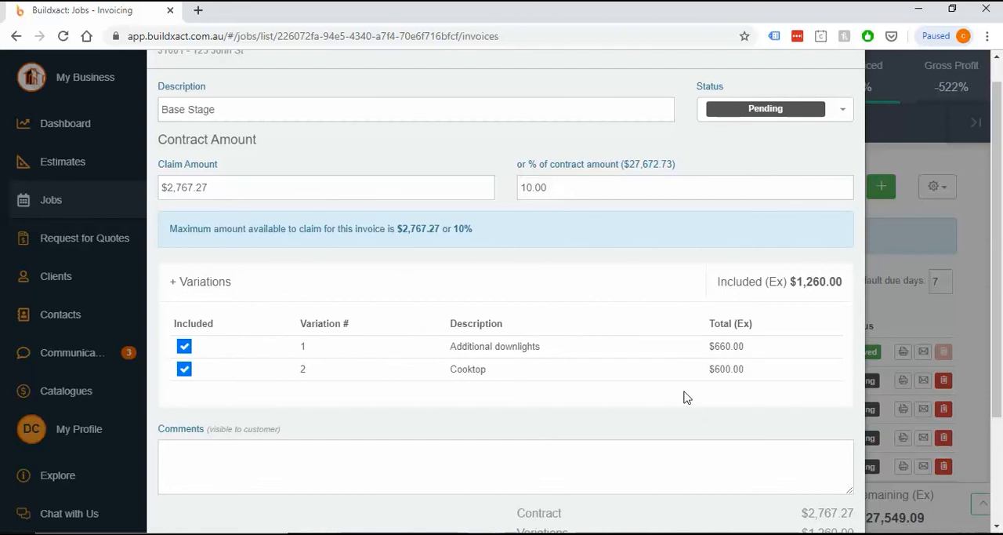
{"action": "mouse_move", "coordinate": [680, 385]}
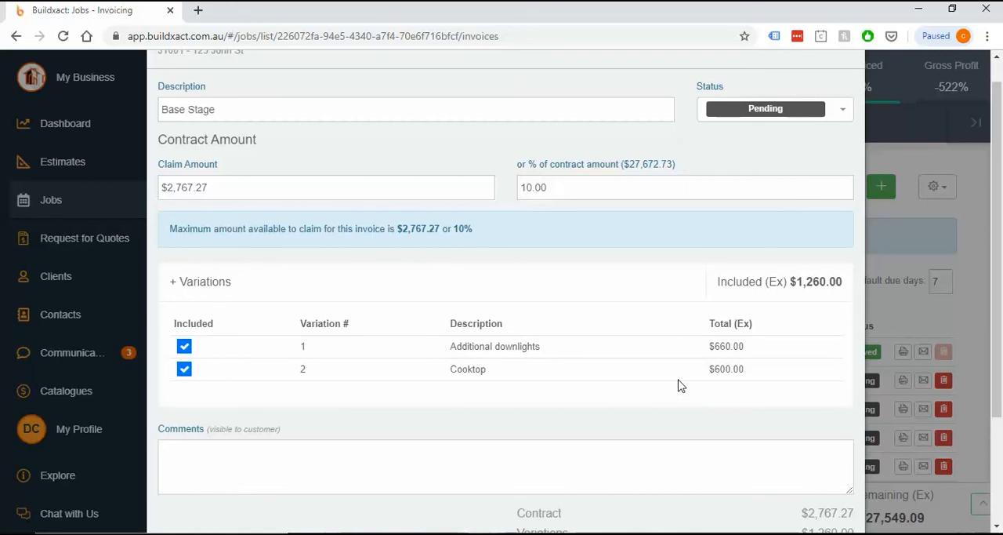
{"action": "left_click", "coordinate": [774, 109]}
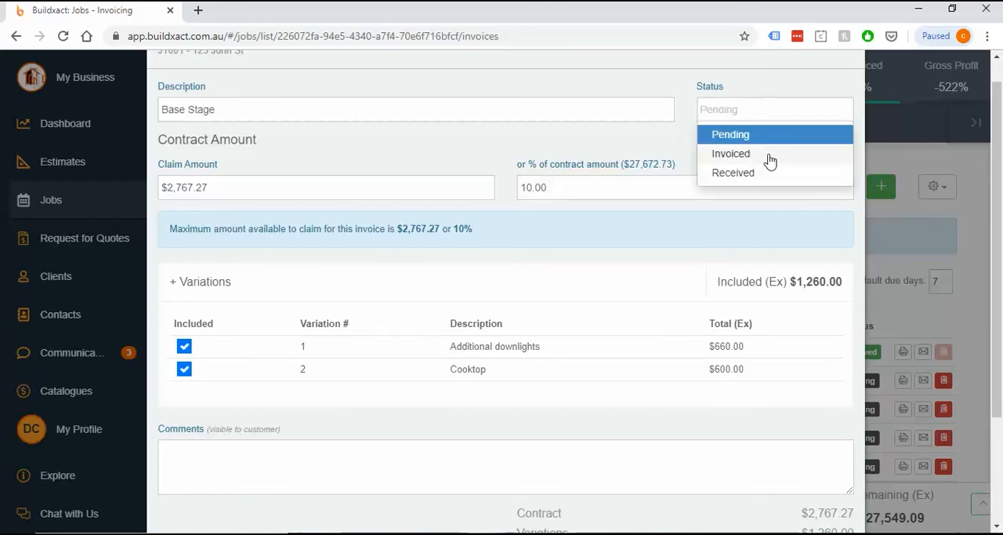
{"action": "mouse_move", "coordinate": [765, 155]}
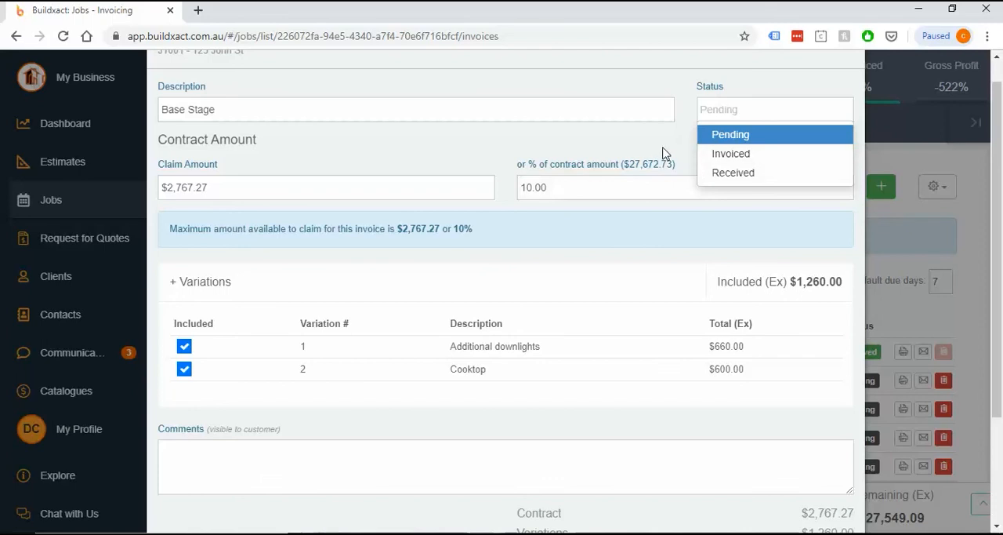
{"action": "mouse_move", "coordinate": [555, 366]}
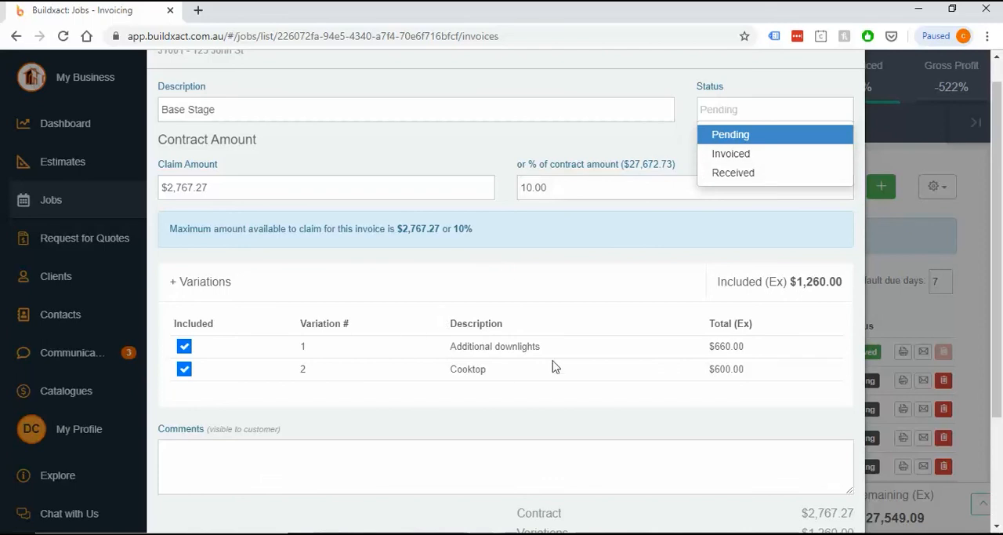
{"action": "mouse_move", "coordinate": [549, 349]}
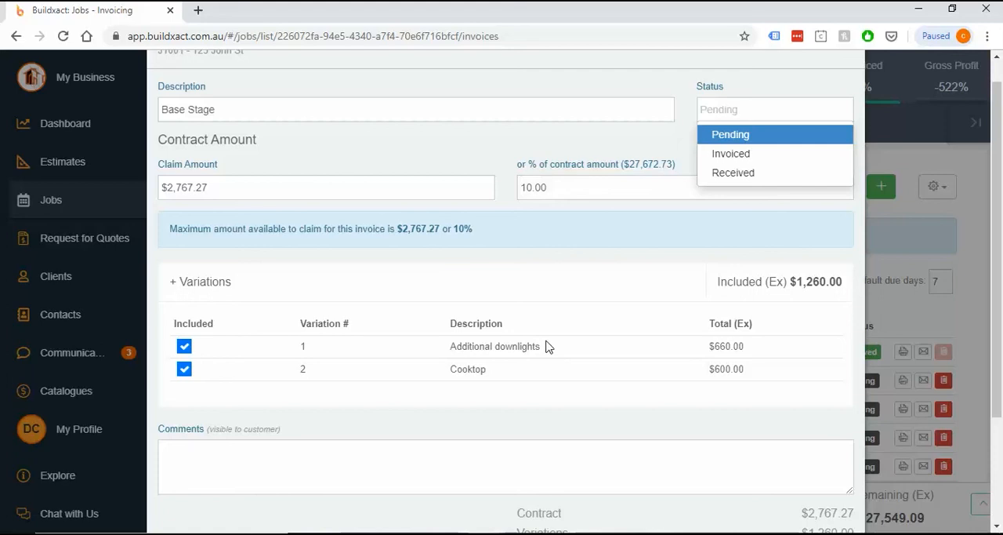
{"action": "mouse_move", "coordinate": [379, 338]}
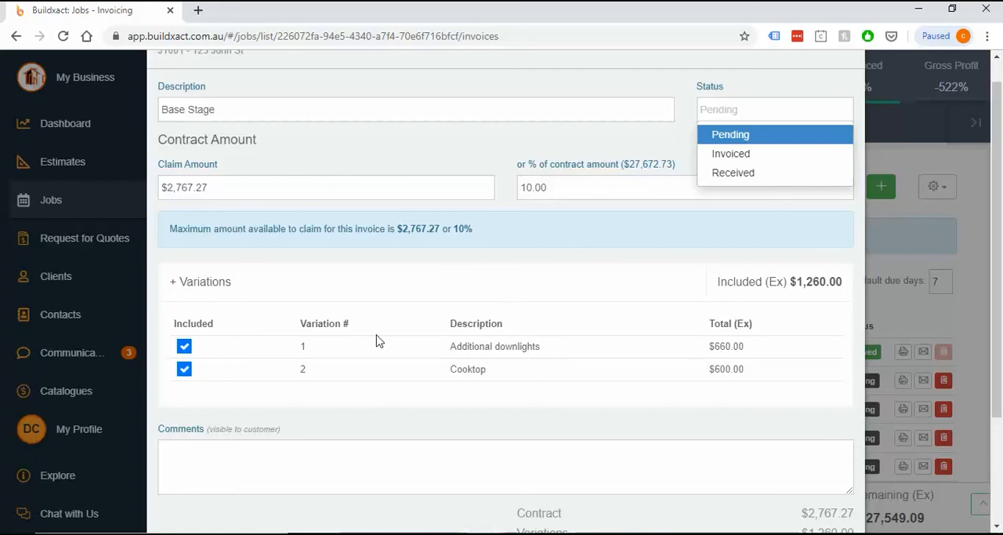
{"action": "mouse_move", "coordinate": [776, 254]}
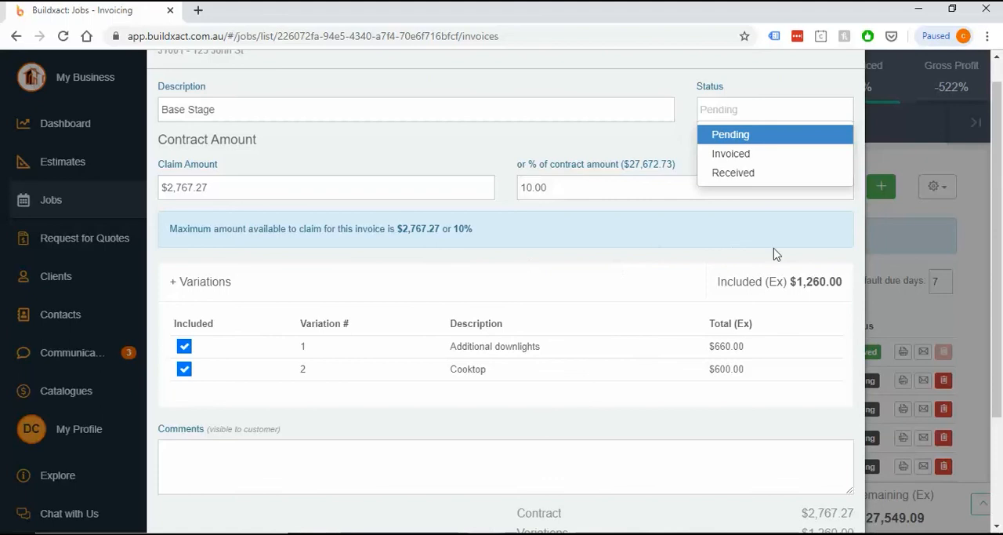
{"action": "left_click", "coordinate": [730, 135]}
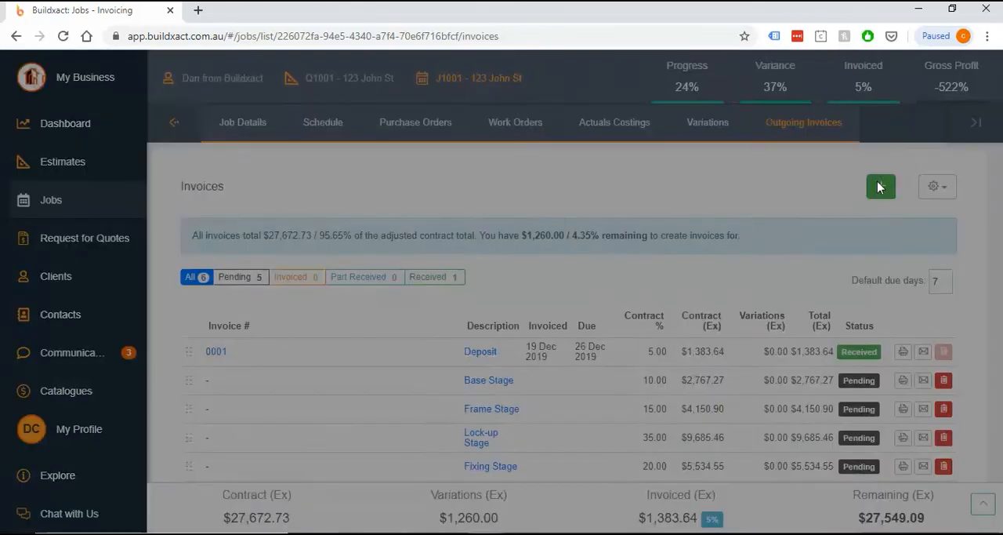
Add a new invoice described 'Variations' covering both variations ($1,386.00) and save it
{"action": "left_click", "coordinate": [881, 187]}
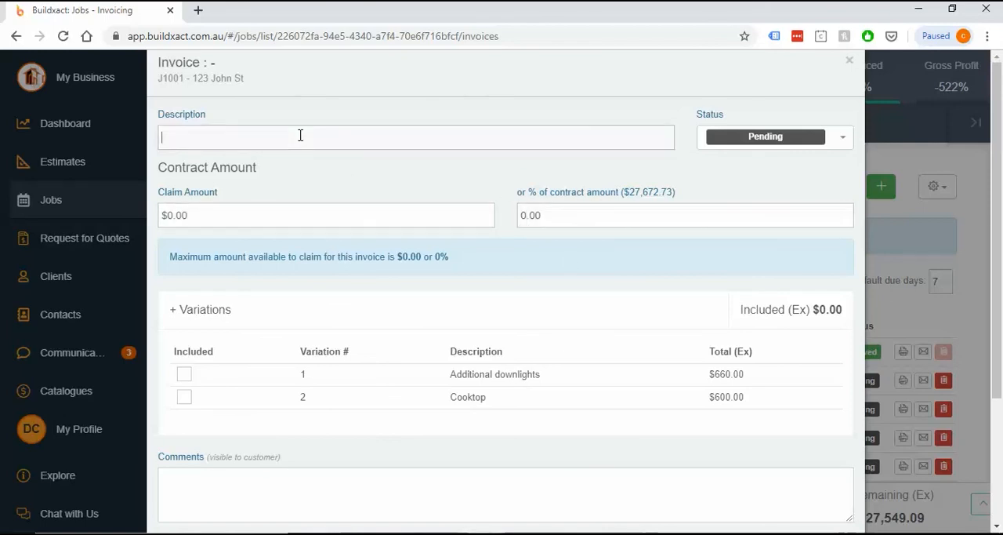
{"action": "type", "text": "Var"}
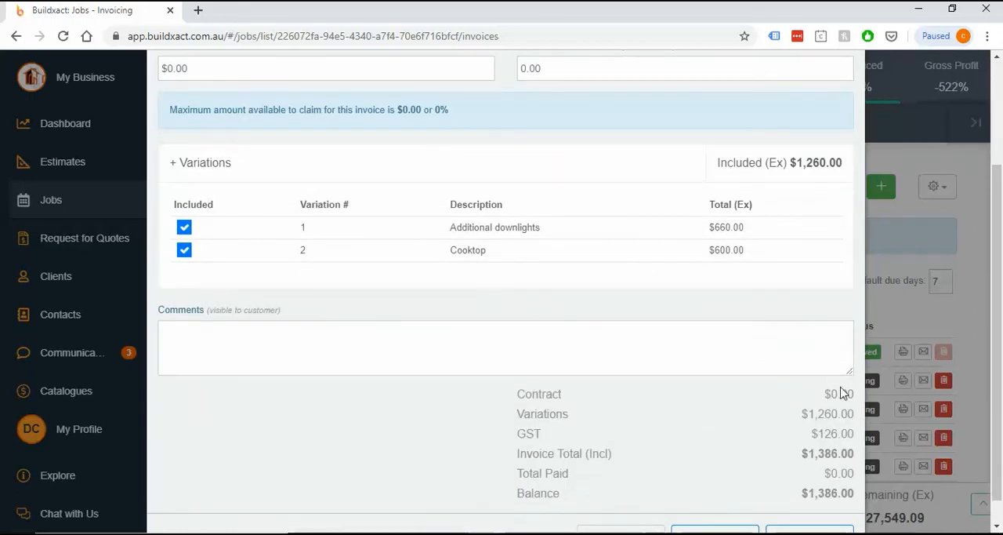
{"action": "double_click", "coordinate": [838, 394]}
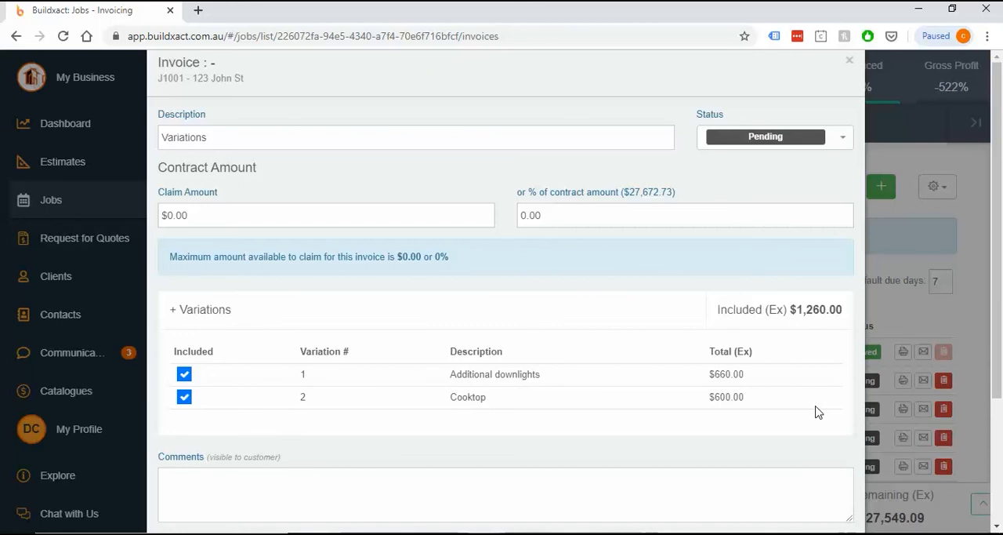
{"action": "mouse_move", "coordinate": [530, 300]}
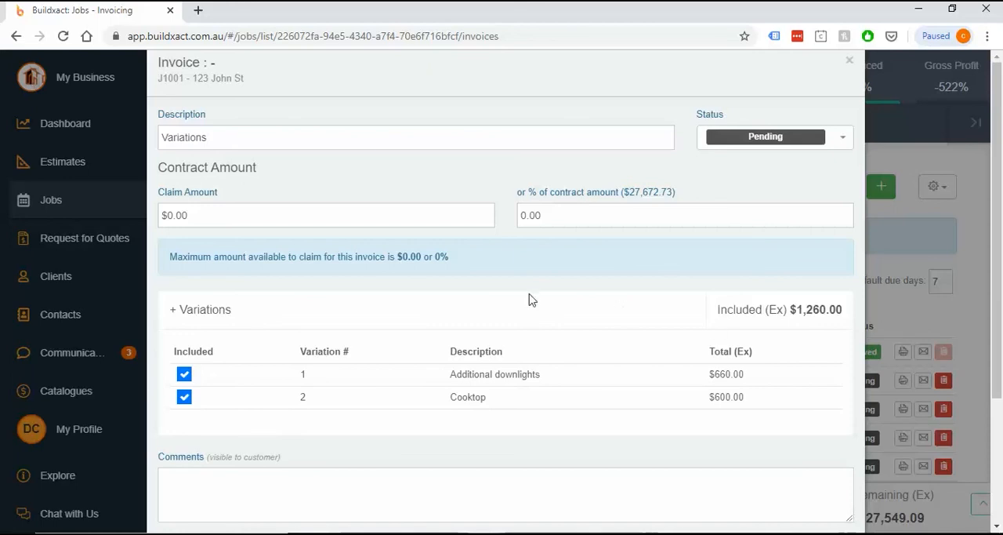
{"action": "mouse_move", "coordinate": [685, 430]}
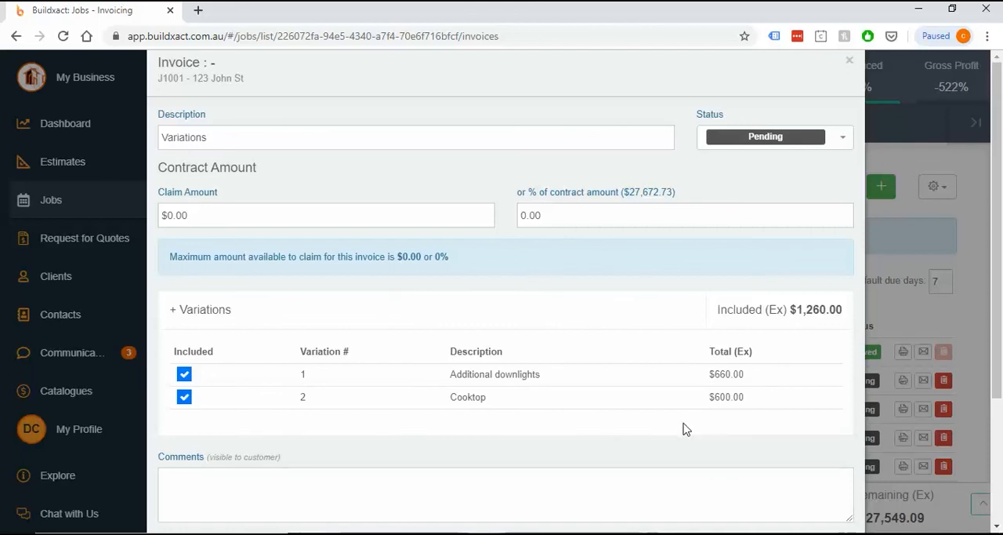
{"action": "scroll", "scroll_direction": "down", "scroll_amount": 3}
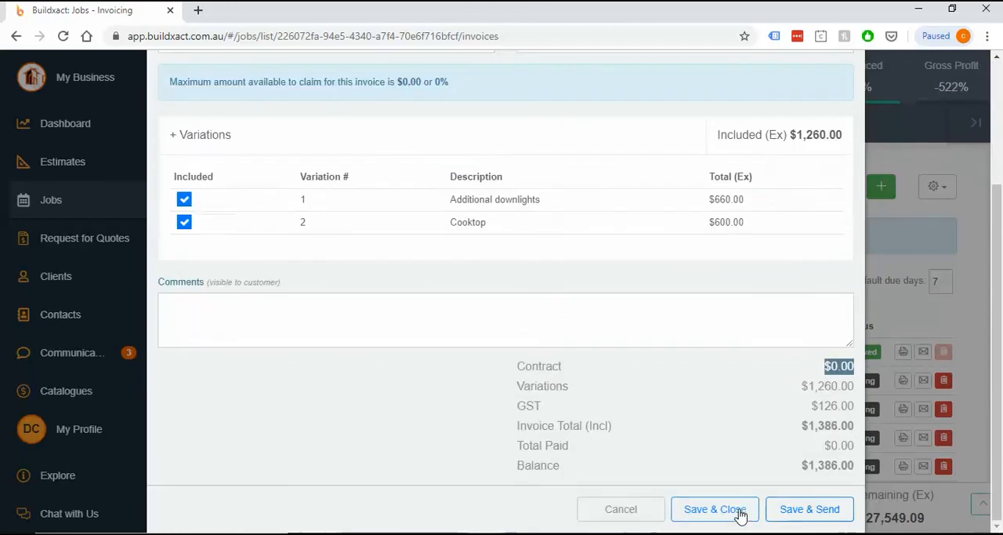
{"action": "left_click", "coordinate": [714, 508]}
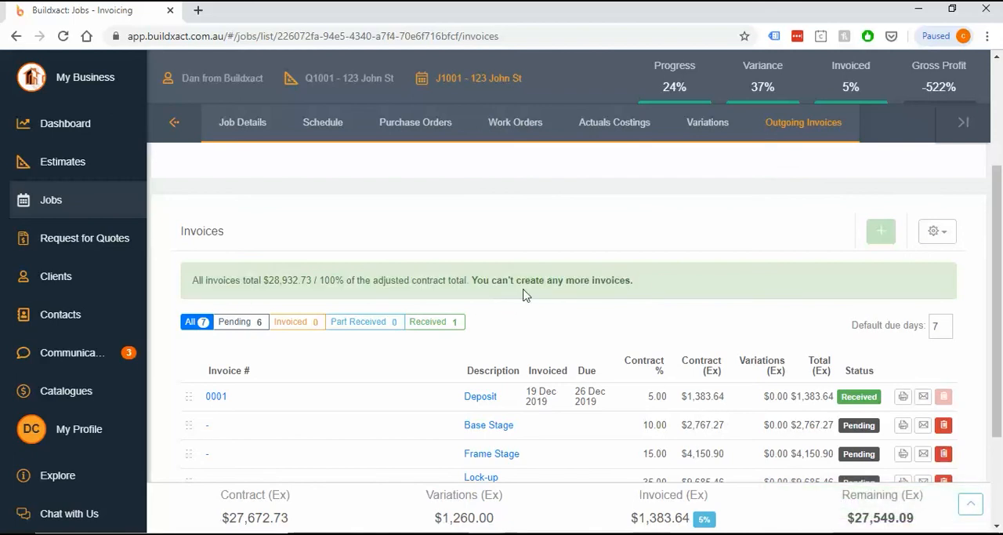
{"action": "mouse_move", "coordinate": [326, 280]}
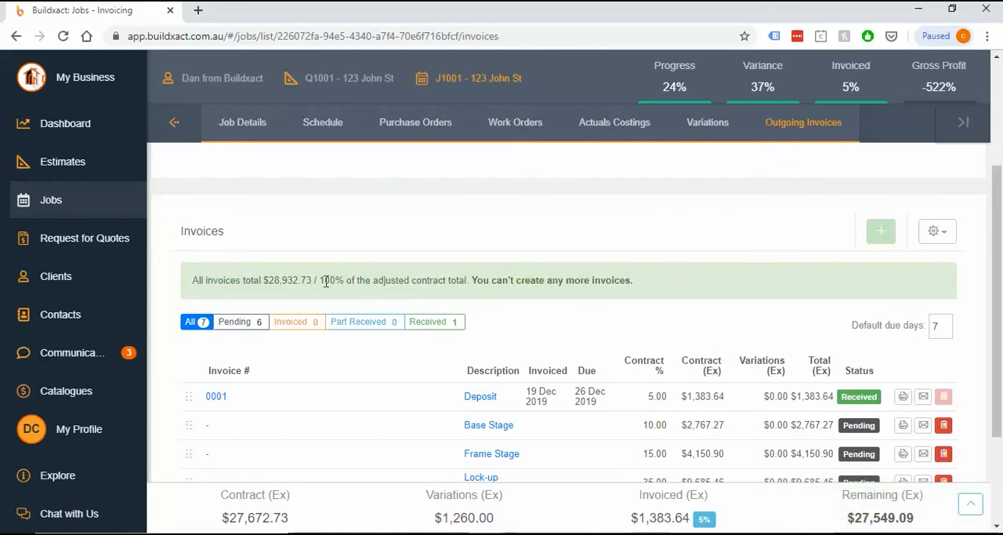
{"action": "scroll", "scroll_direction": "down", "scroll_amount": 3}
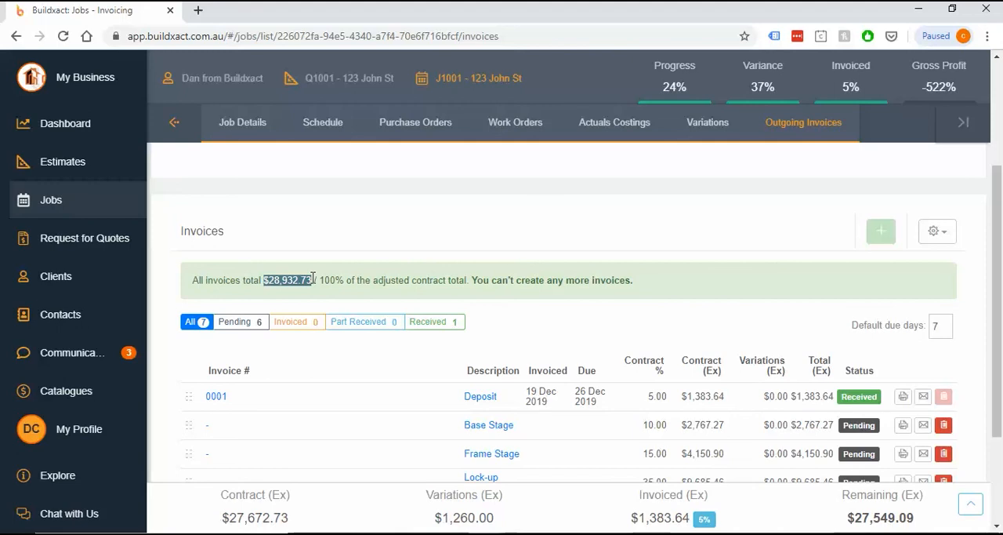
{"action": "mouse_move", "coordinate": [233, 514]}
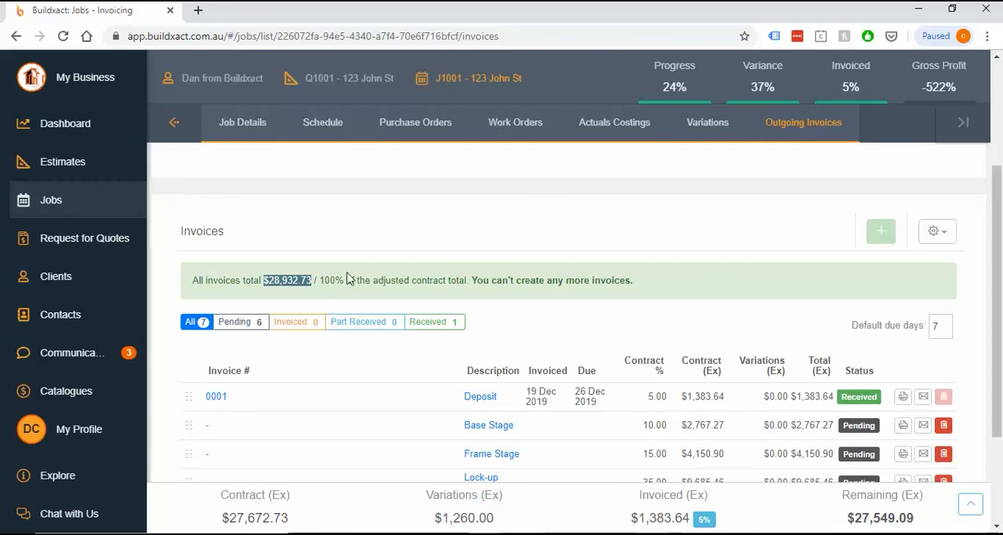
{"action": "scroll", "scroll_direction": "down", "scroll_amount": 3}
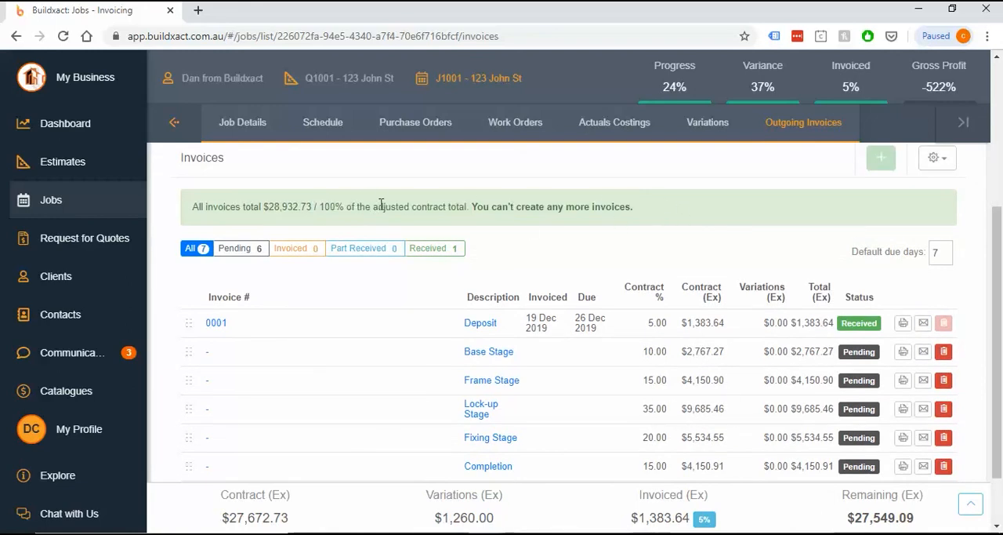
{"action": "mouse_move", "coordinate": [453, 220]}
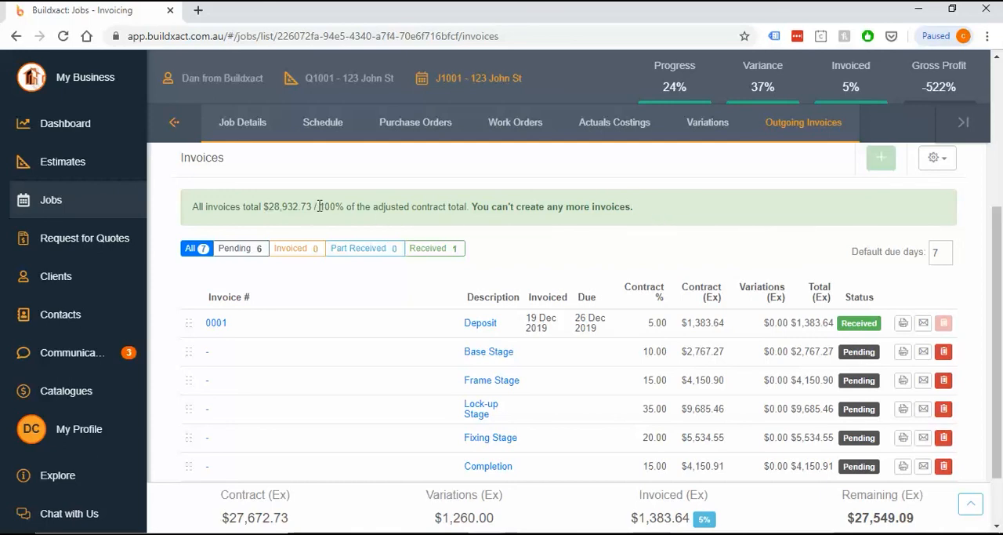
{"action": "left_click_drag", "start_coordinate": [316, 207], "coordinate": [470, 207]}
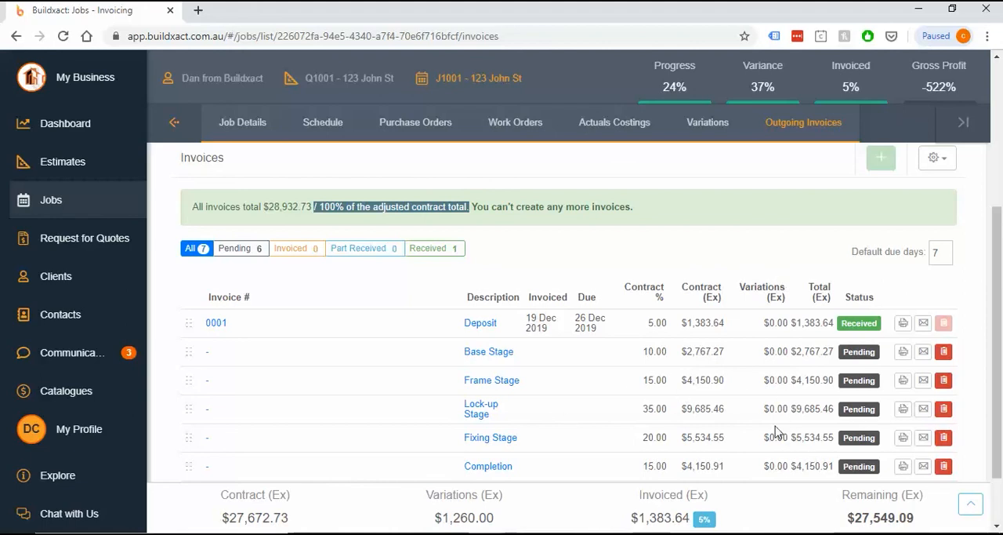
{"action": "scroll", "scroll_direction": "down", "scroll_amount": 3}
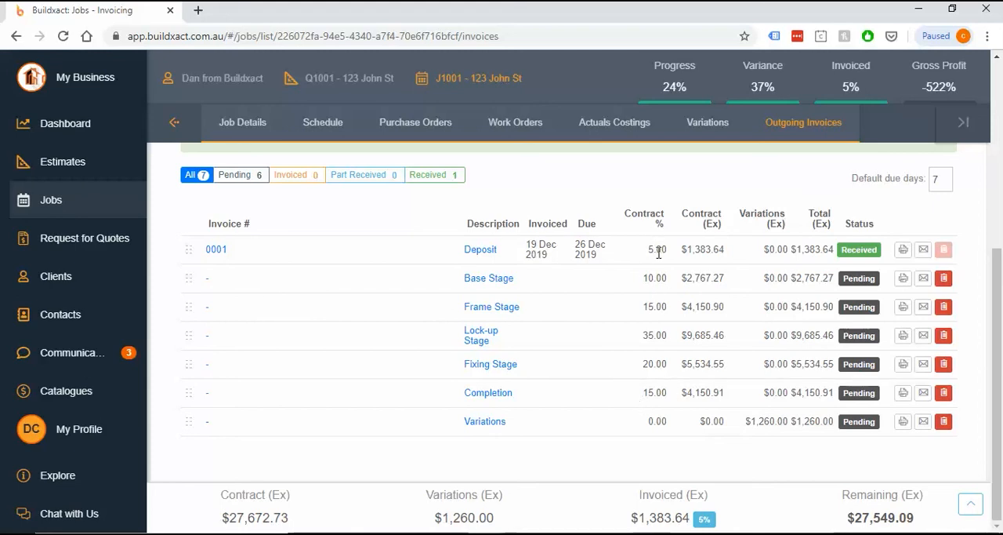
{"action": "mouse_move", "coordinate": [657, 420]}
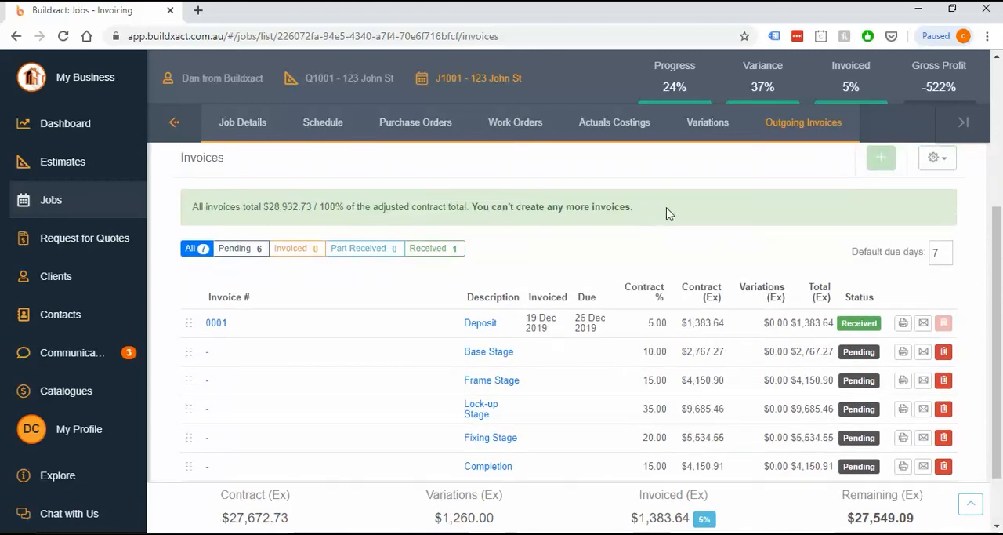
{"action": "mouse_move", "coordinate": [668, 210]}
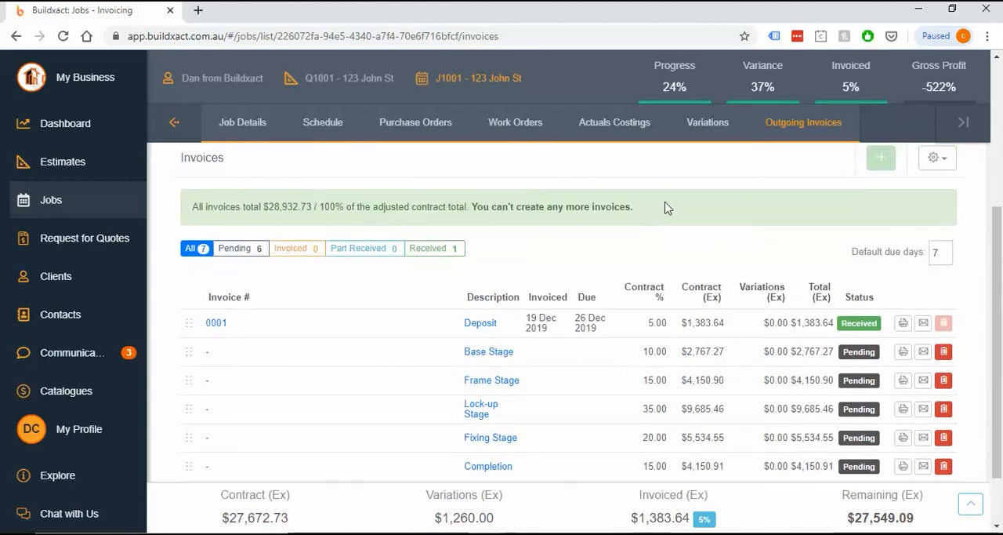